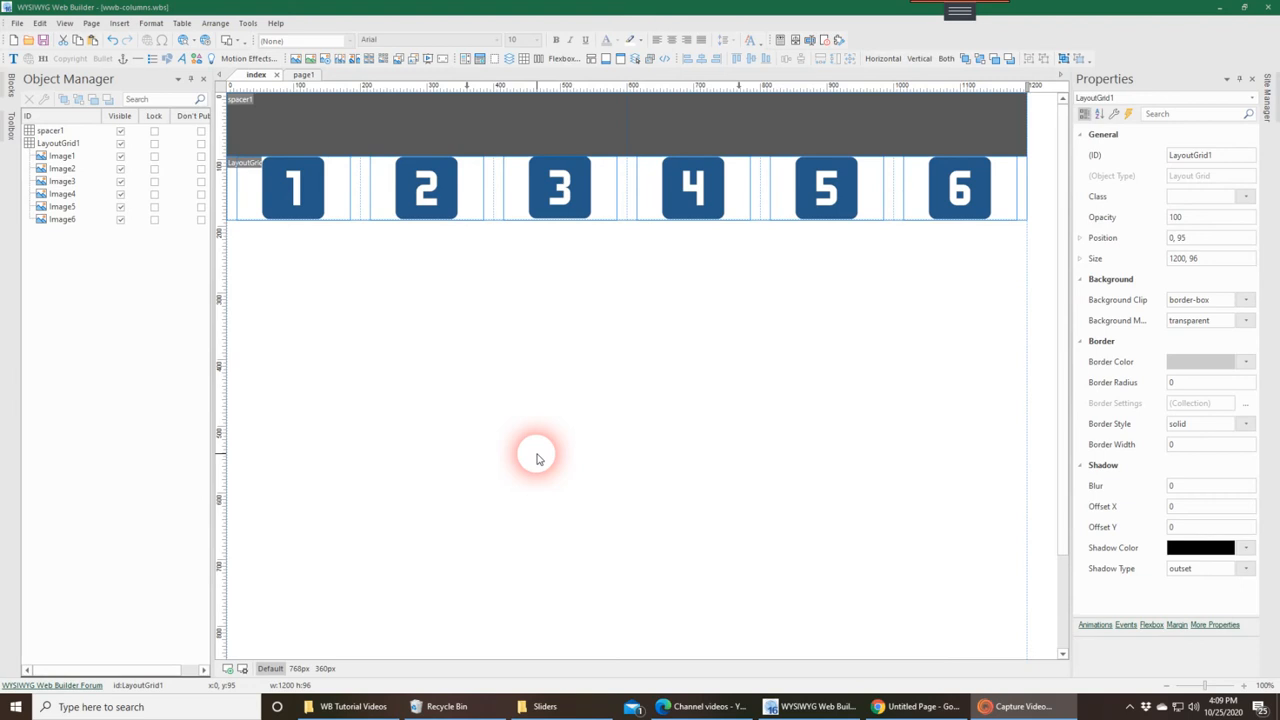
mouse_move(504, 420)
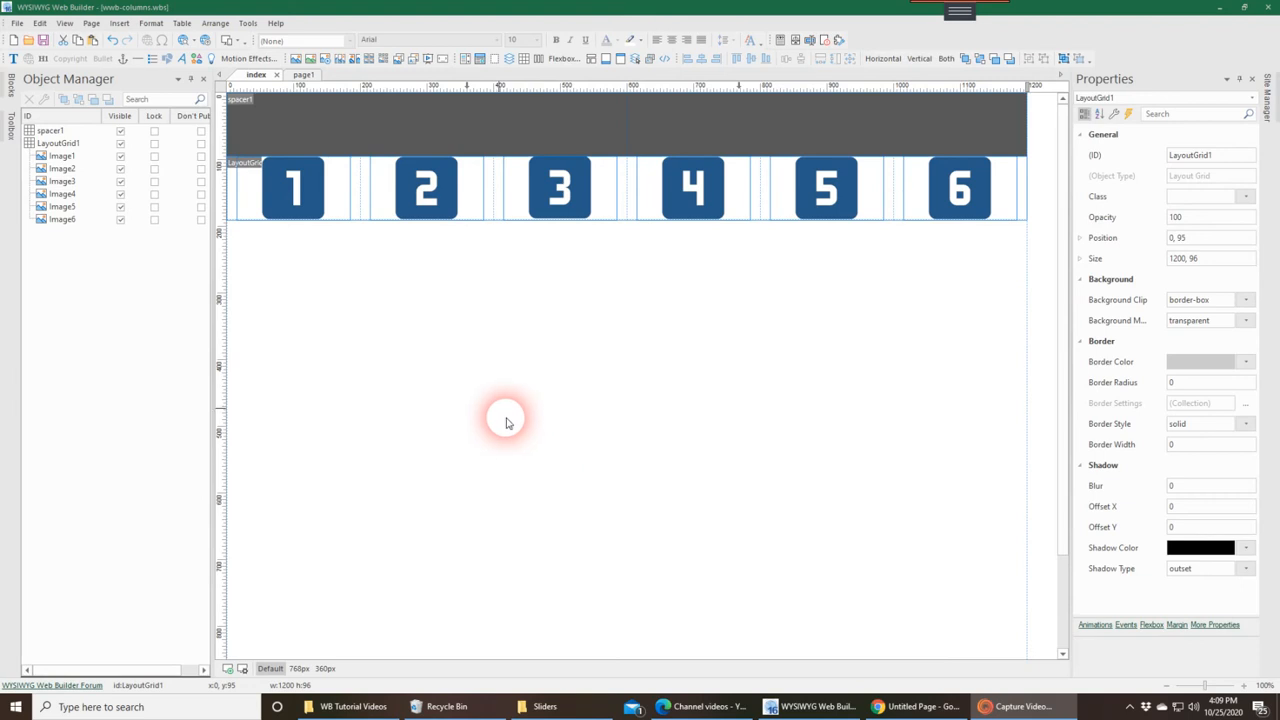
mouse_move(470, 258)
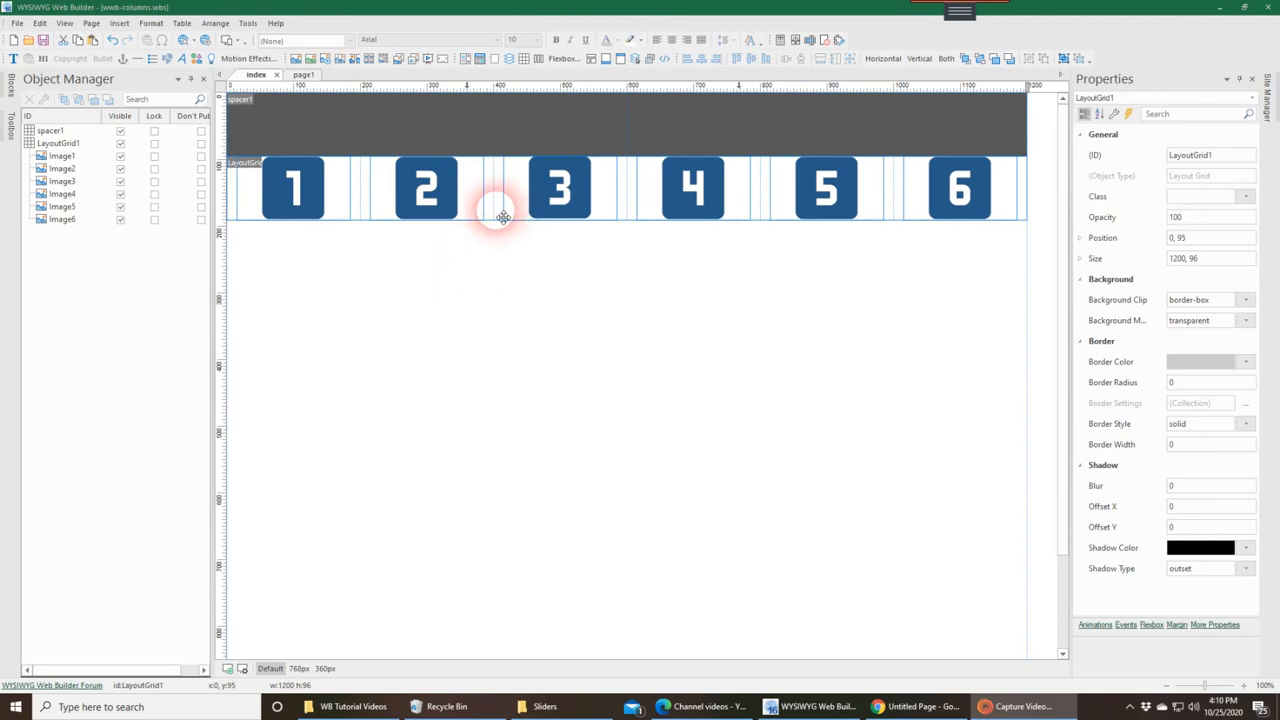
Step: Set the layout grid's Overflow to hidden in its settings dialog
double_click(504, 216)
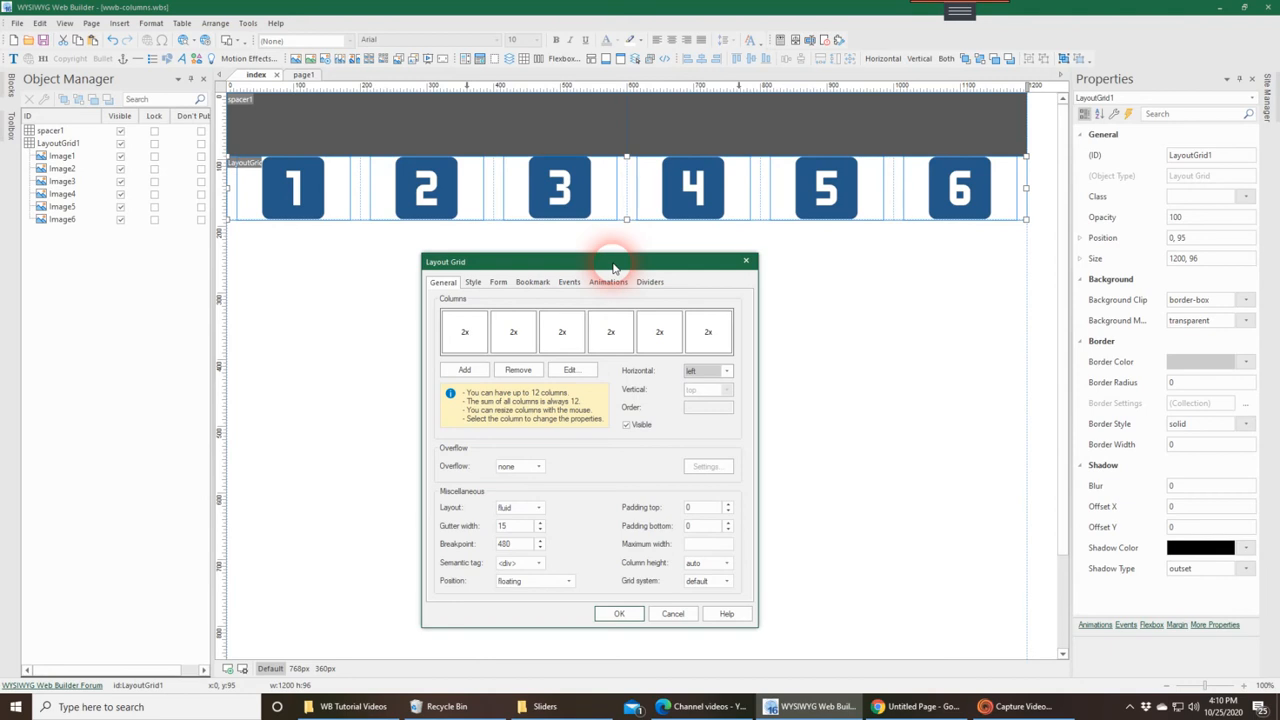
mouse_move(488, 204)
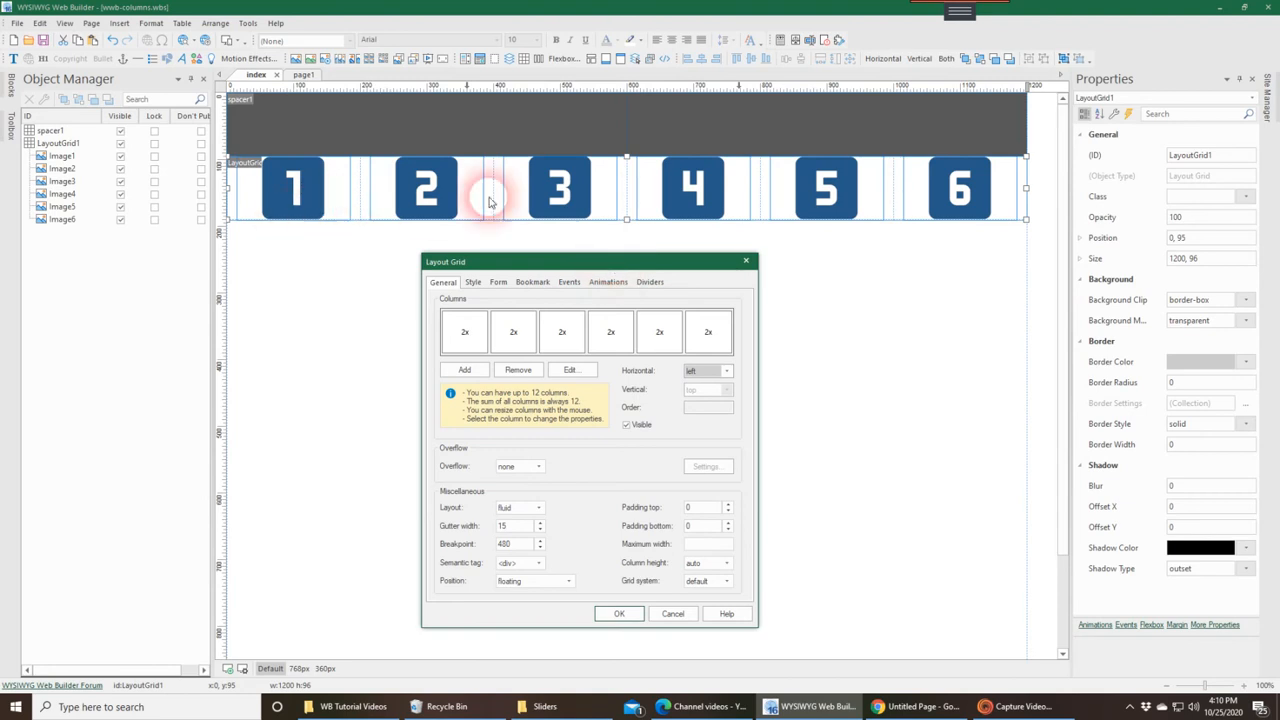
mouse_move(916, 264)
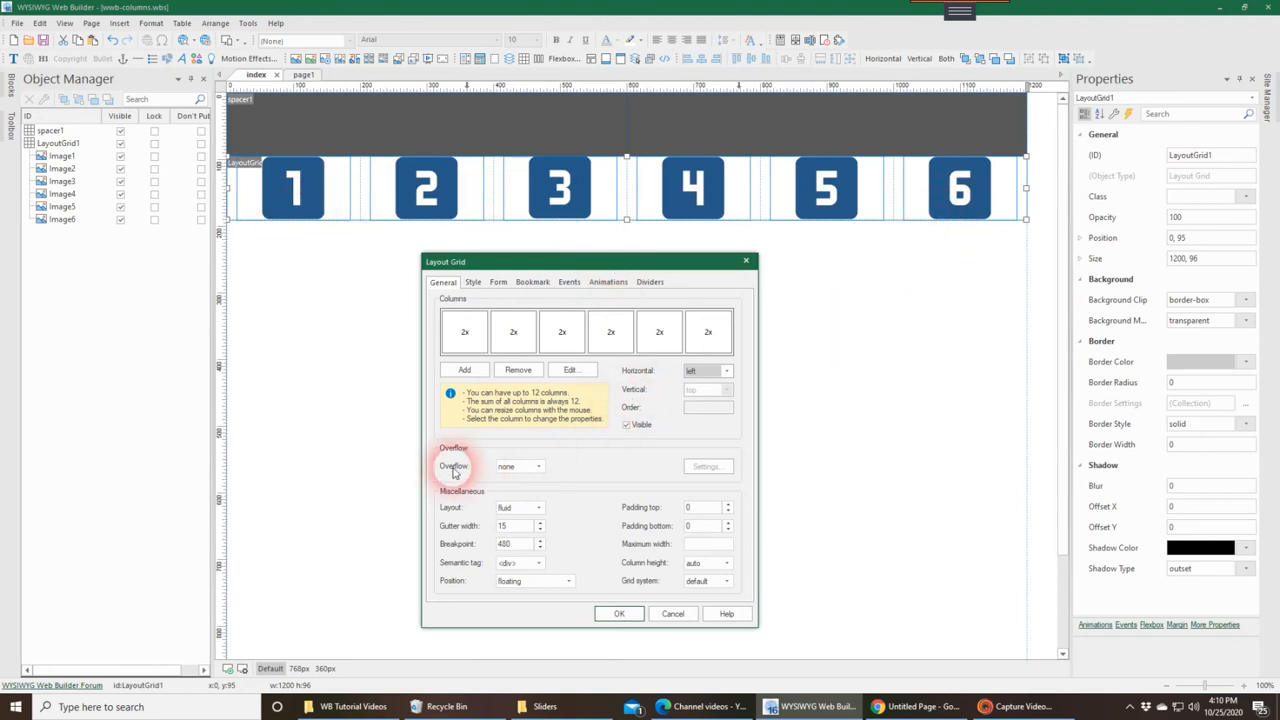
left_click(538, 466)
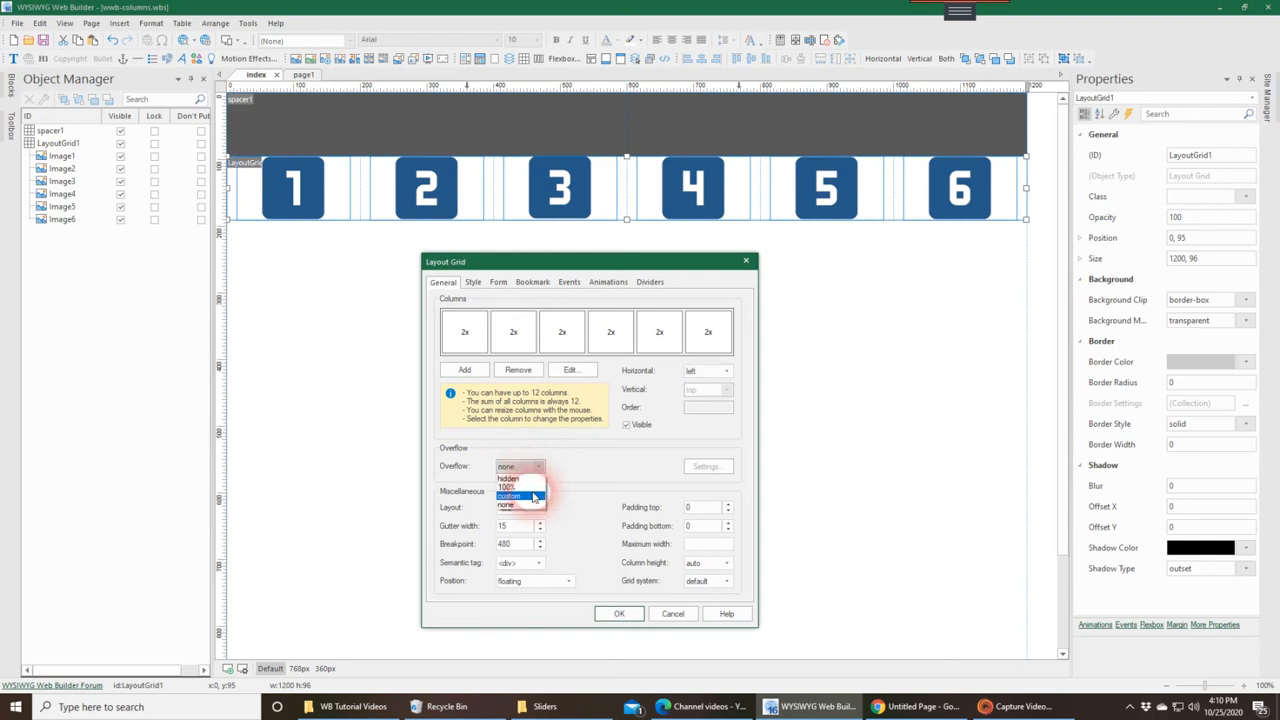
left_click(510, 496)
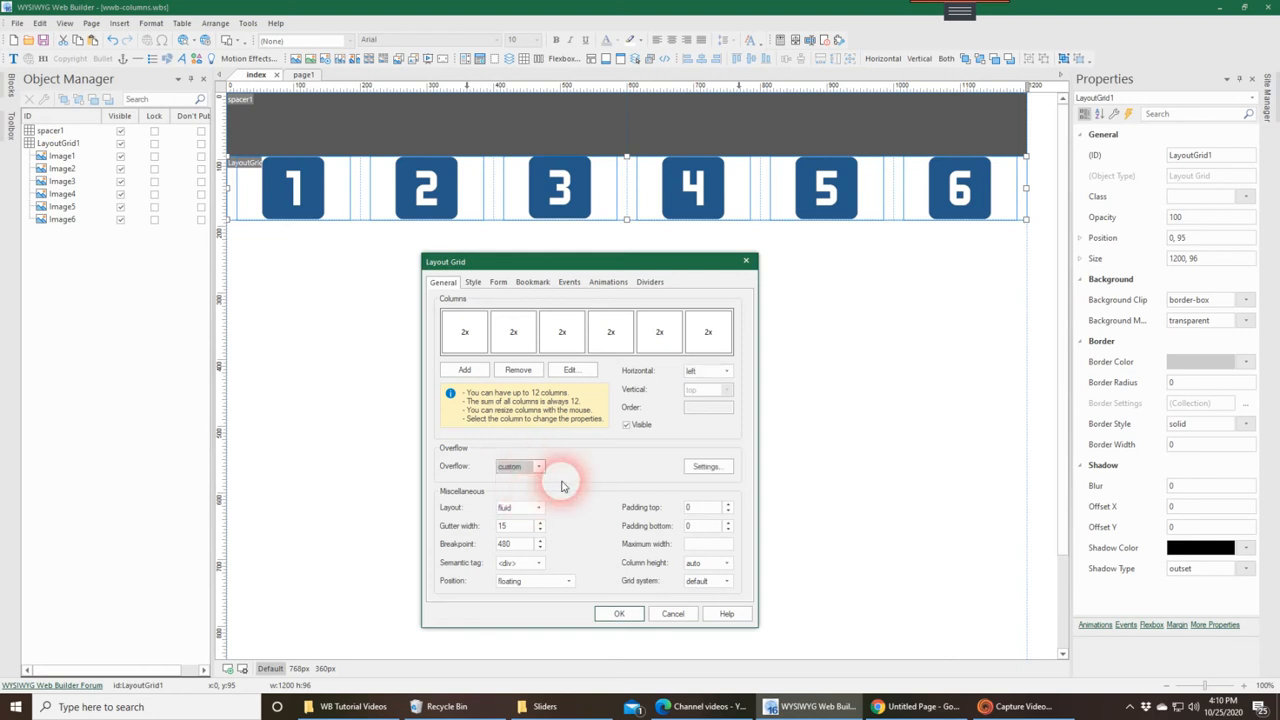
mouse_move(540, 528)
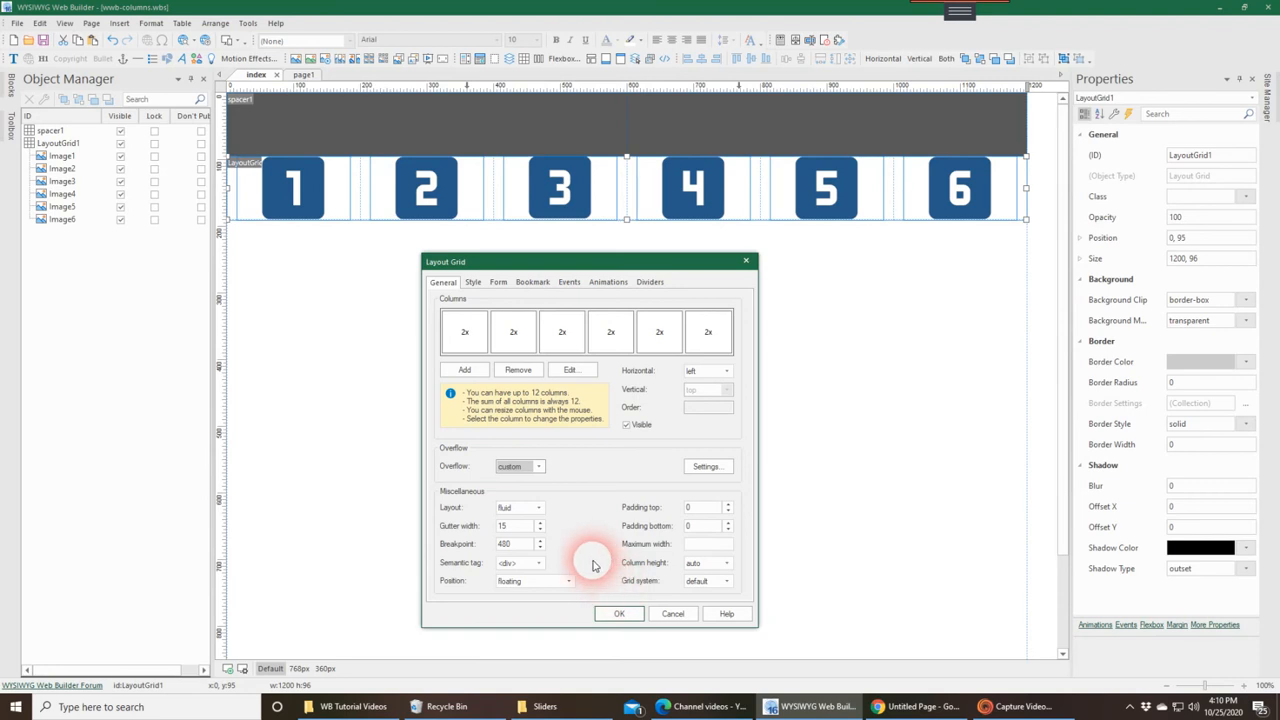
mouse_move(562, 562)
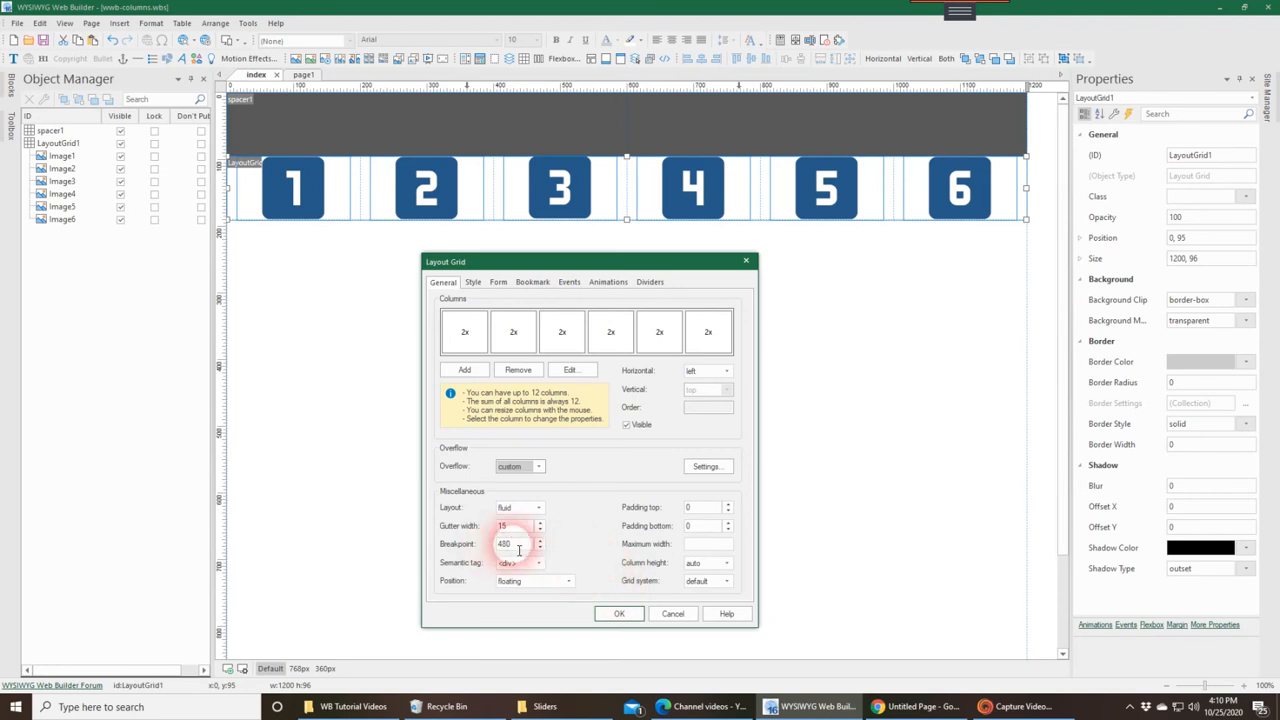
Step: Enter 768 as the grid's breakpoint value (shown as 767)
type("768")
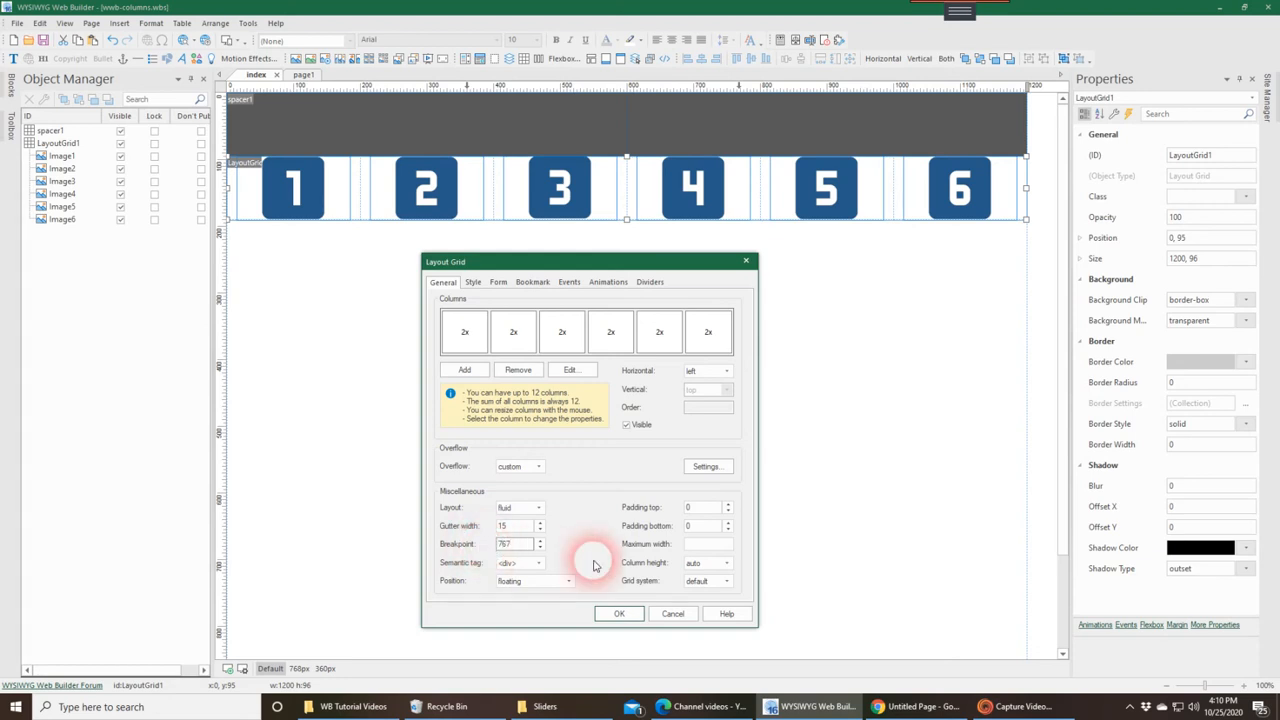
mouse_move(264, 676)
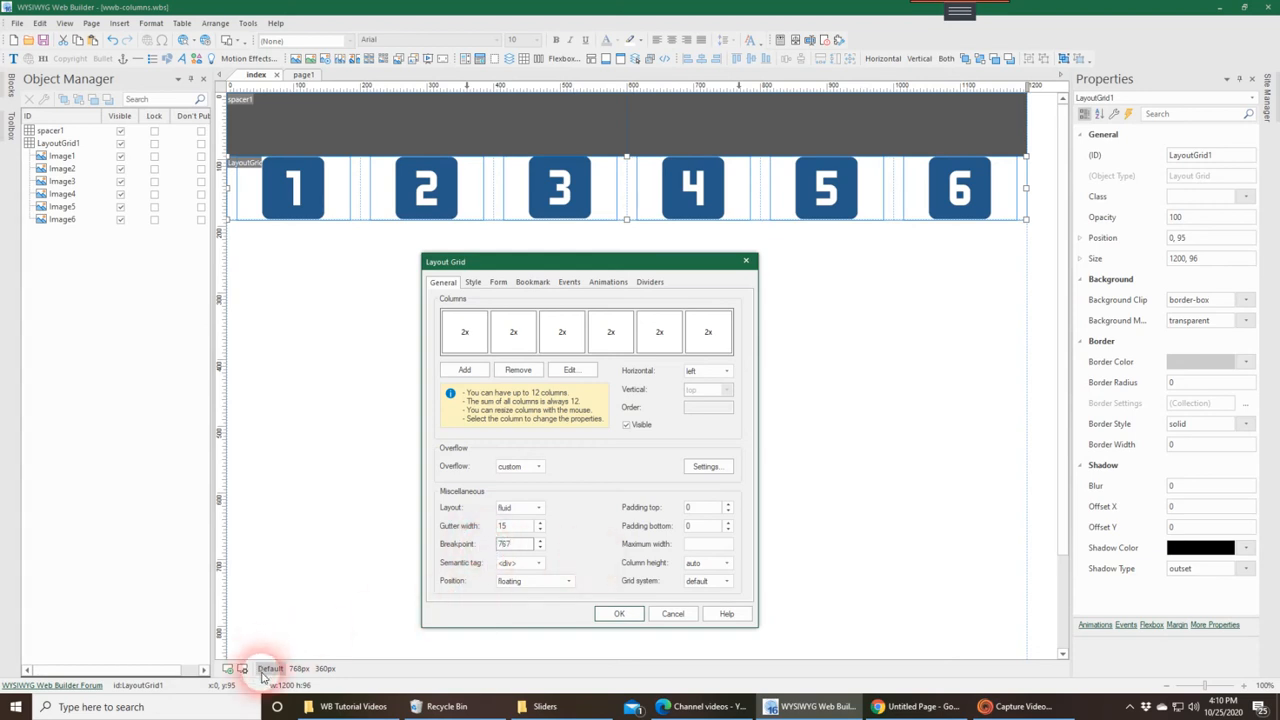
left_click(512, 544)
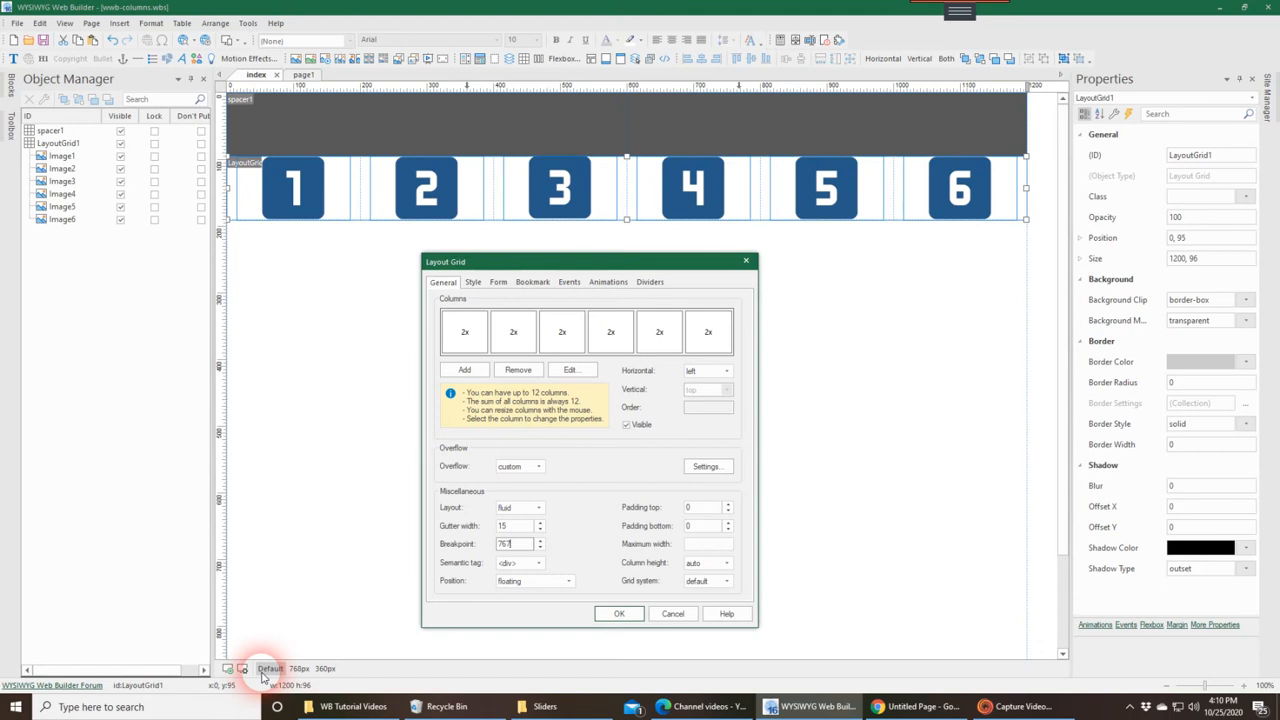
mouse_move(296, 680)
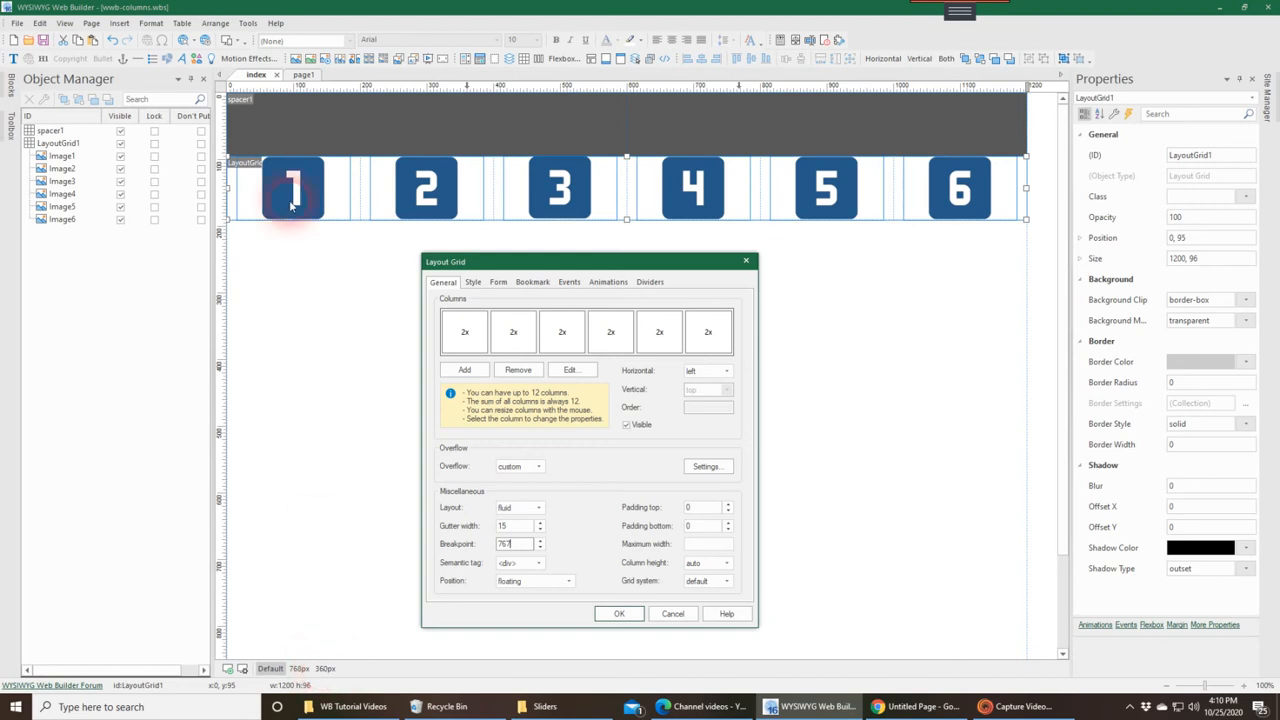
mouse_move(236, 196)
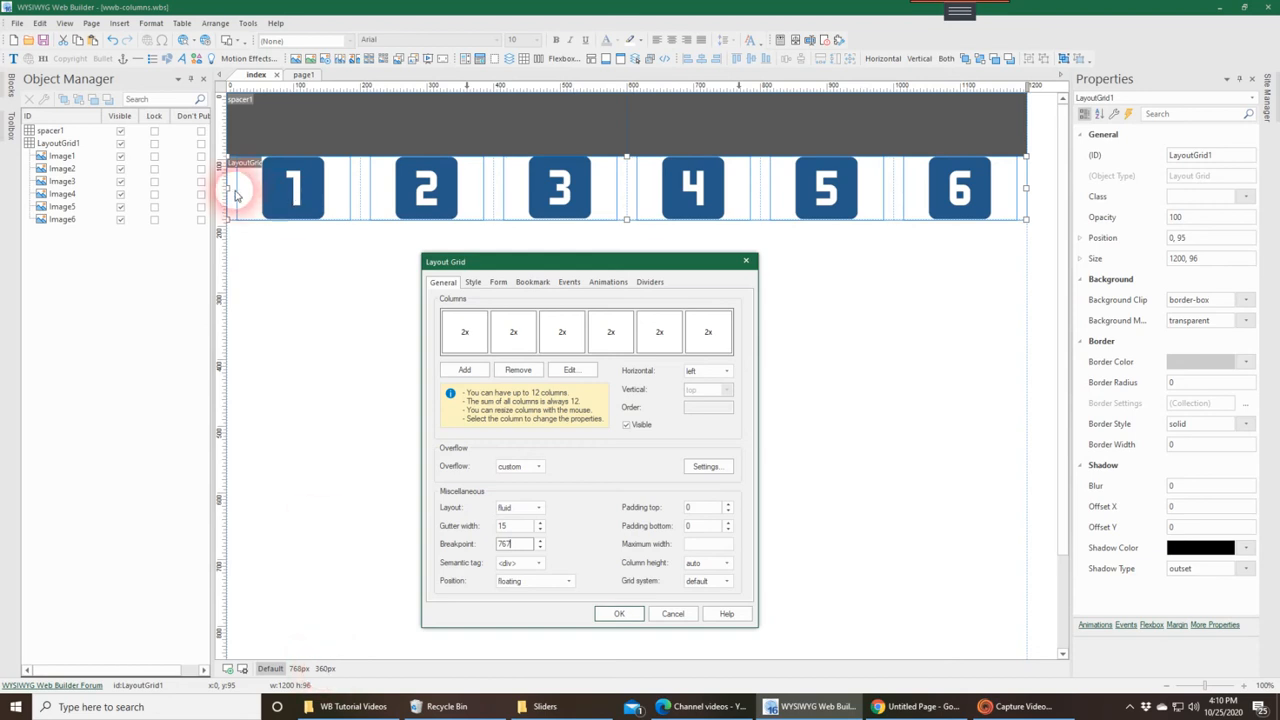
mouse_move(1008, 220)
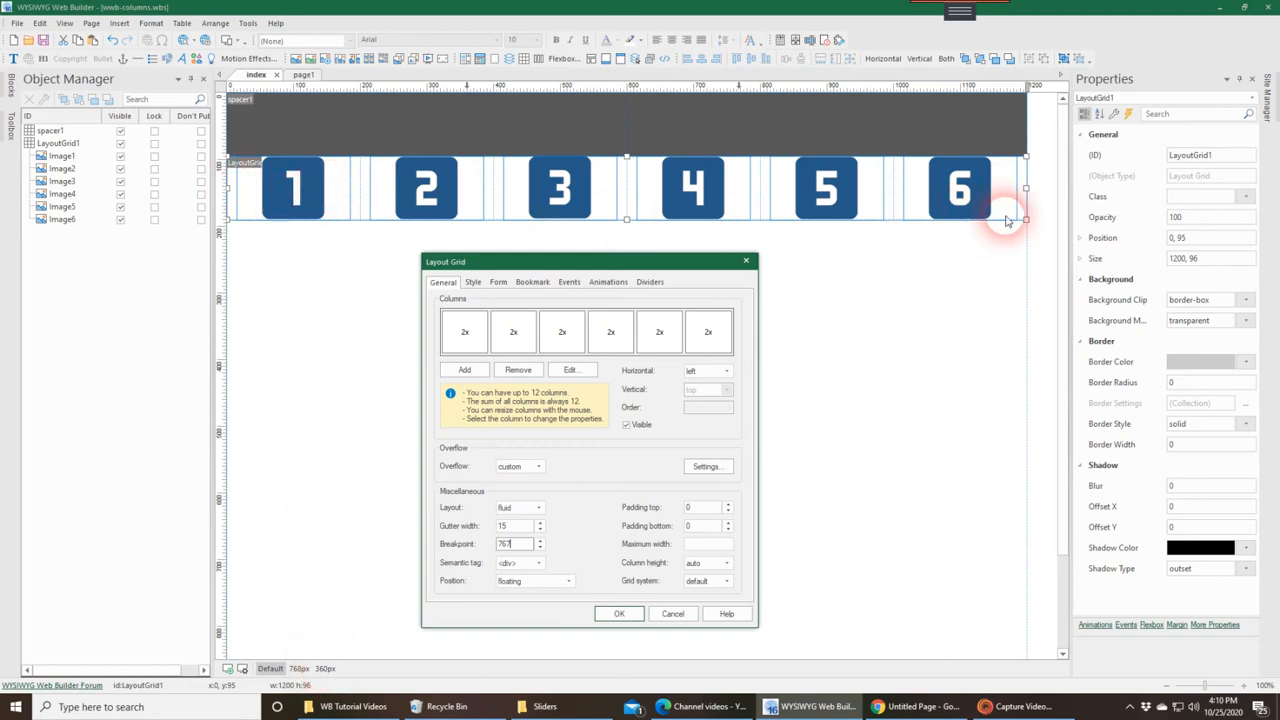
mouse_move(312, 556)
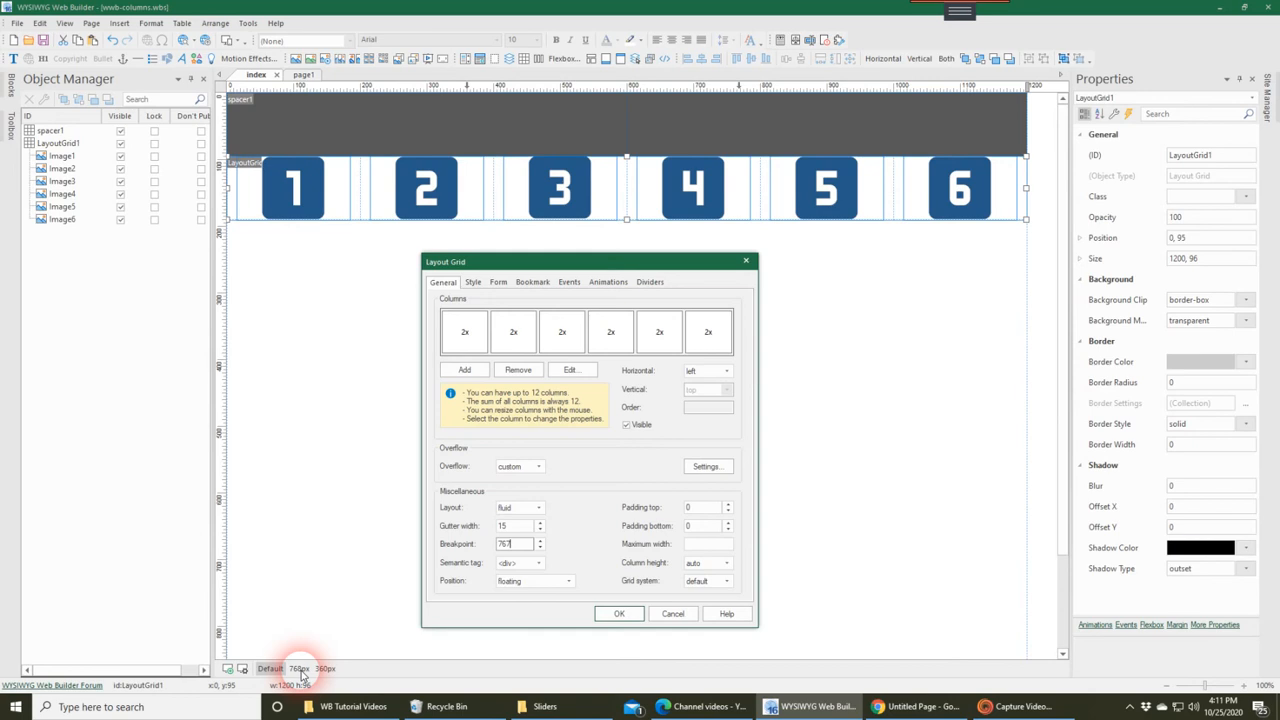
left_click(516, 544)
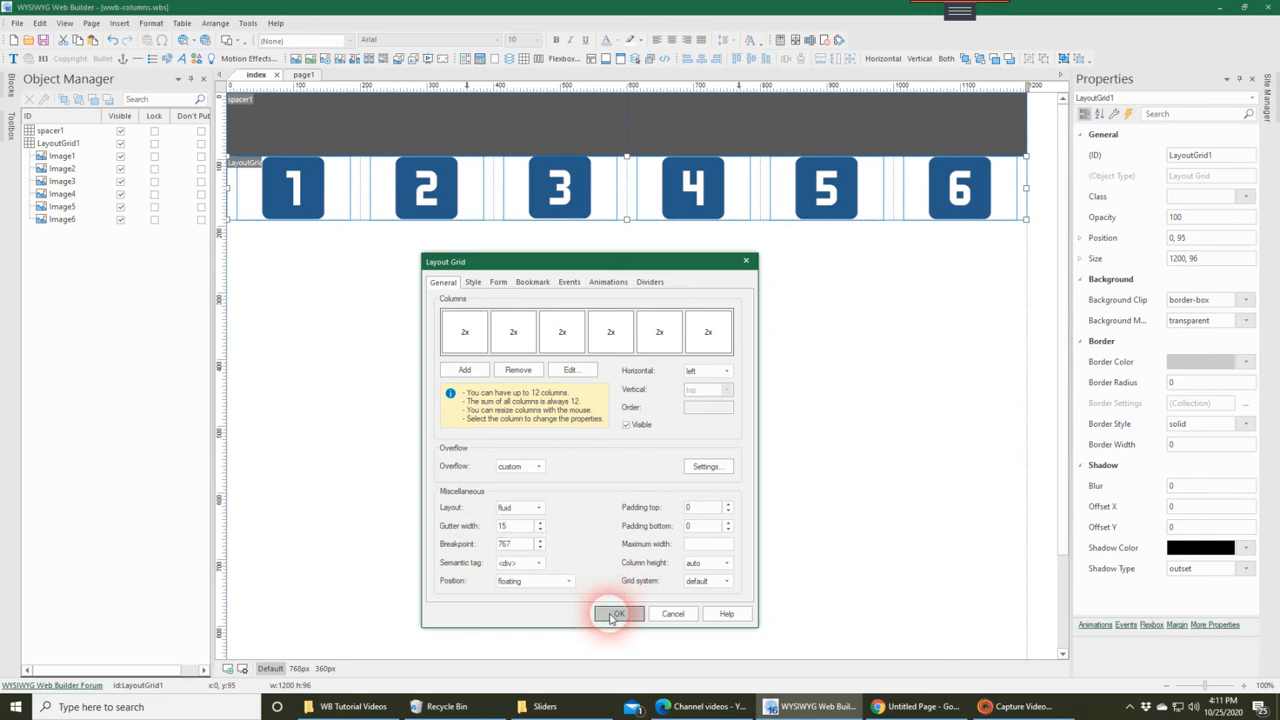
Step: Apply the grid settings and view the page at the 360 breakpoint
left_click(616, 612)
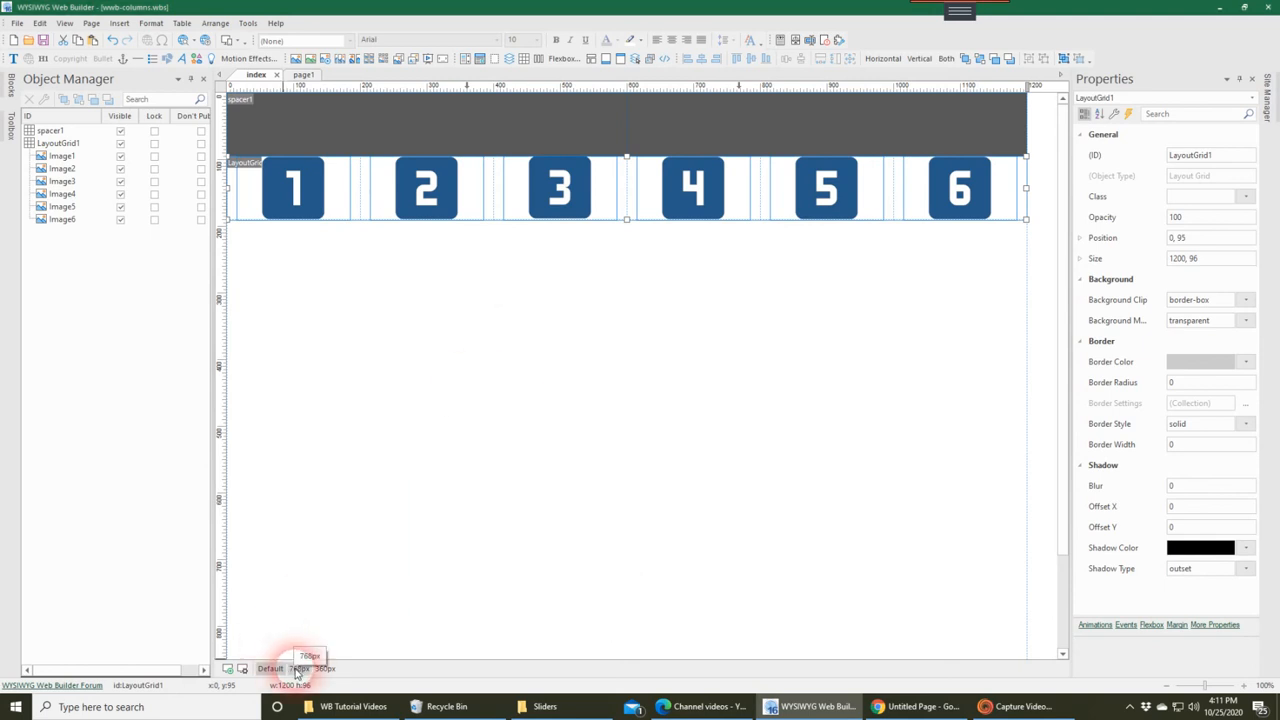
left_click(296, 668)
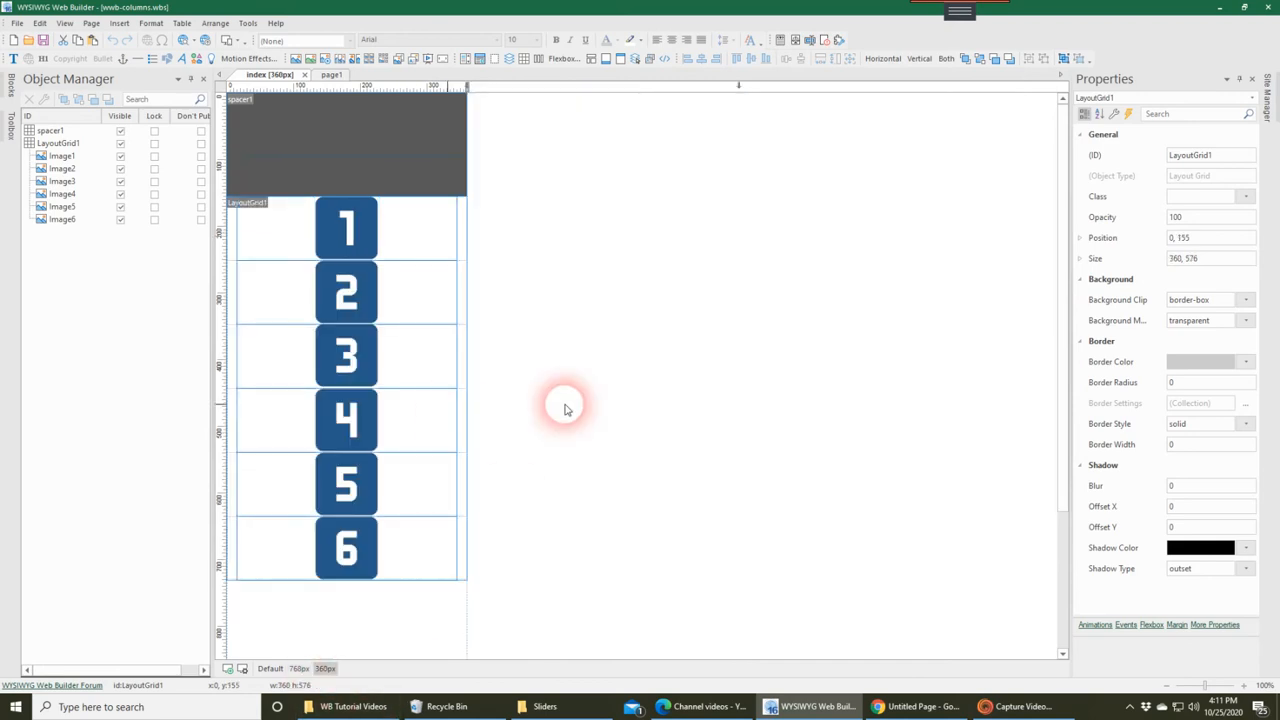
mouse_move(604, 328)
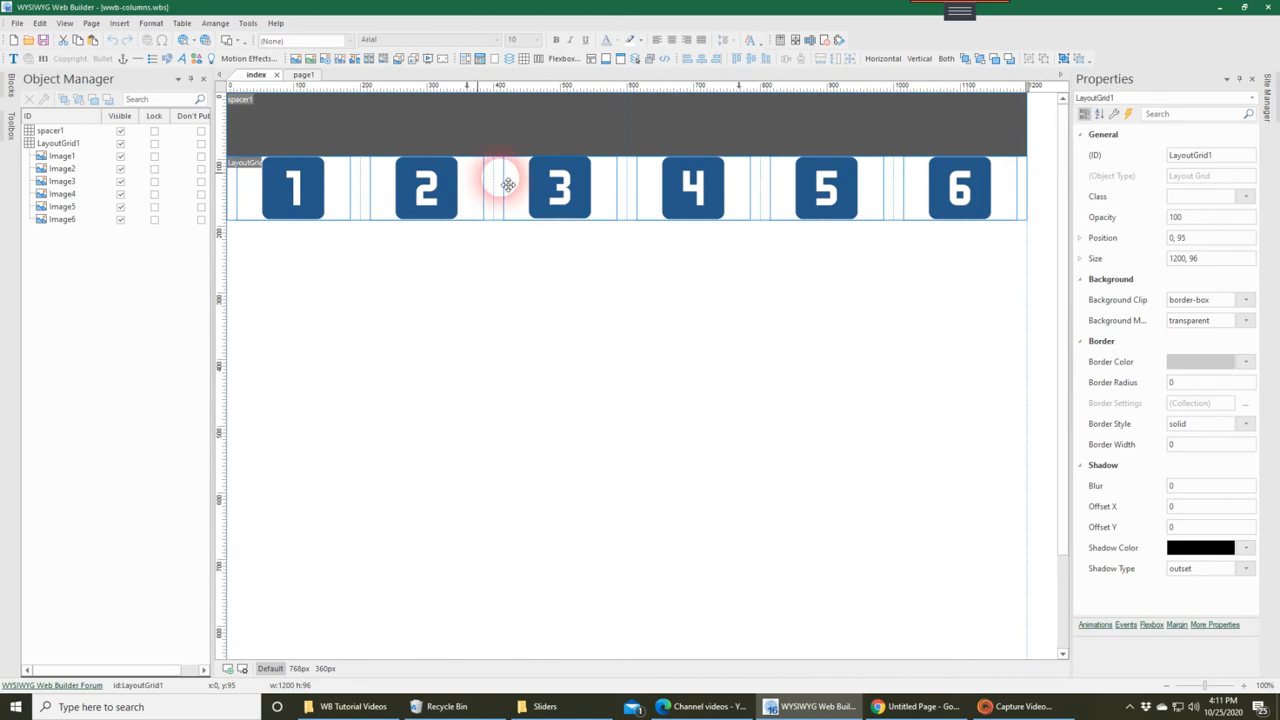
mouse_move(822, 212)
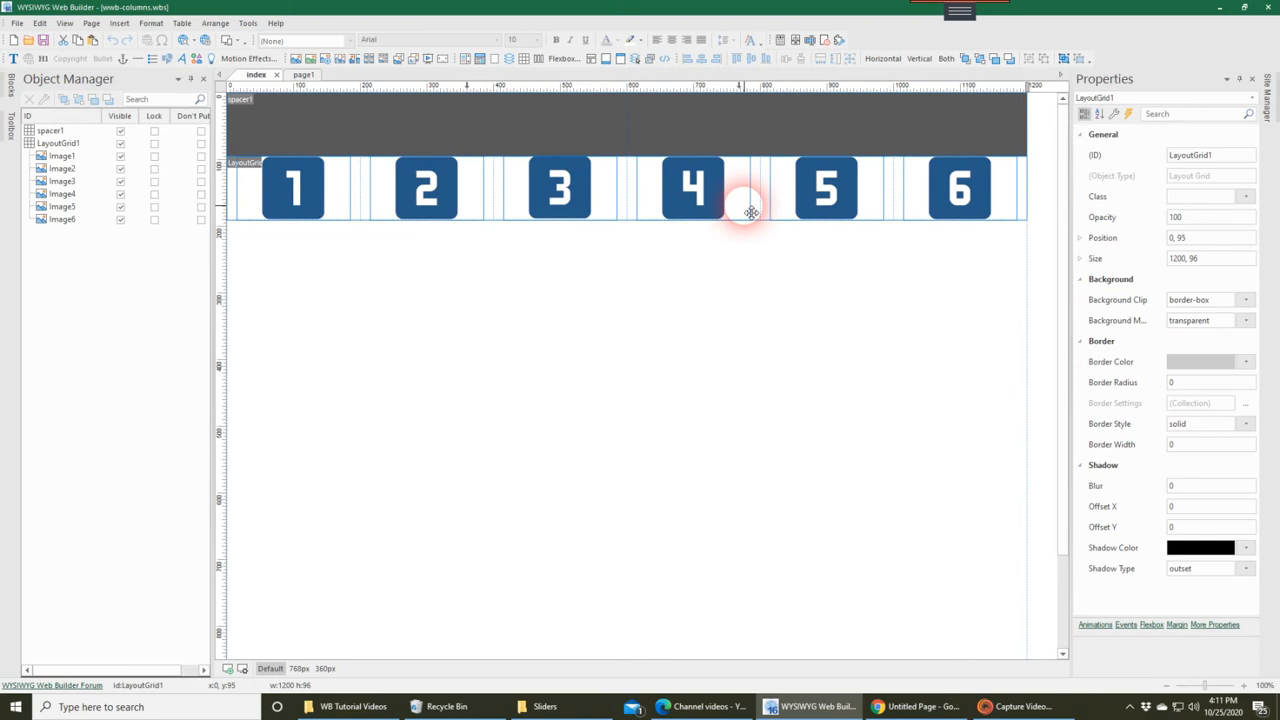
mouse_move(476, 418)
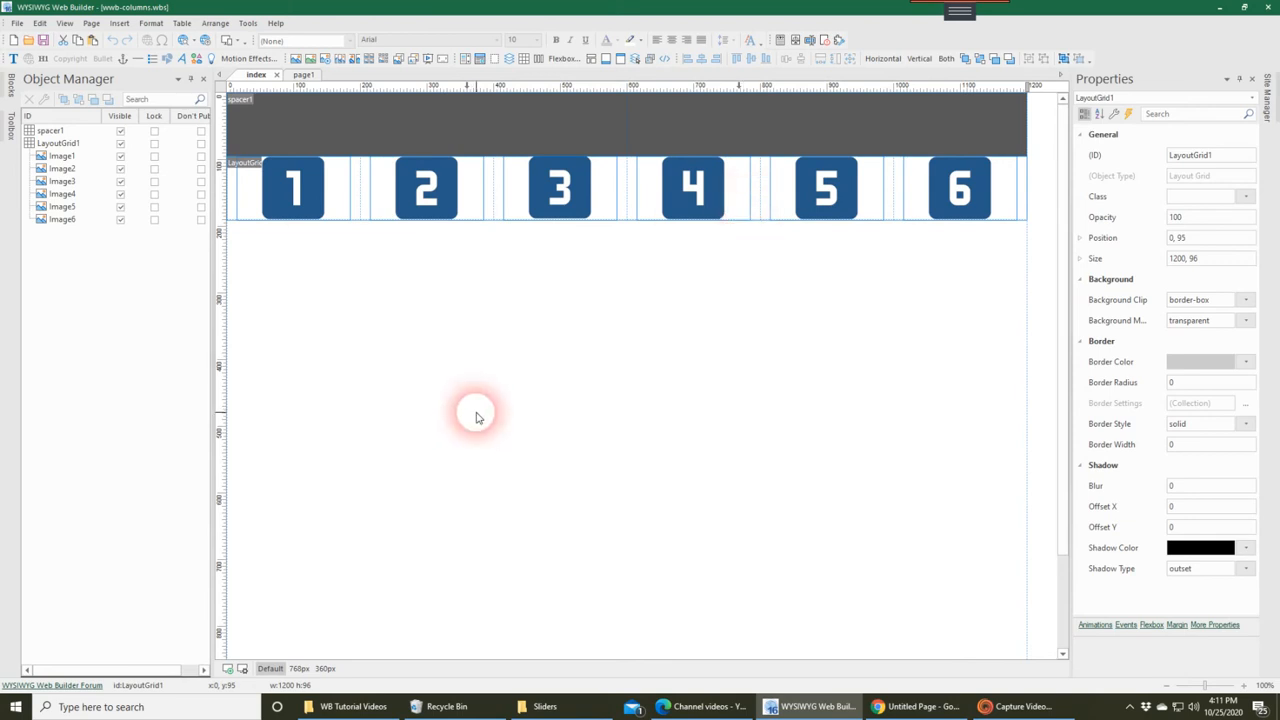
mouse_move(430, 304)
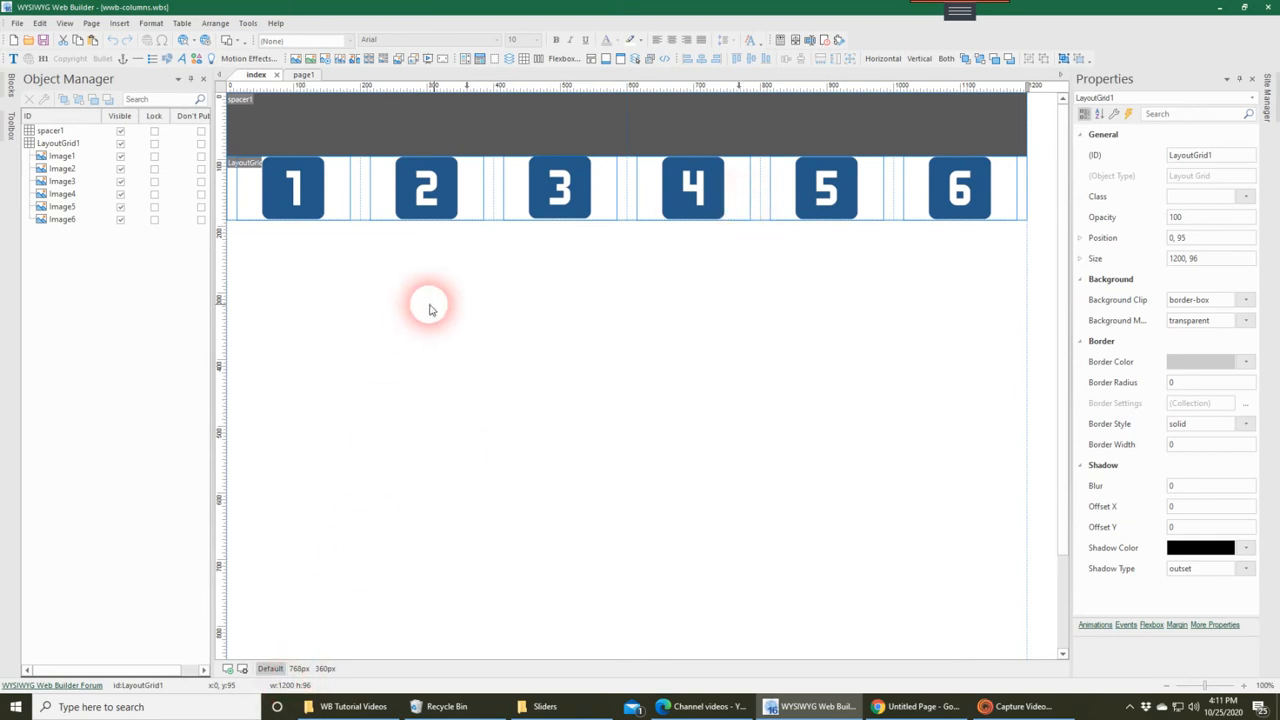
mouse_move(996, 248)
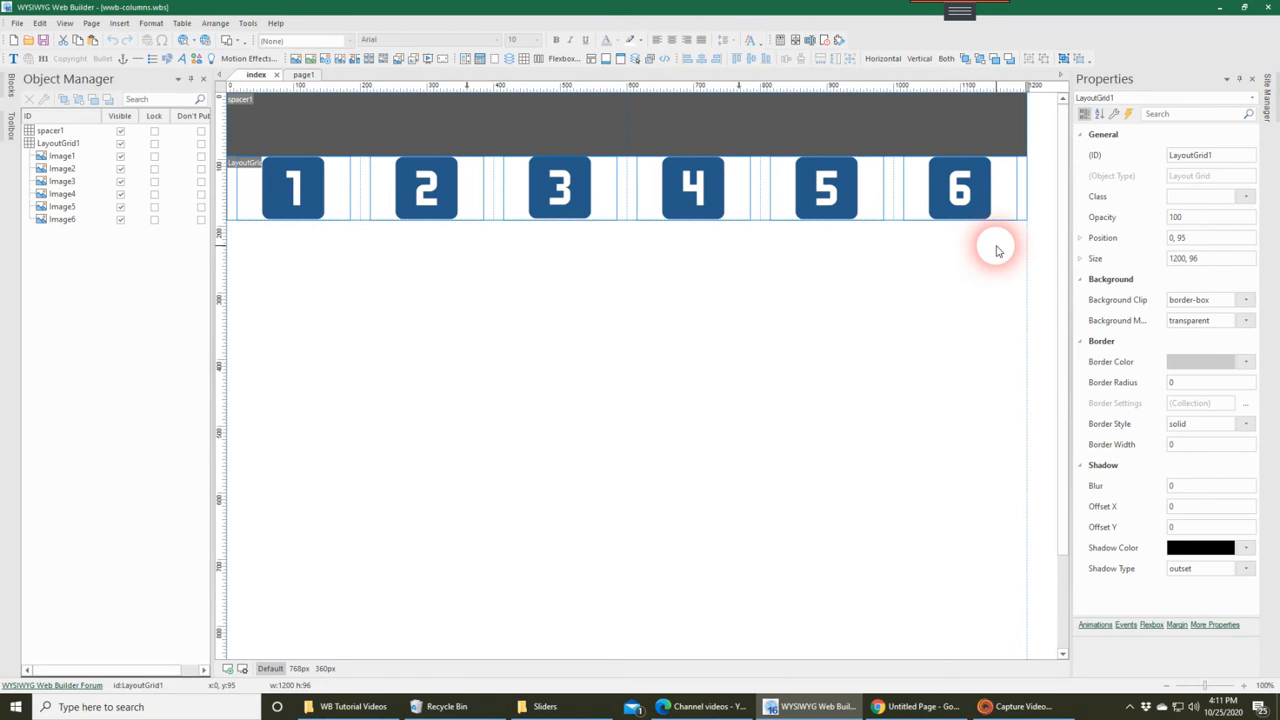
mouse_move(996, 256)
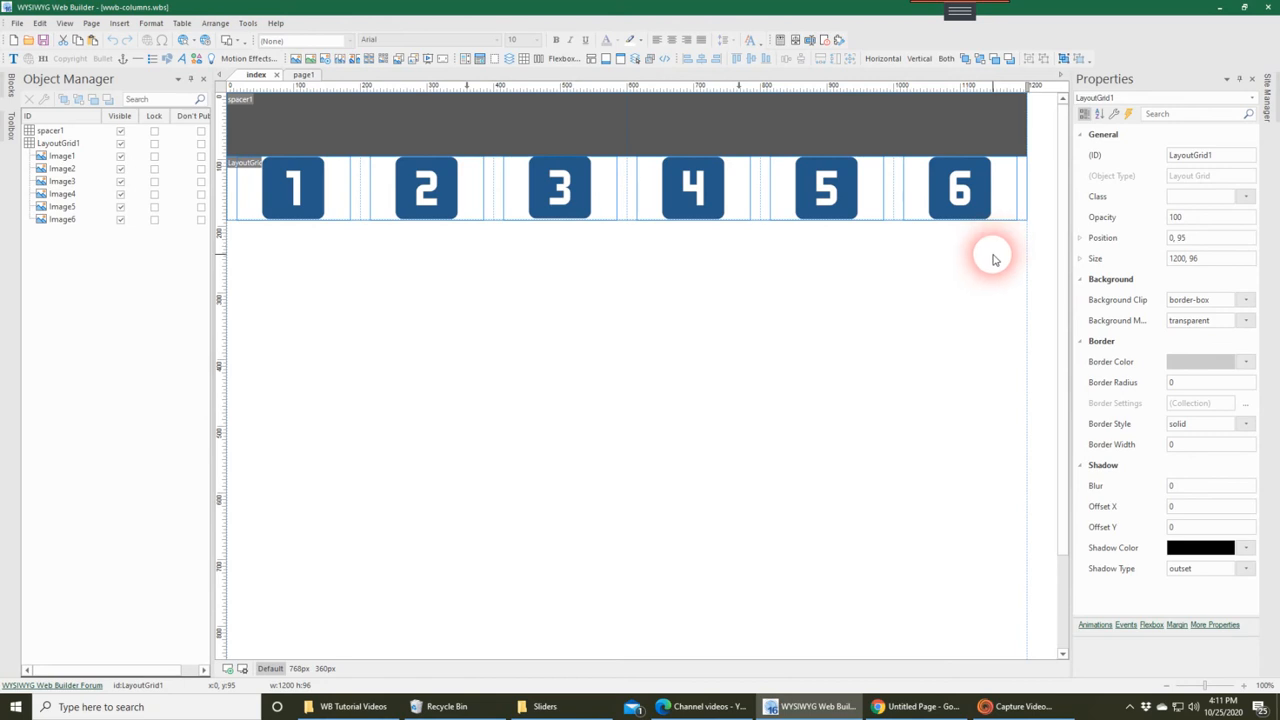
mouse_move(620, 344)
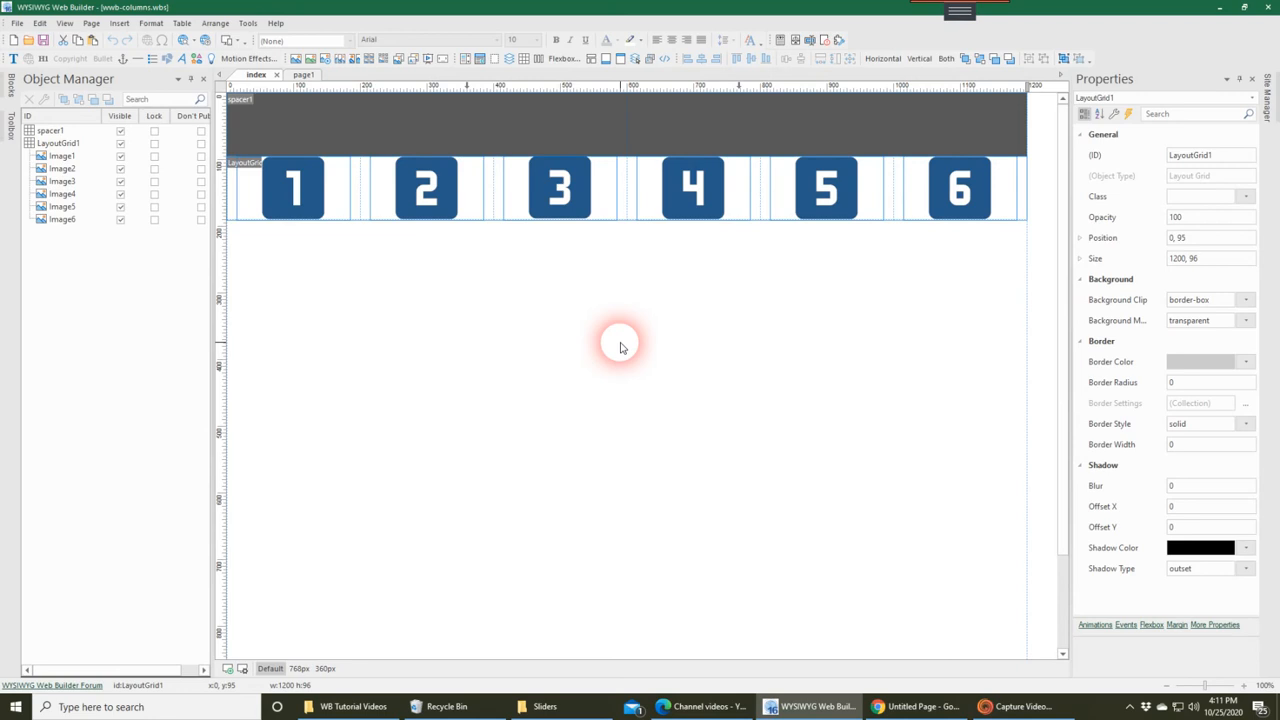
mouse_move(518, 456)
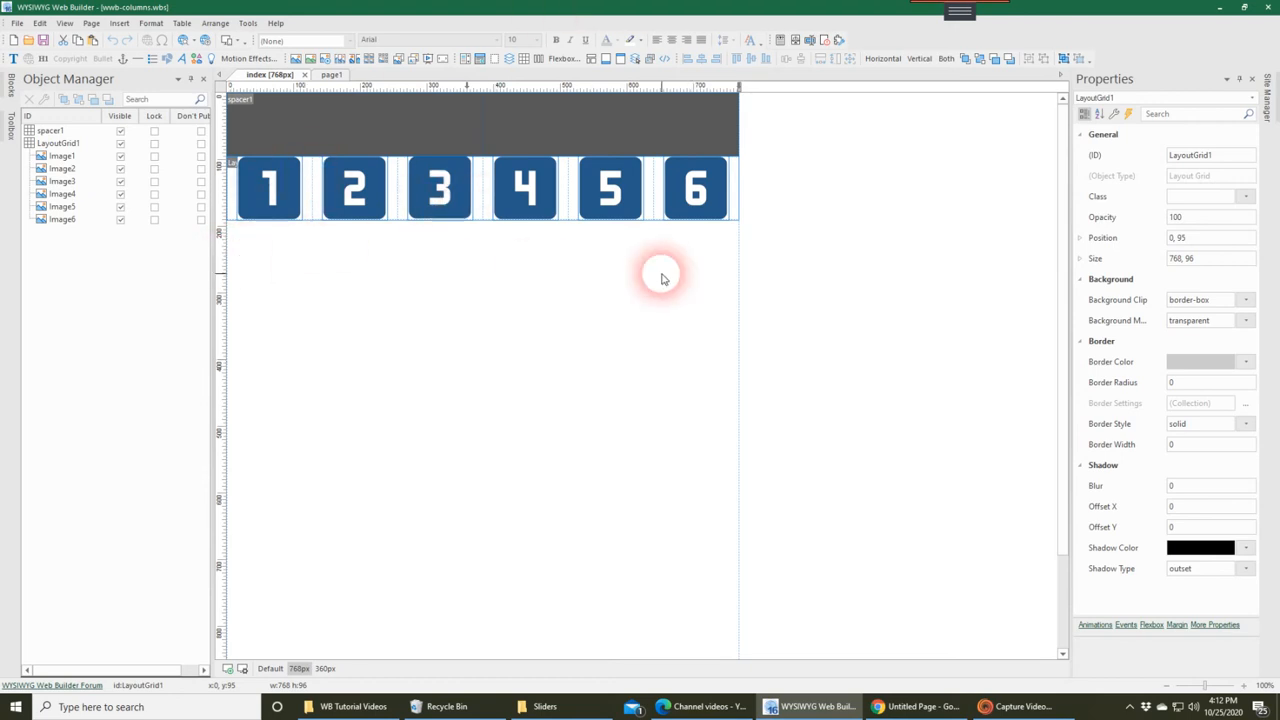
mouse_move(590, 312)
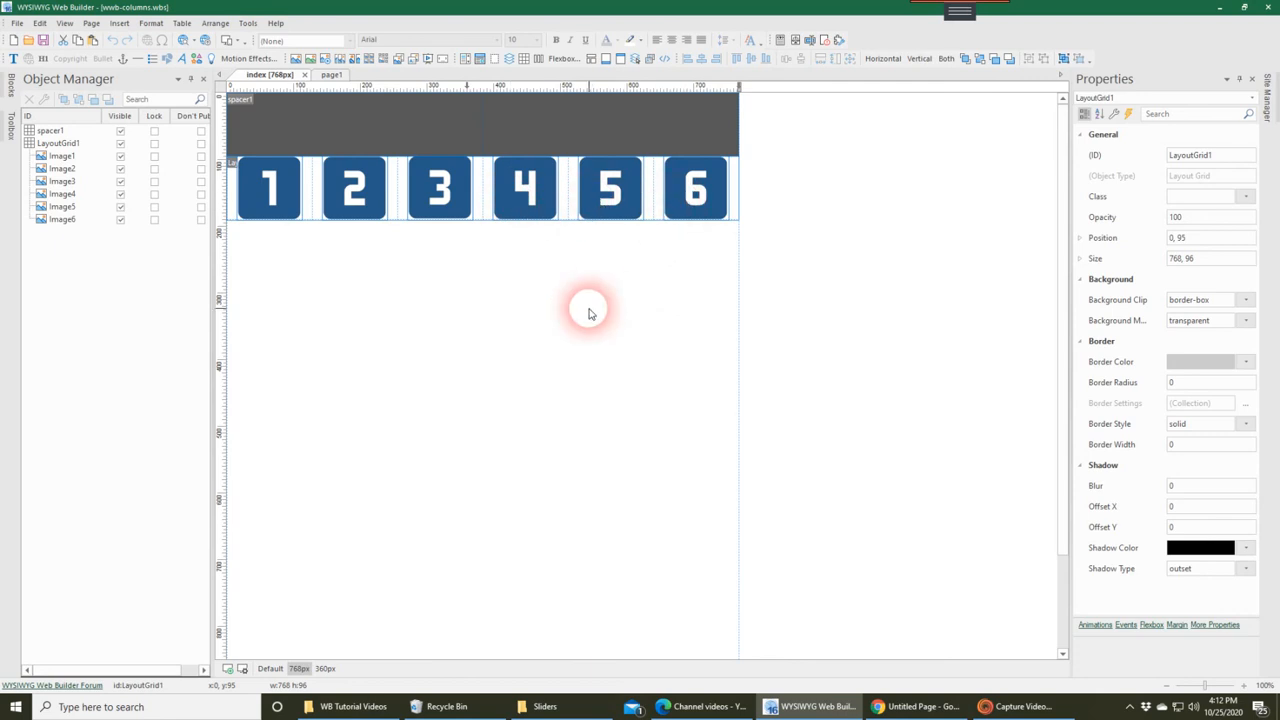
mouse_move(496, 424)
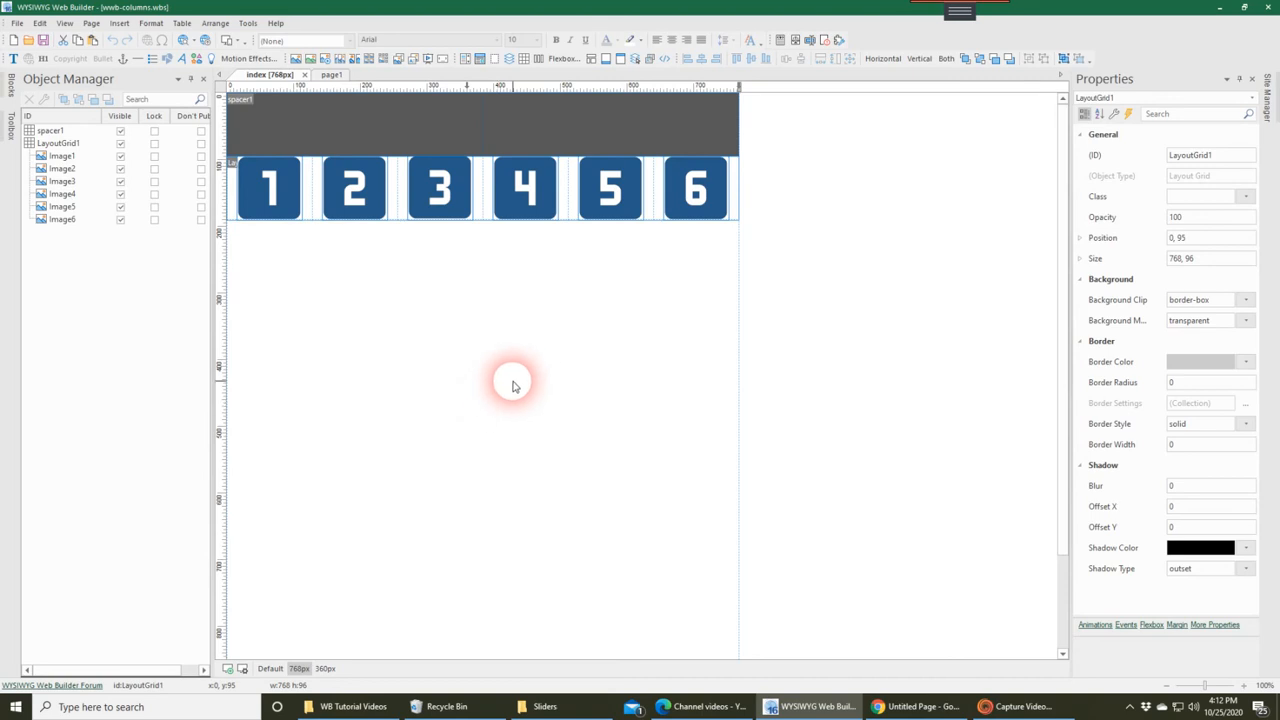
Step: Remove columns from the grid until three remain at the 768 breakpoint
double_click(512, 384)
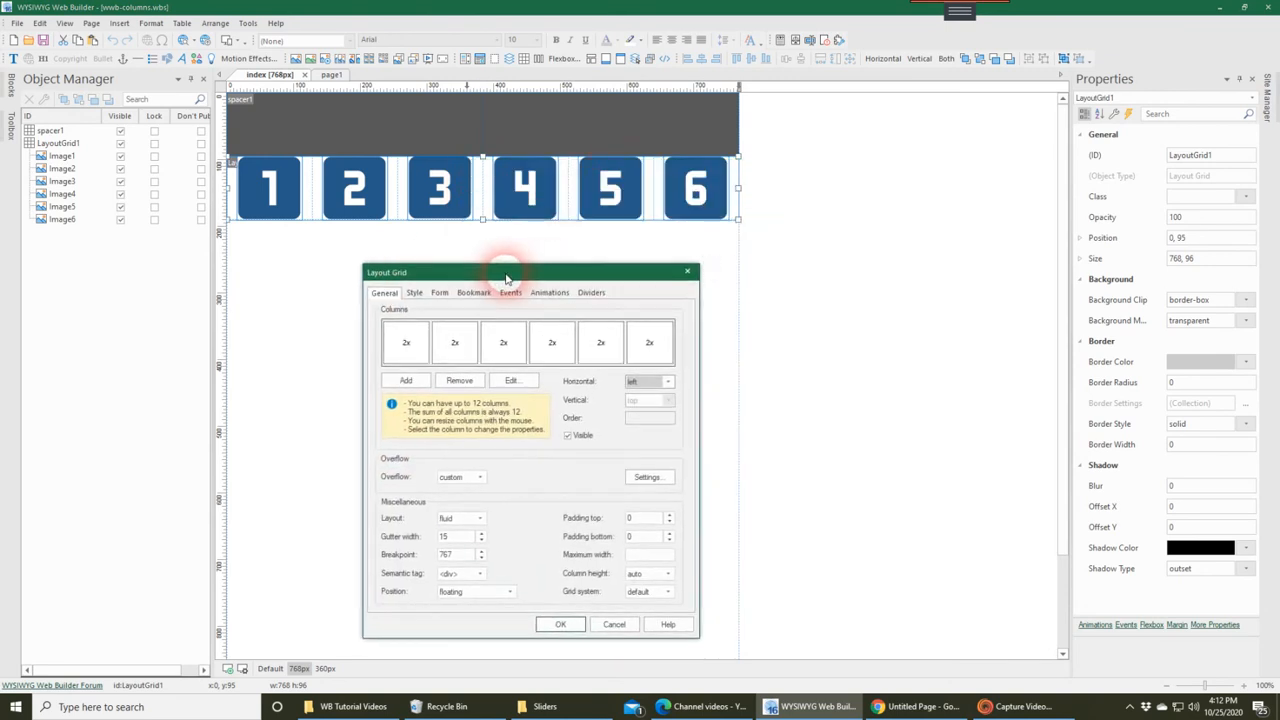
mouse_move(556, 466)
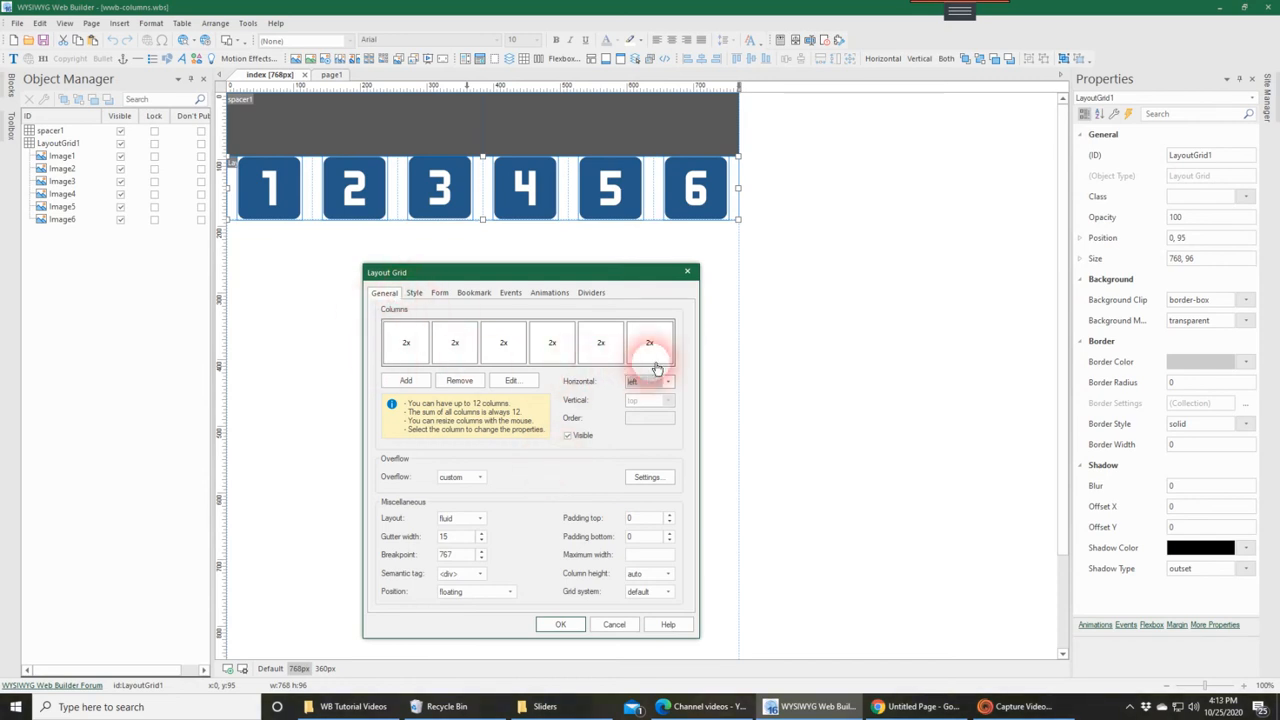
left_click(456, 342)
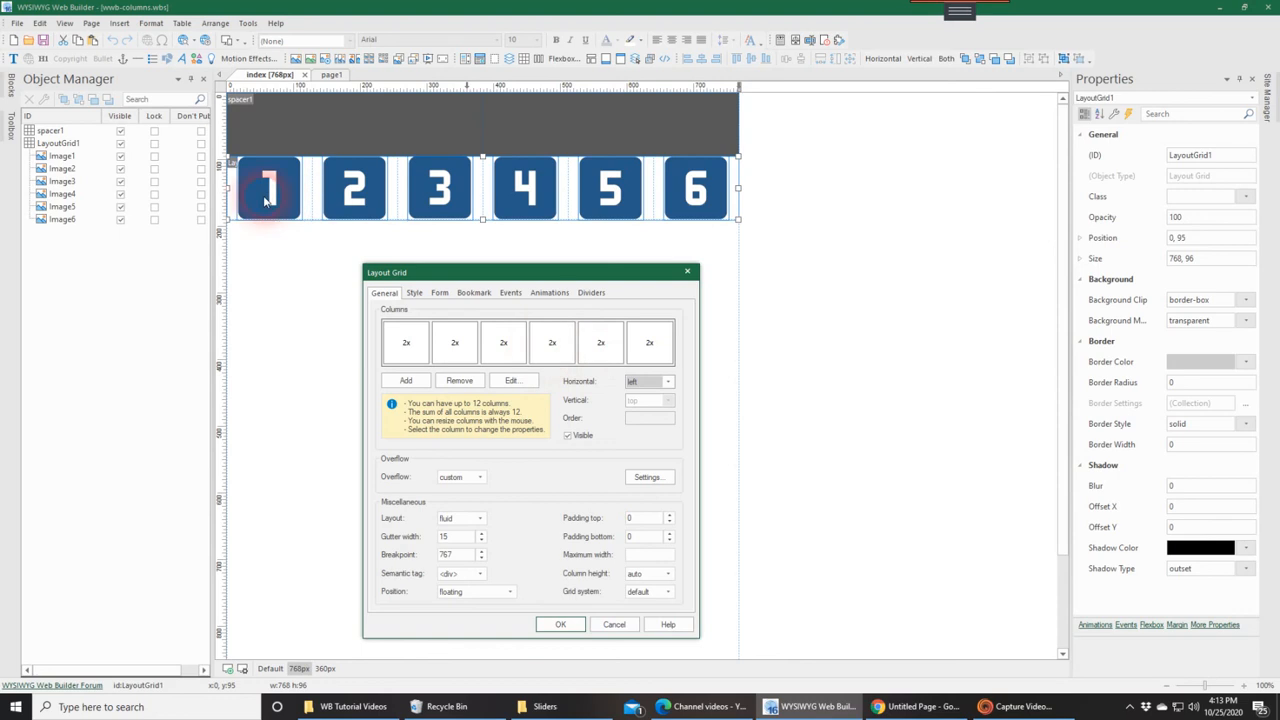
left_click(600, 342)
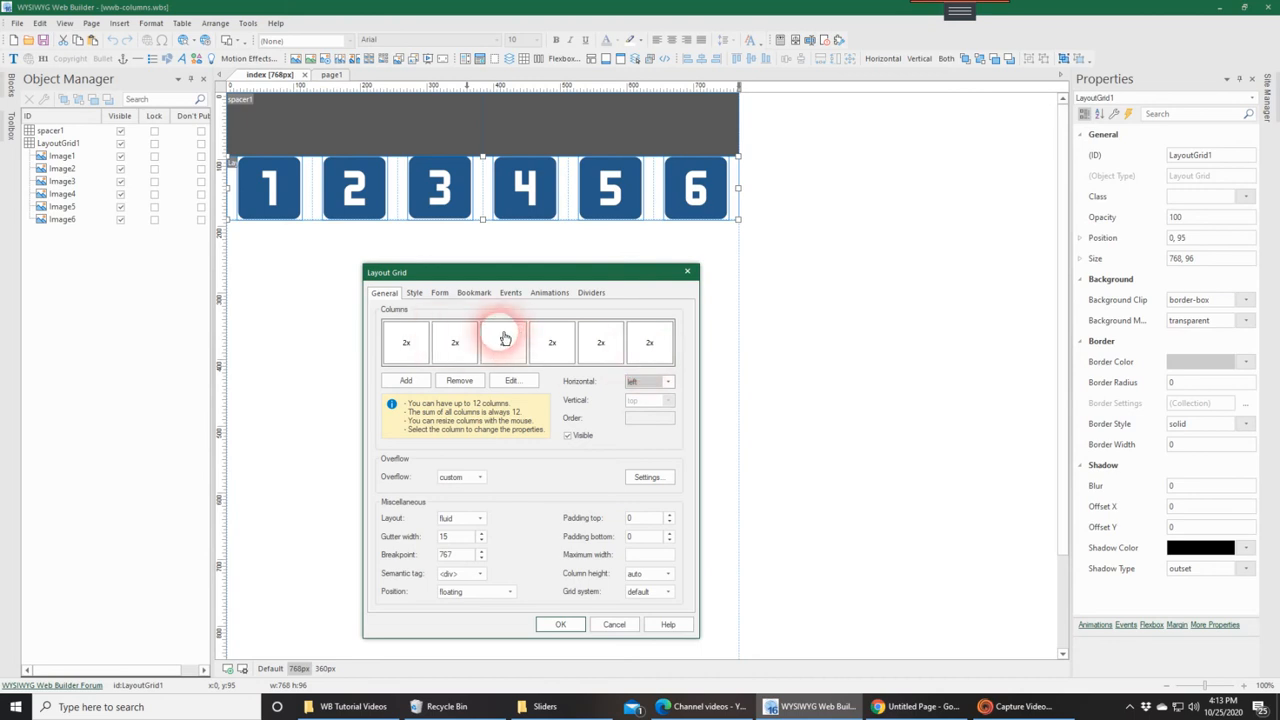
left_click(504, 342)
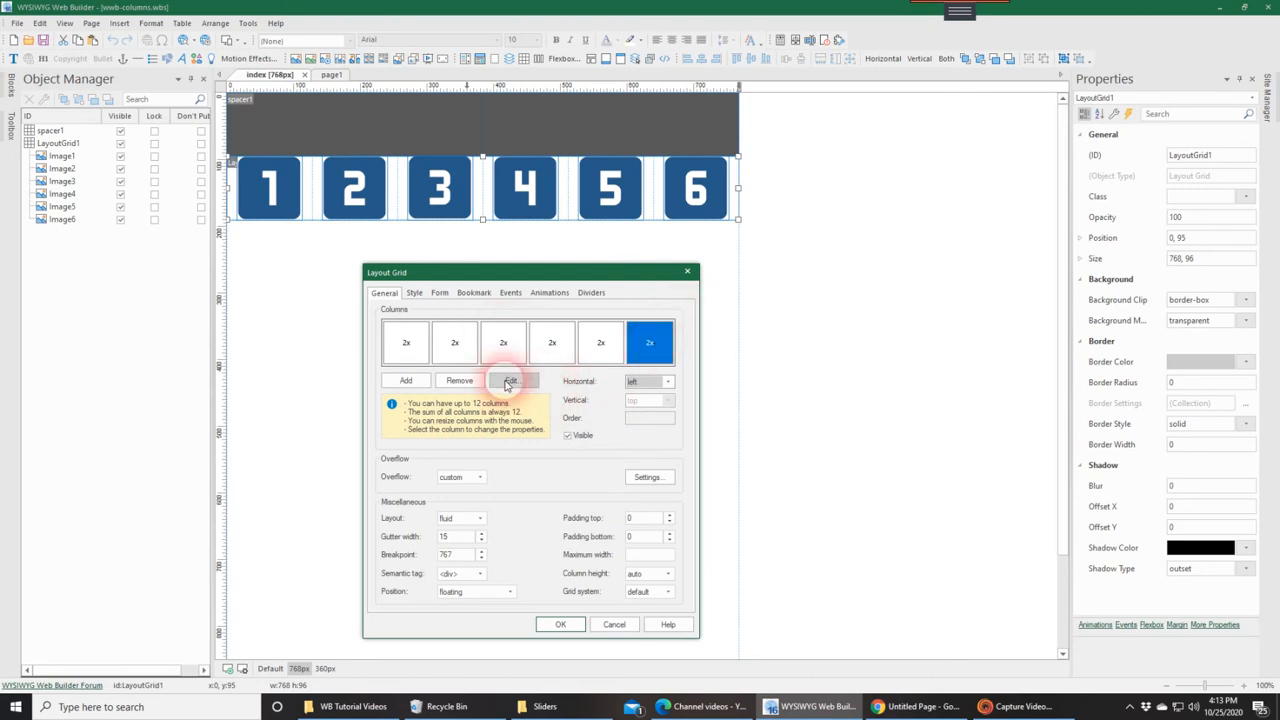
left_click(460, 380)
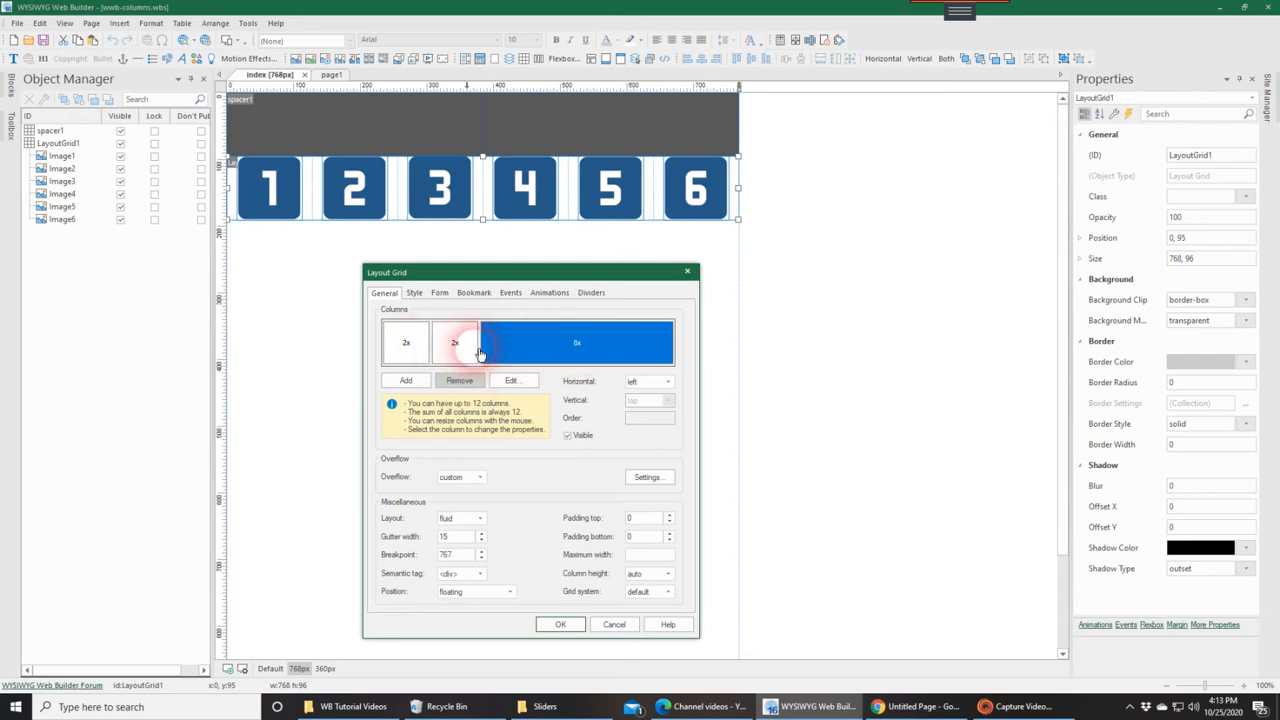
Step: Drag the column divider so the three remaining columns are equal width
left_click_drag(480, 344, 600, 344)
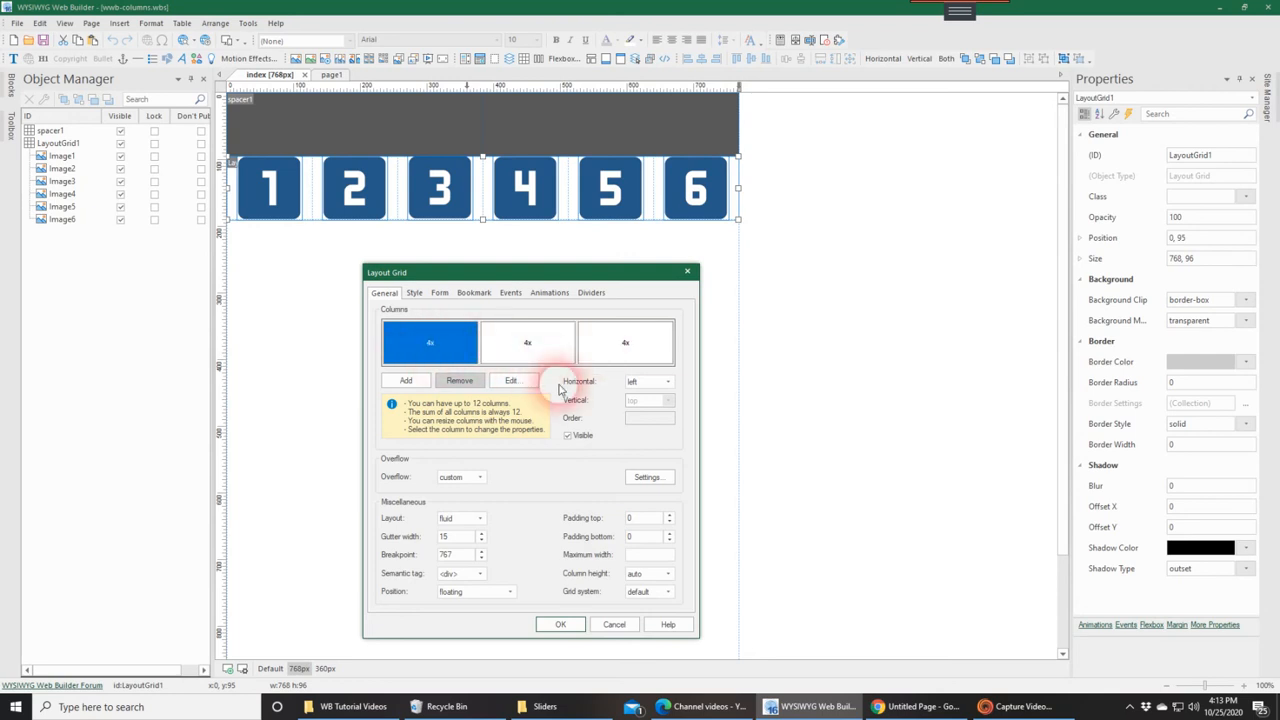
mouse_move(548, 472)
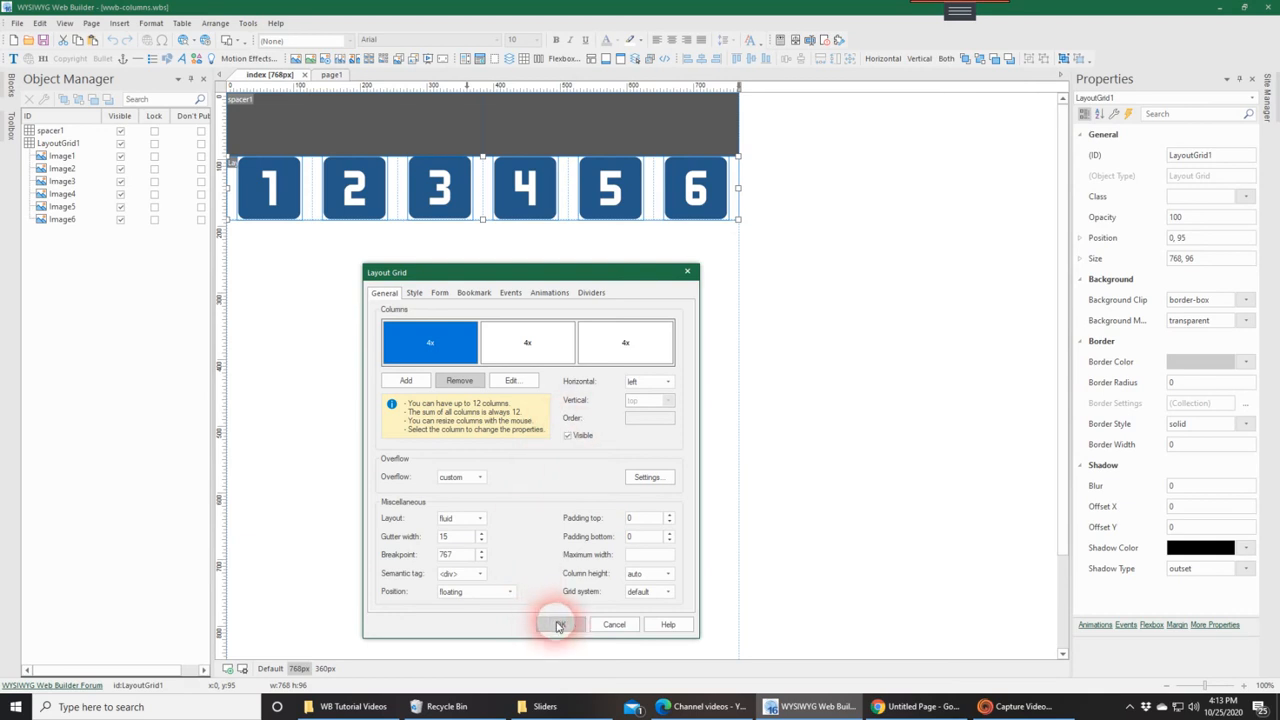
Step: Apply the three-column layout and reach the overflow settings for hidden columns
left_click(560, 624)
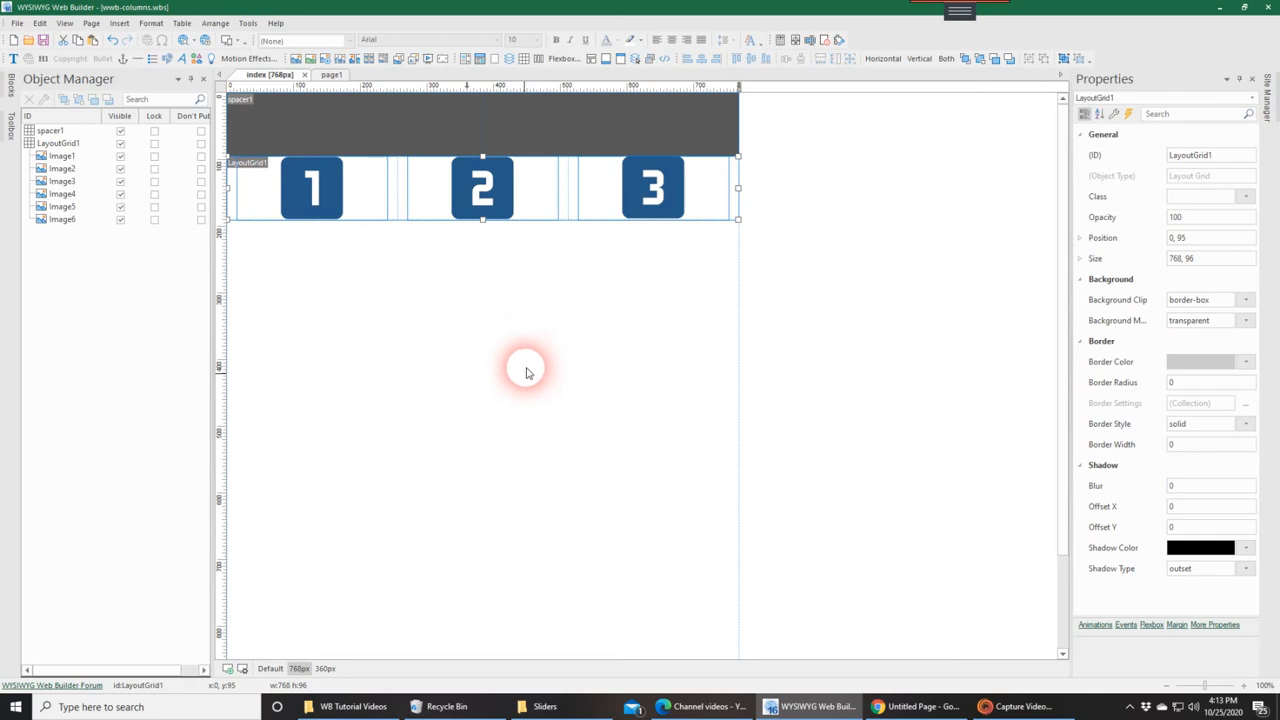
mouse_move(532, 398)
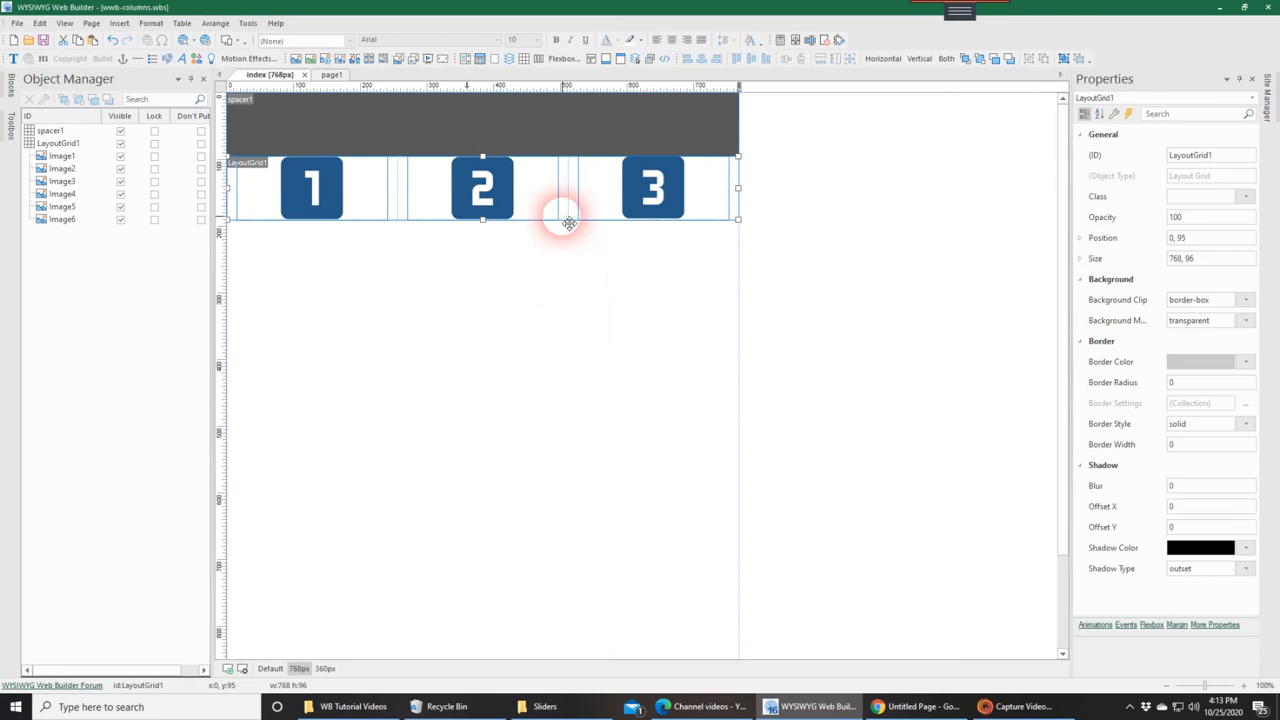
double_click(568, 220)
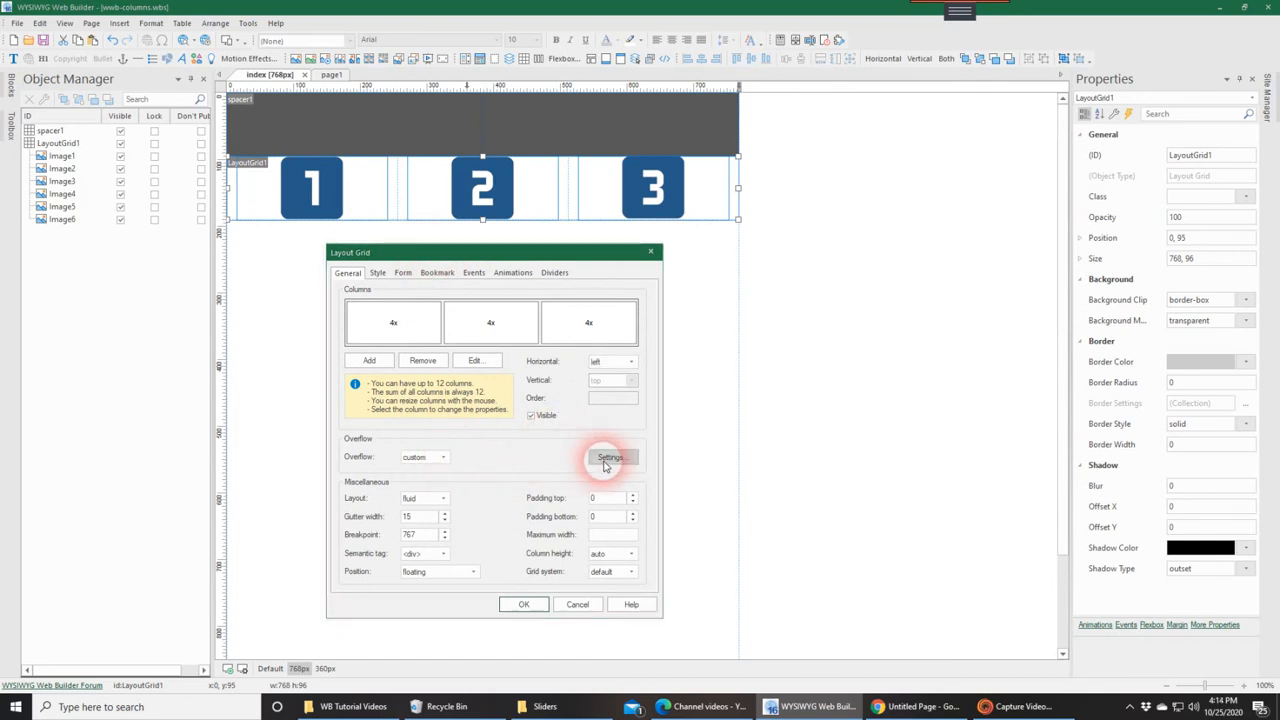
left_click(610, 456)
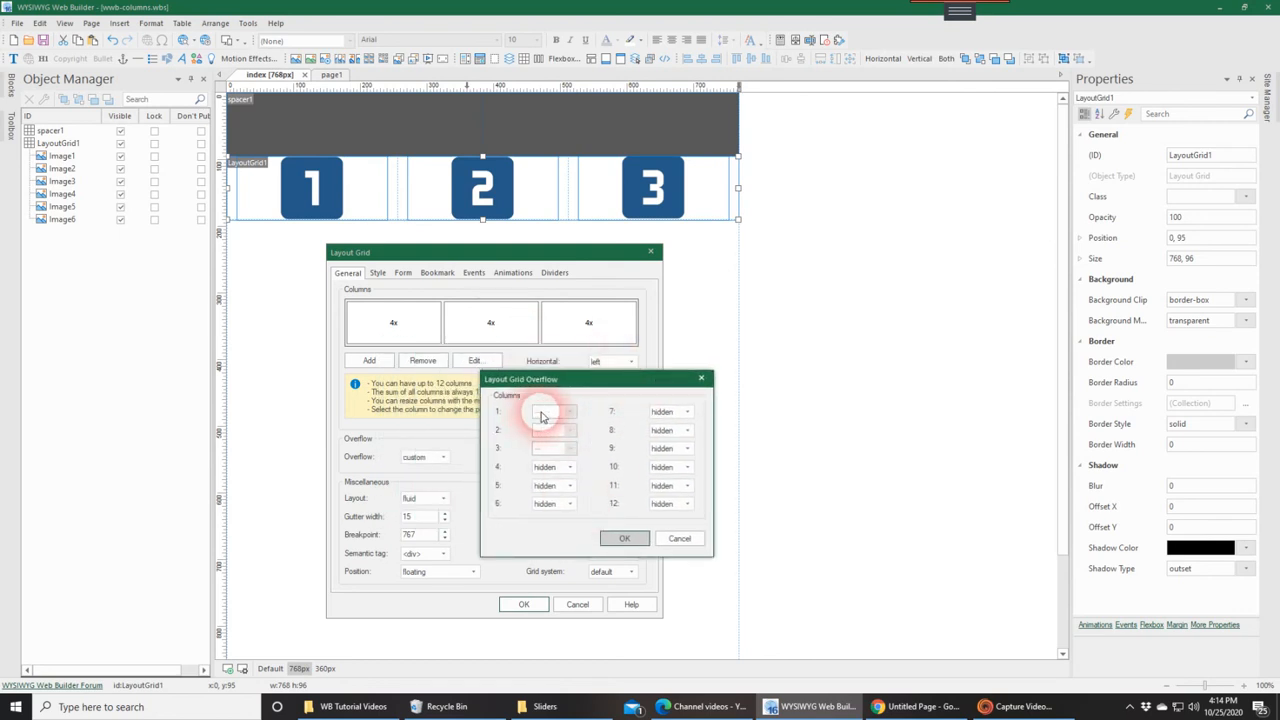
mouse_move(548, 458)
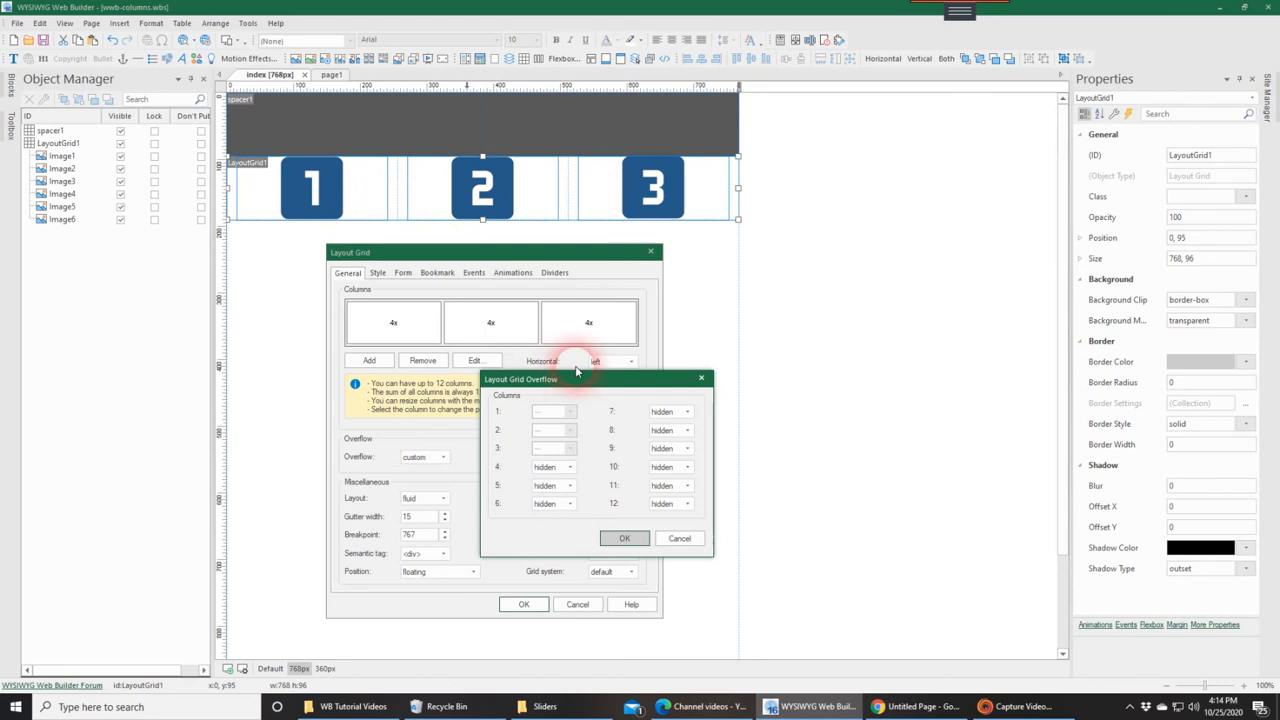
mouse_move(530, 336)
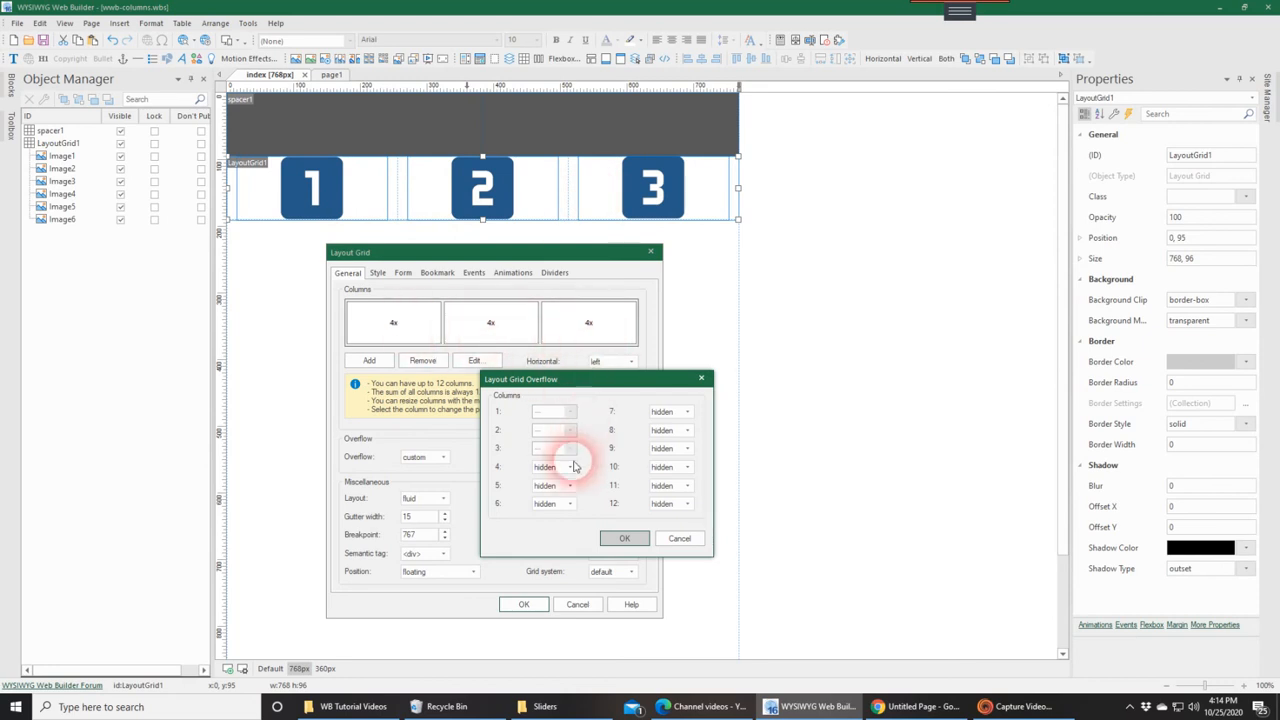
Step: Give overflow columns 4, 5 and 6 a width instead of hidden so they wrap into a second row
left_click(570, 468)
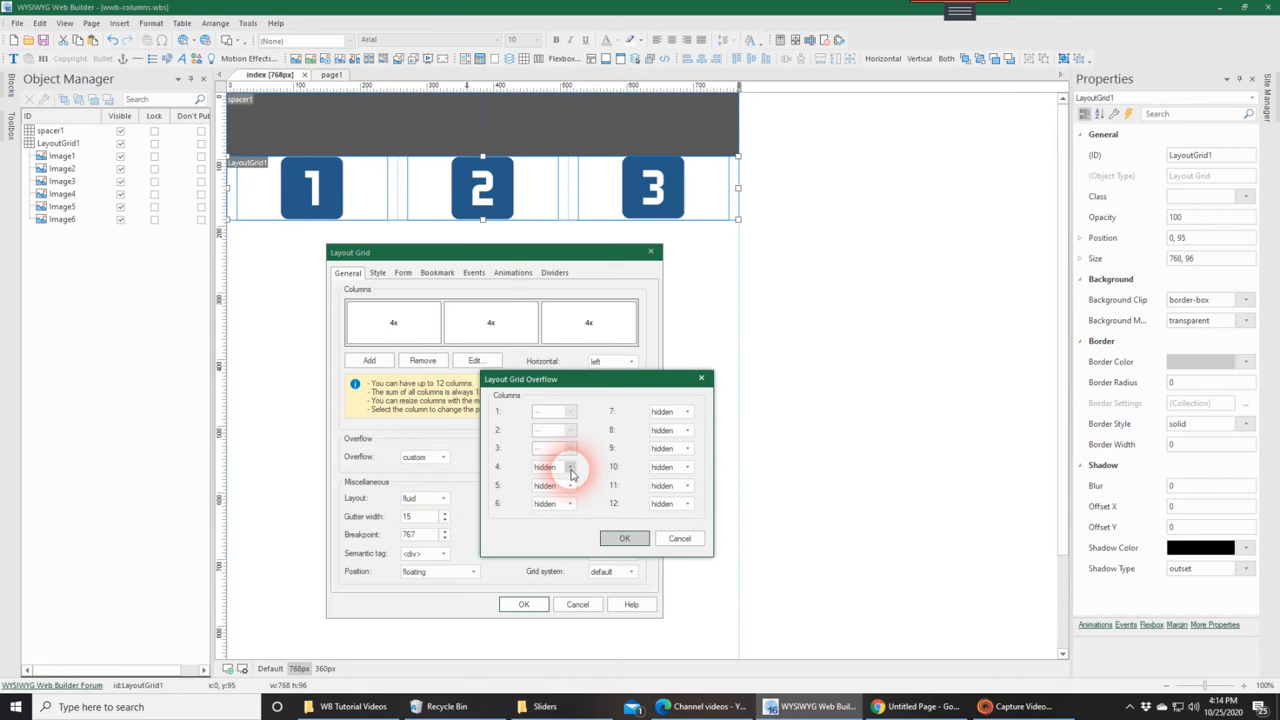
left_click(570, 468)
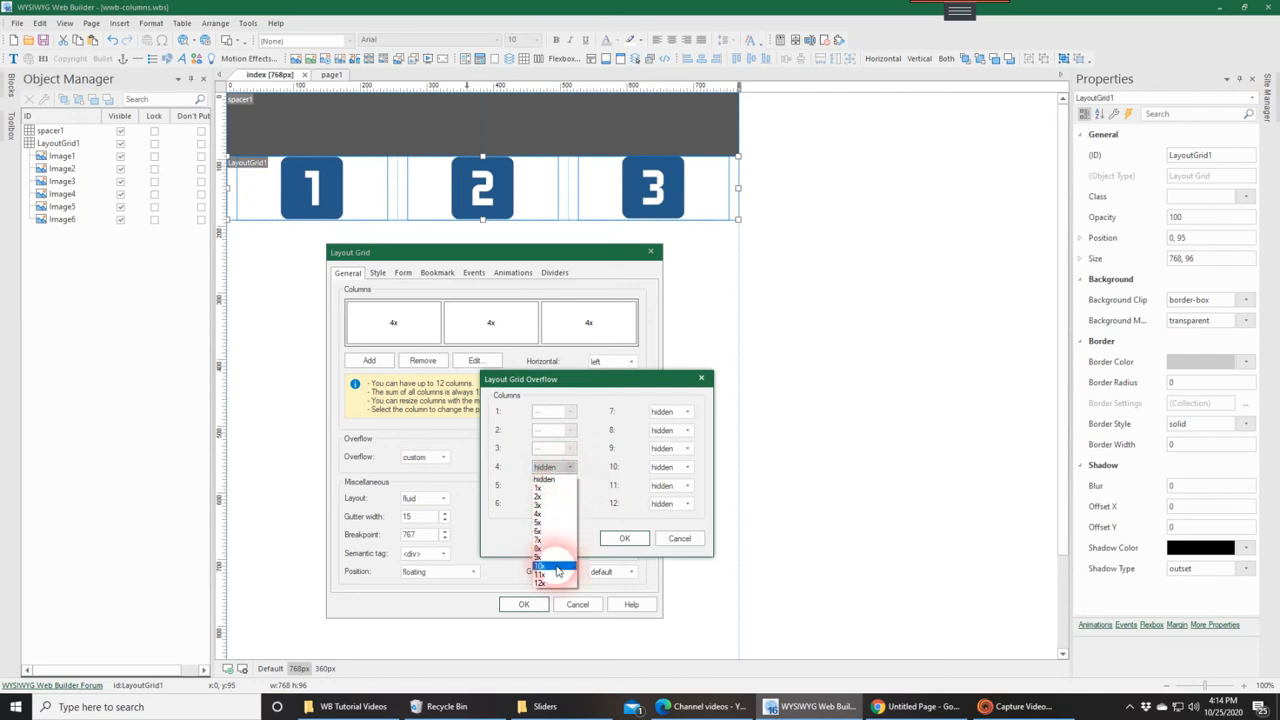
mouse_move(560, 524)
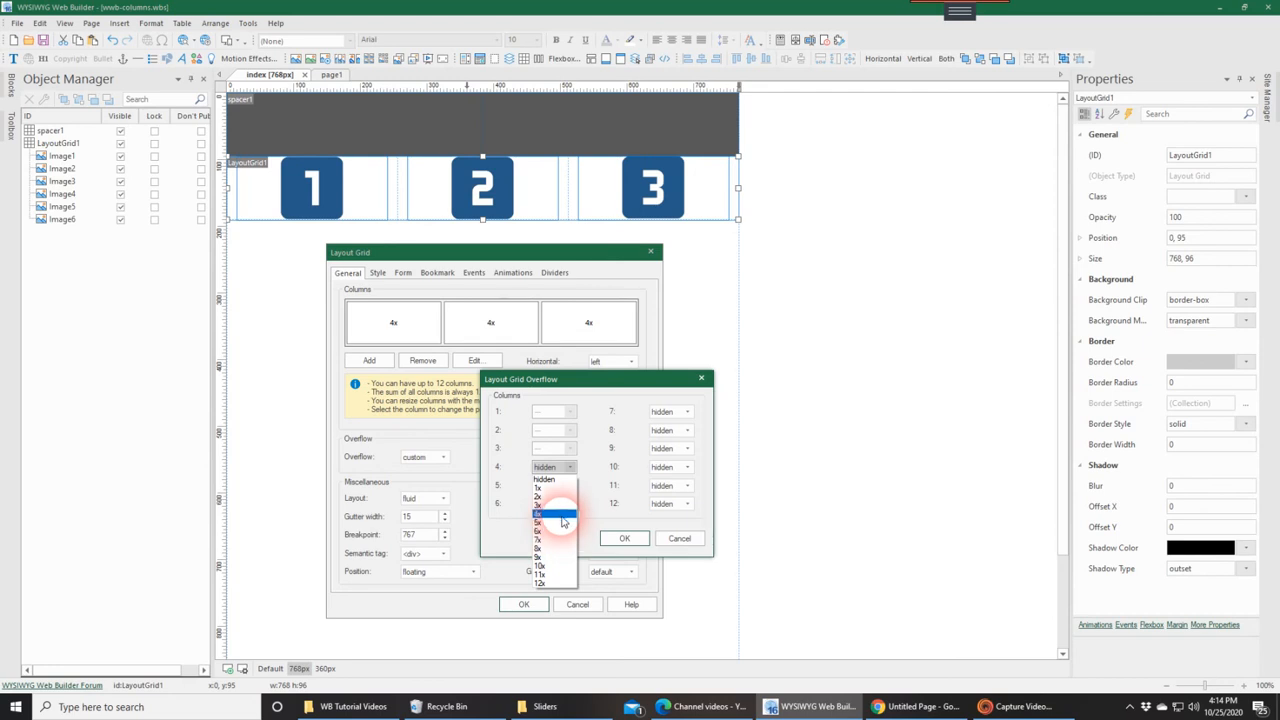
left_click(538, 516)
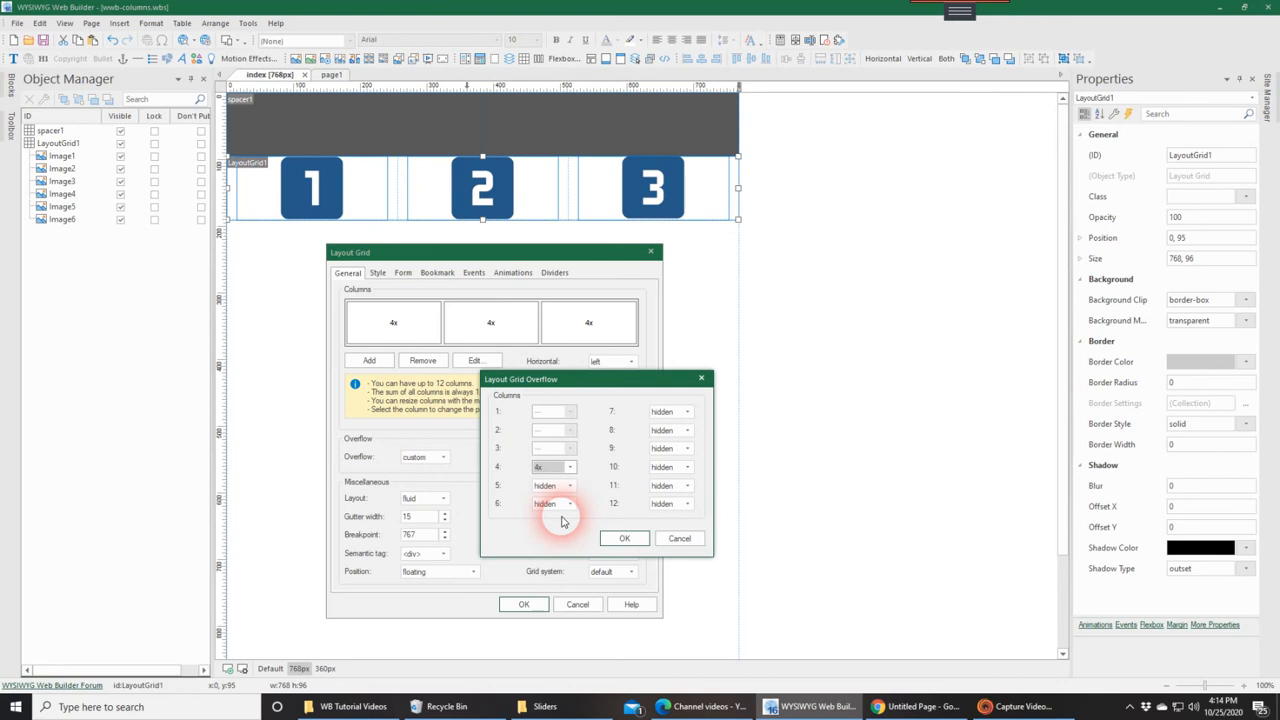
left_click(570, 504)
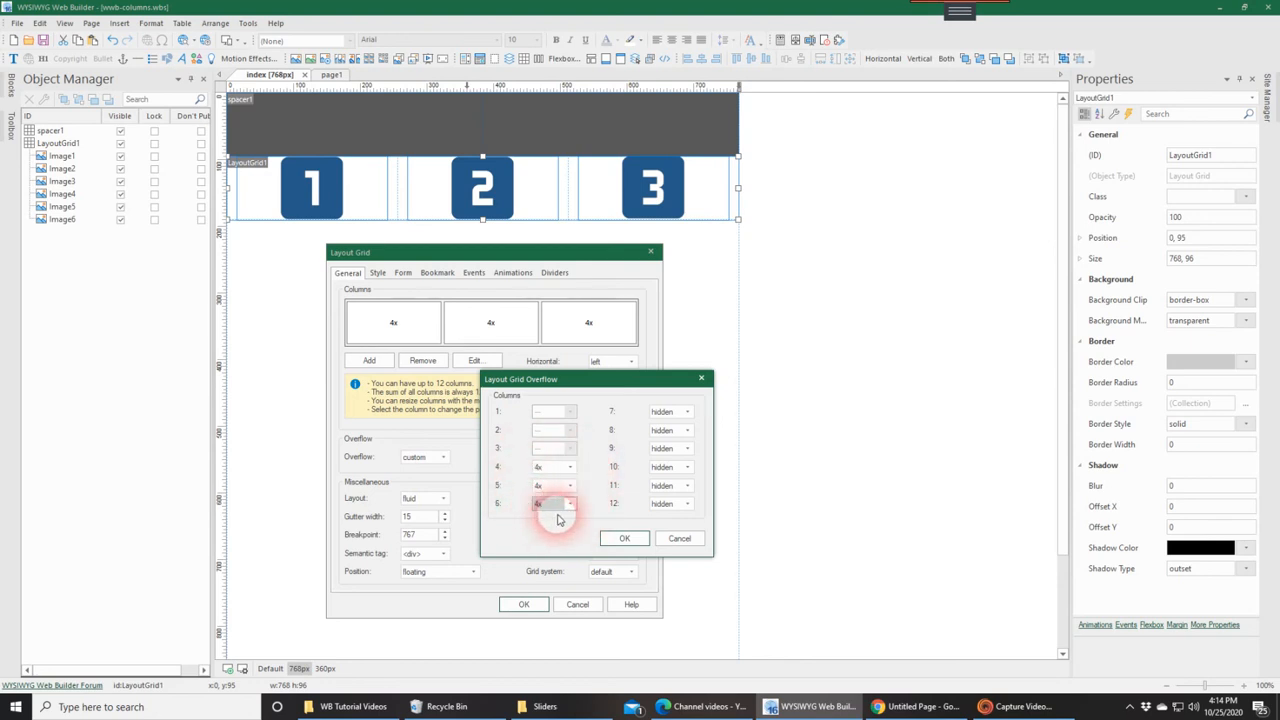
left_click(624, 538)
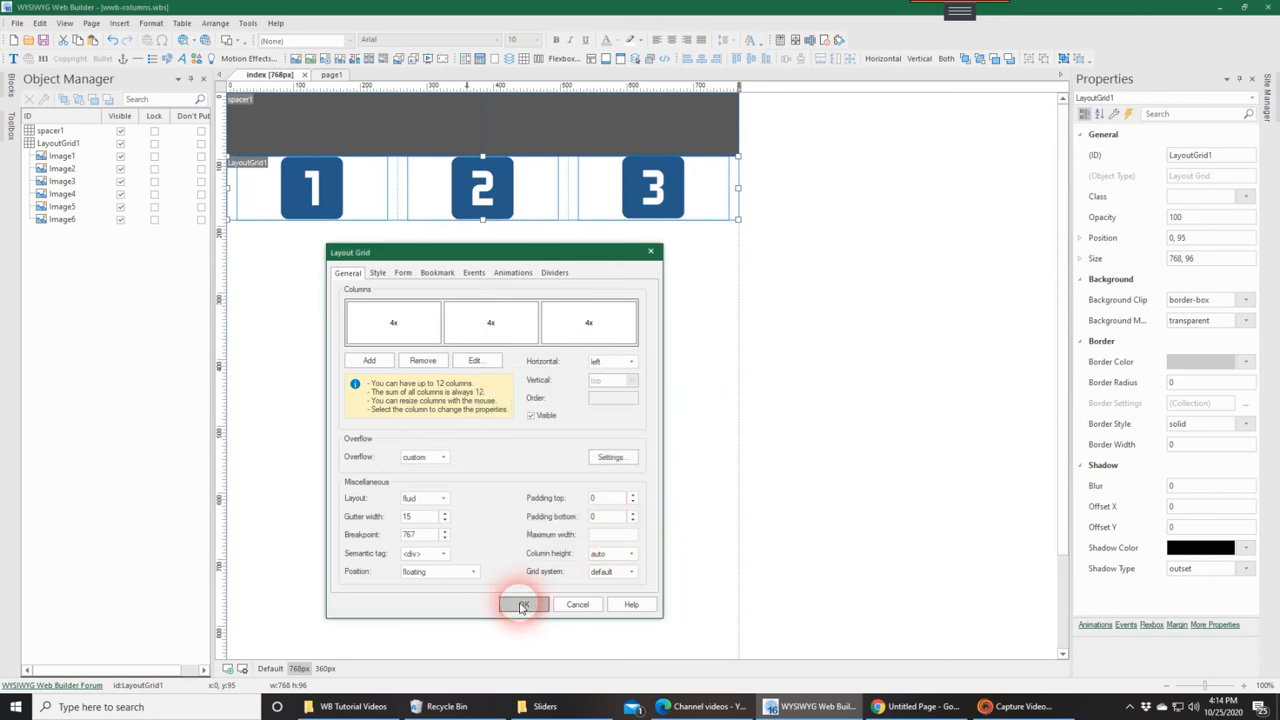
left_click(520, 604)
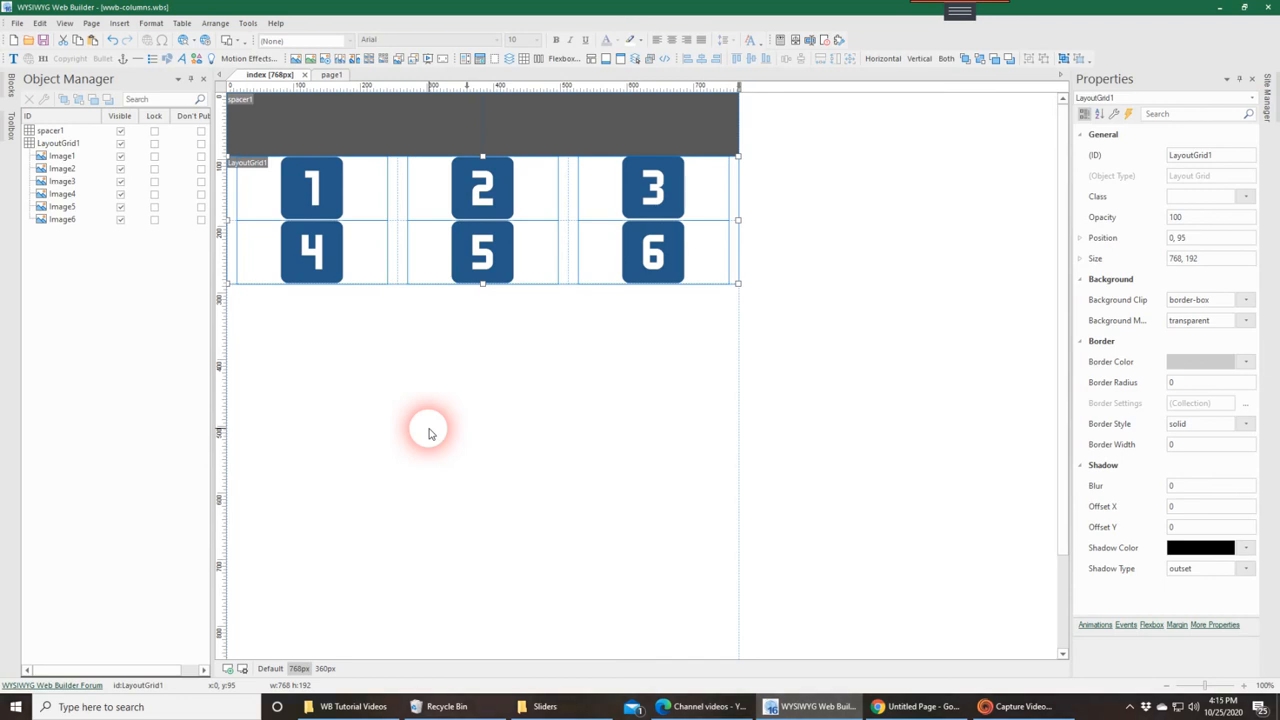
mouse_move(588, 364)
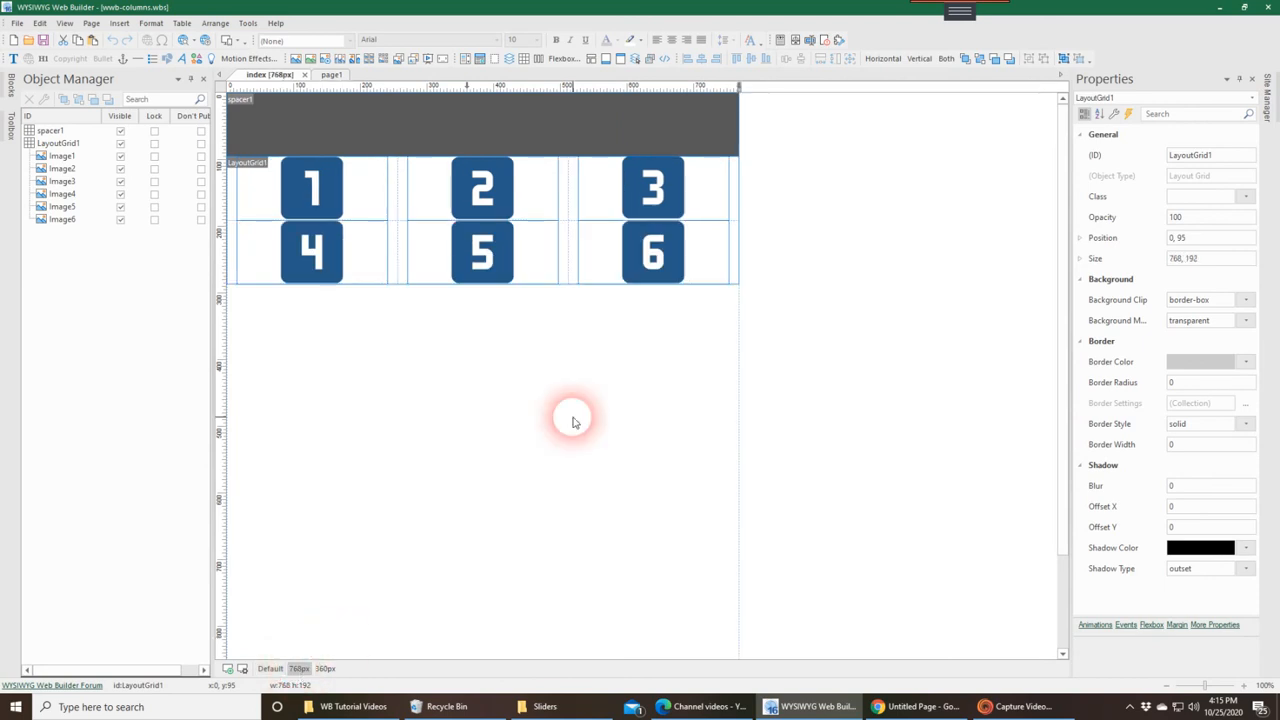
mouse_move(570, 384)
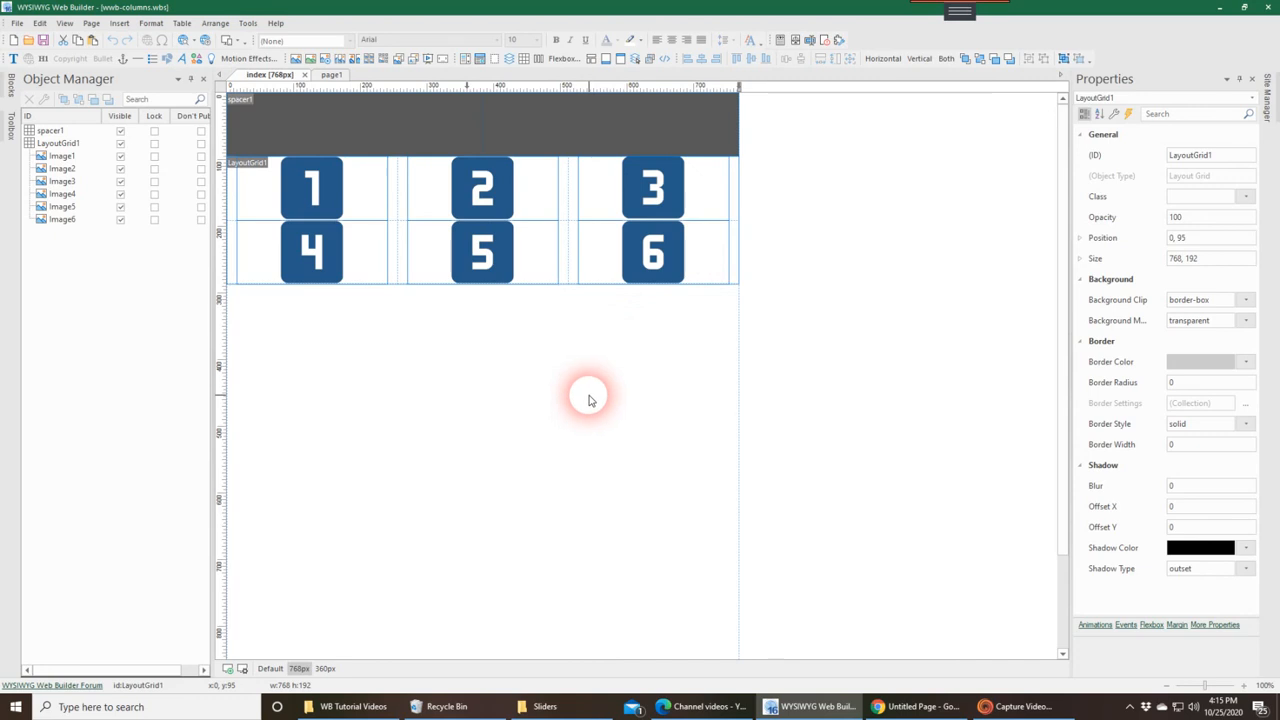
Step: Switch to the 360 breakpoint view and reopen the grid's settings there
left_click(322, 668)
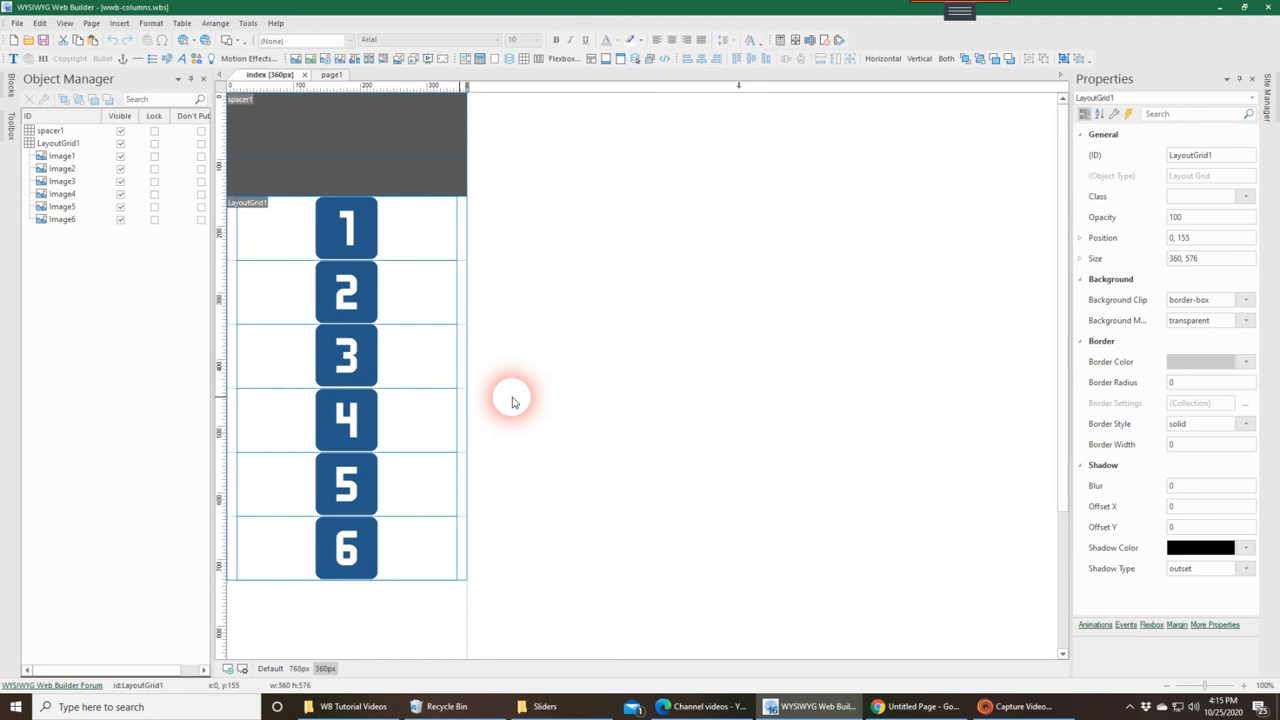
mouse_move(424, 224)
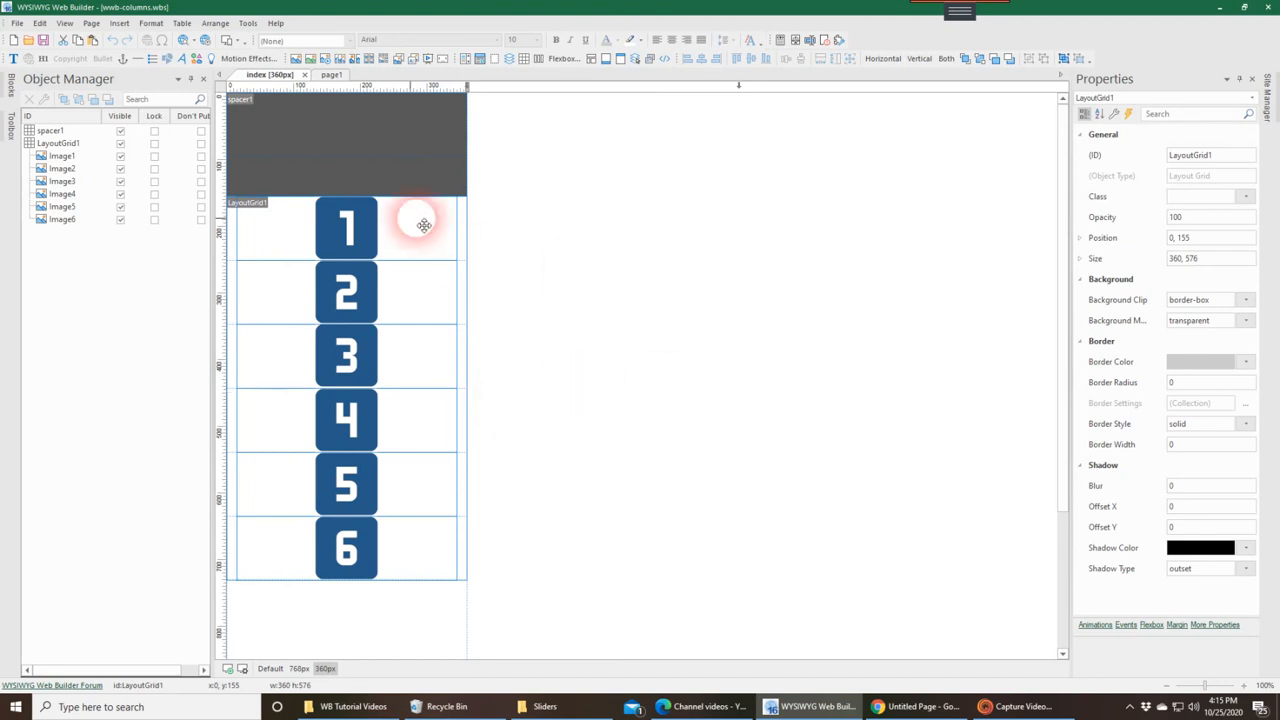
mouse_move(364, 360)
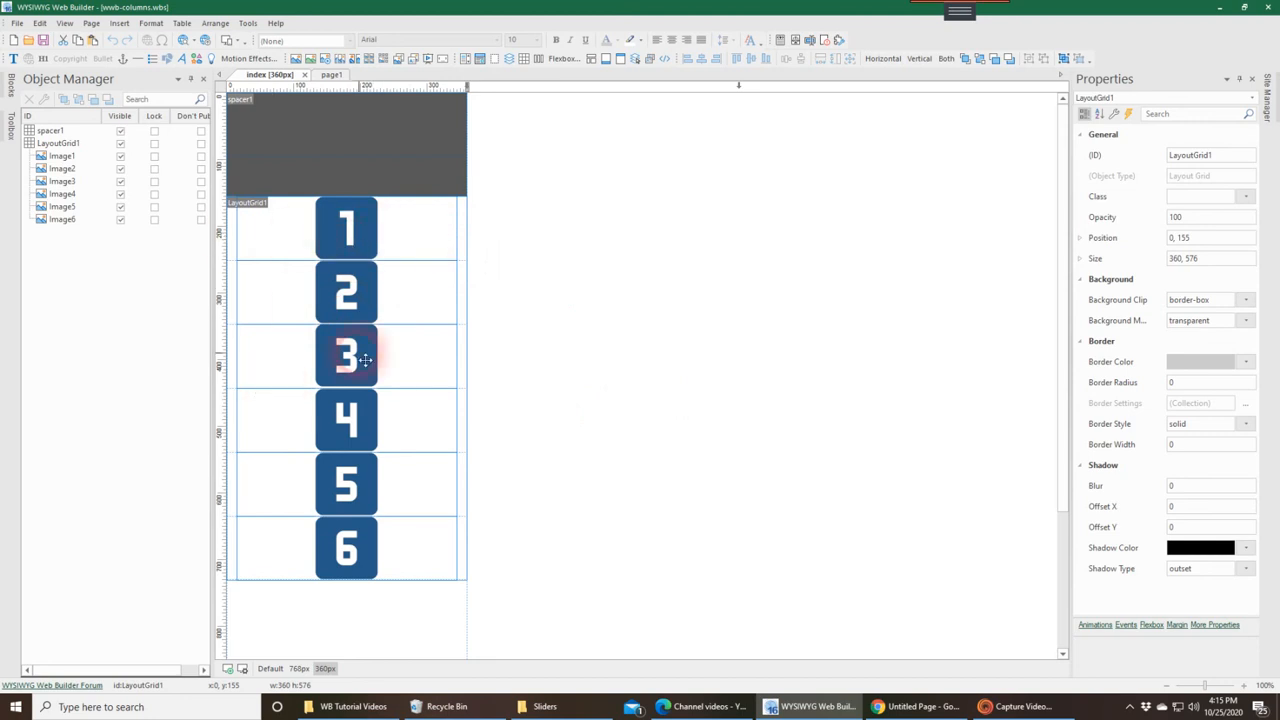
mouse_move(390, 530)
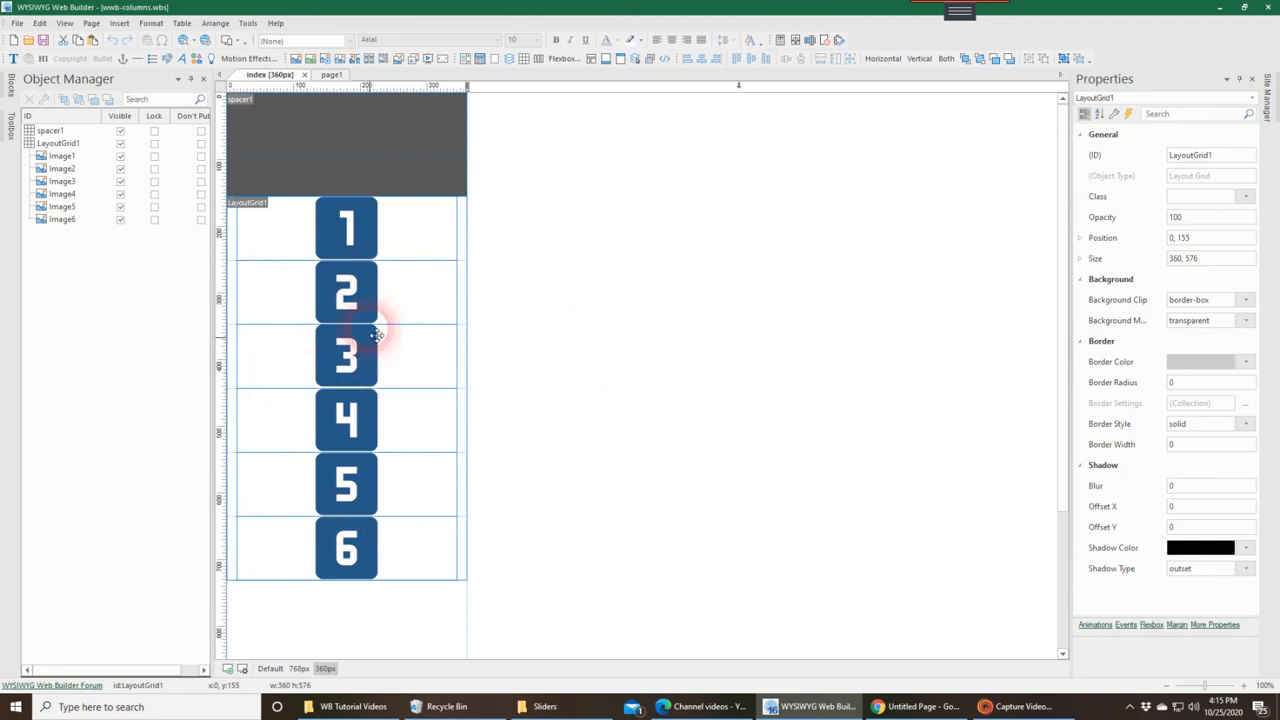
mouse_move(400, 578)
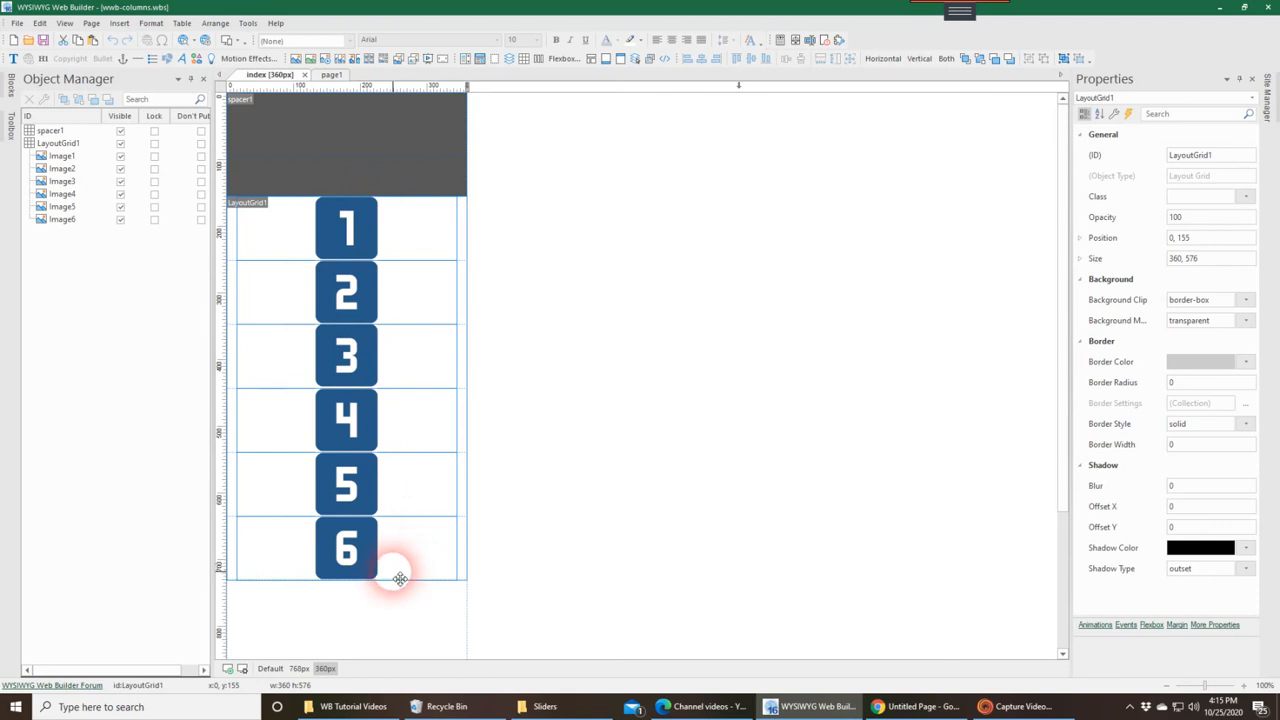
mouse_move(232, 300)
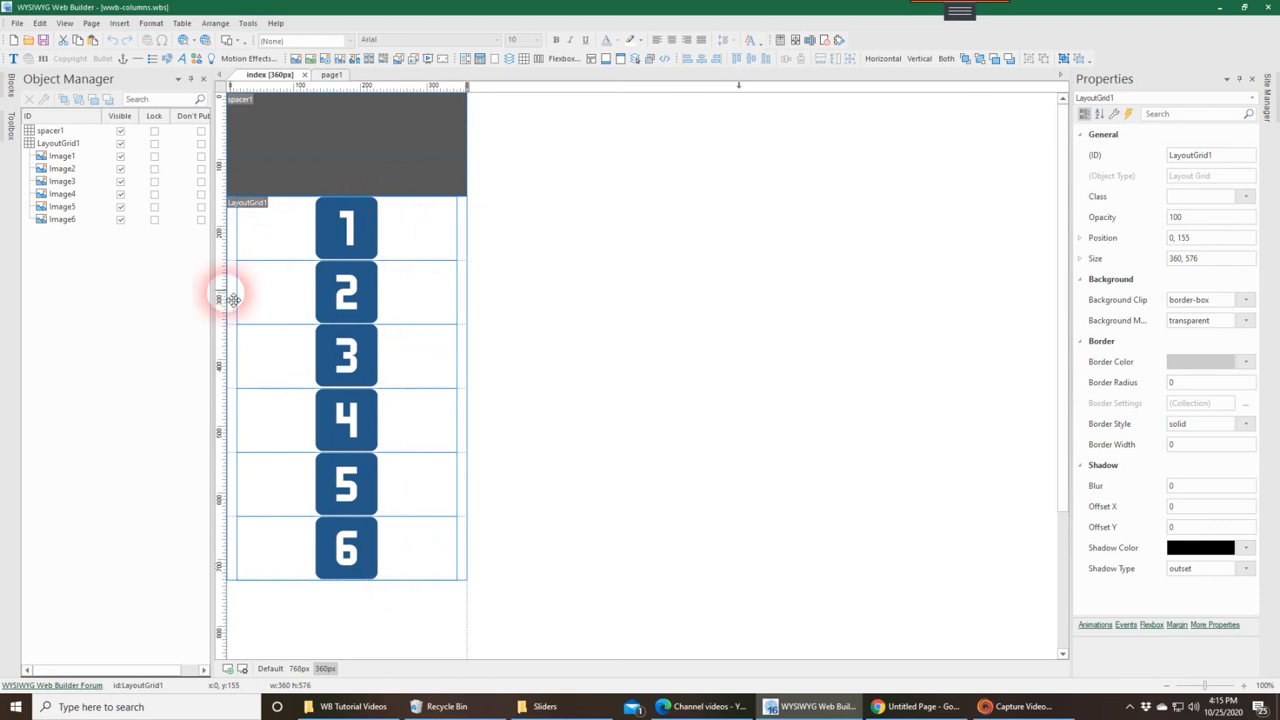
mouse_move(420, 252)
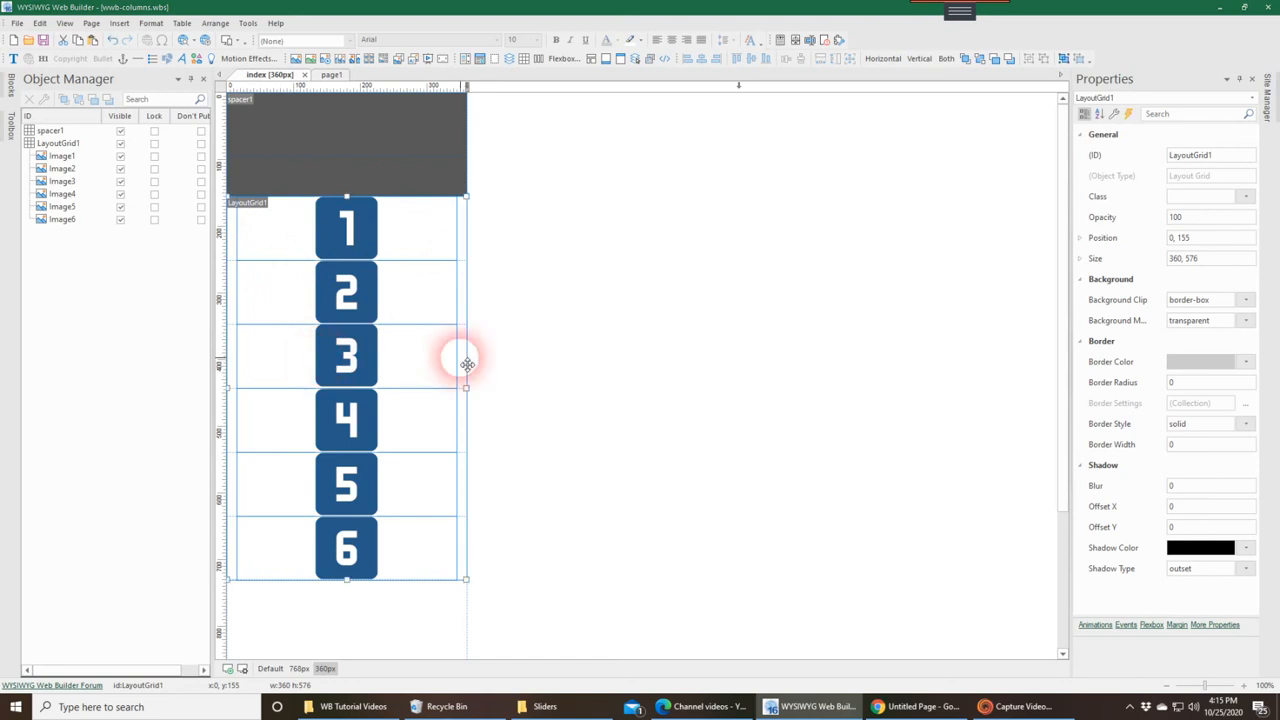
double_click(464, 362)
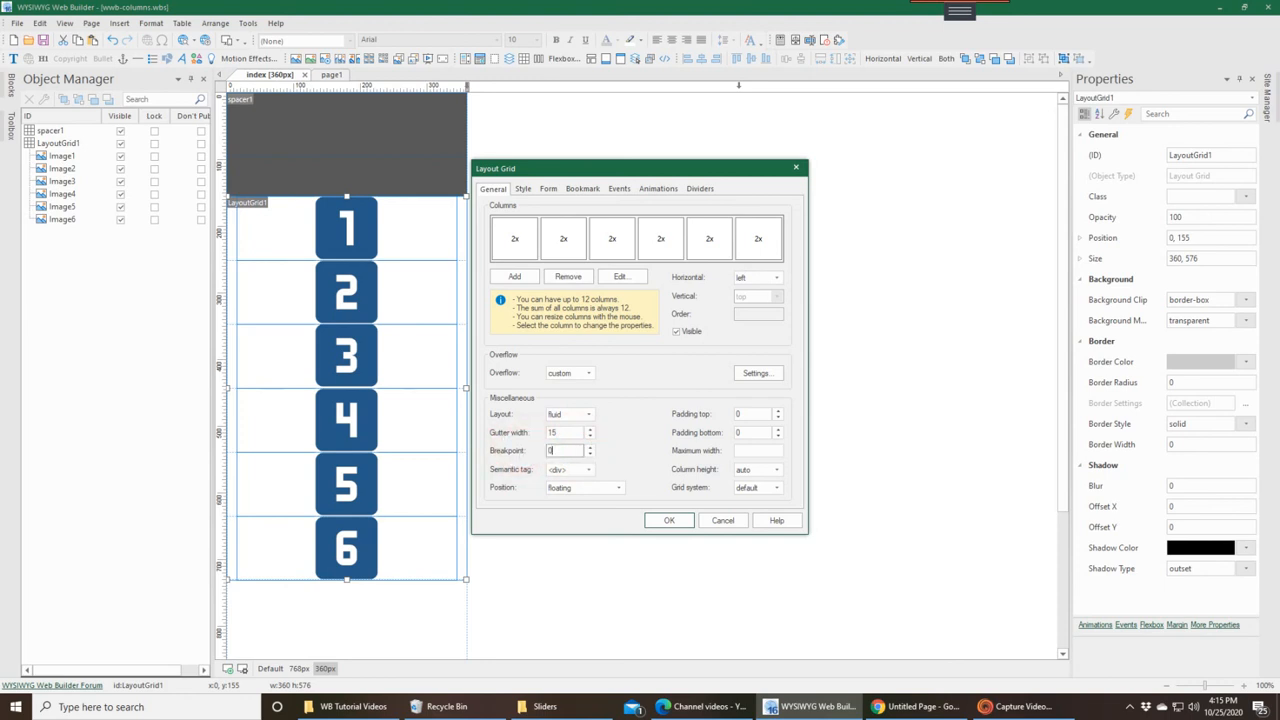
Step: Apply the six 2x-column settings at 360, putting all images in one tiny row
left_click(668, 520)
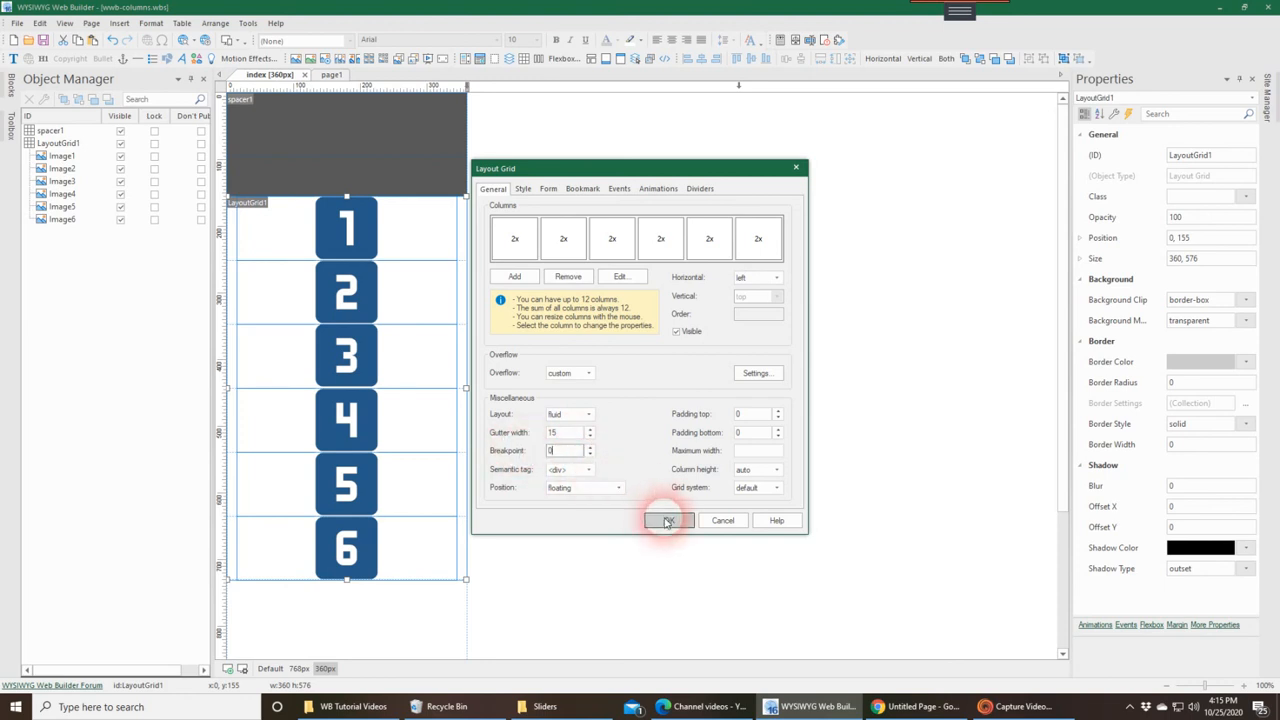
left_click(666, 520)
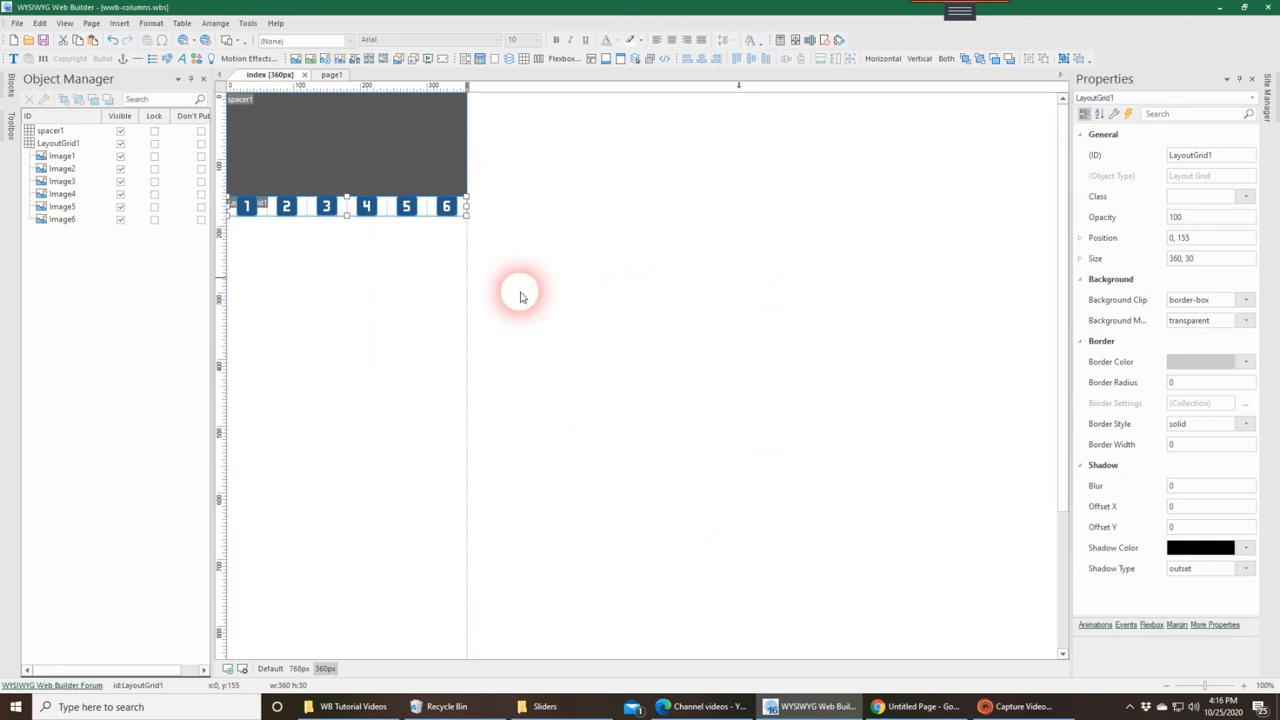
mouse_move(500, 220)
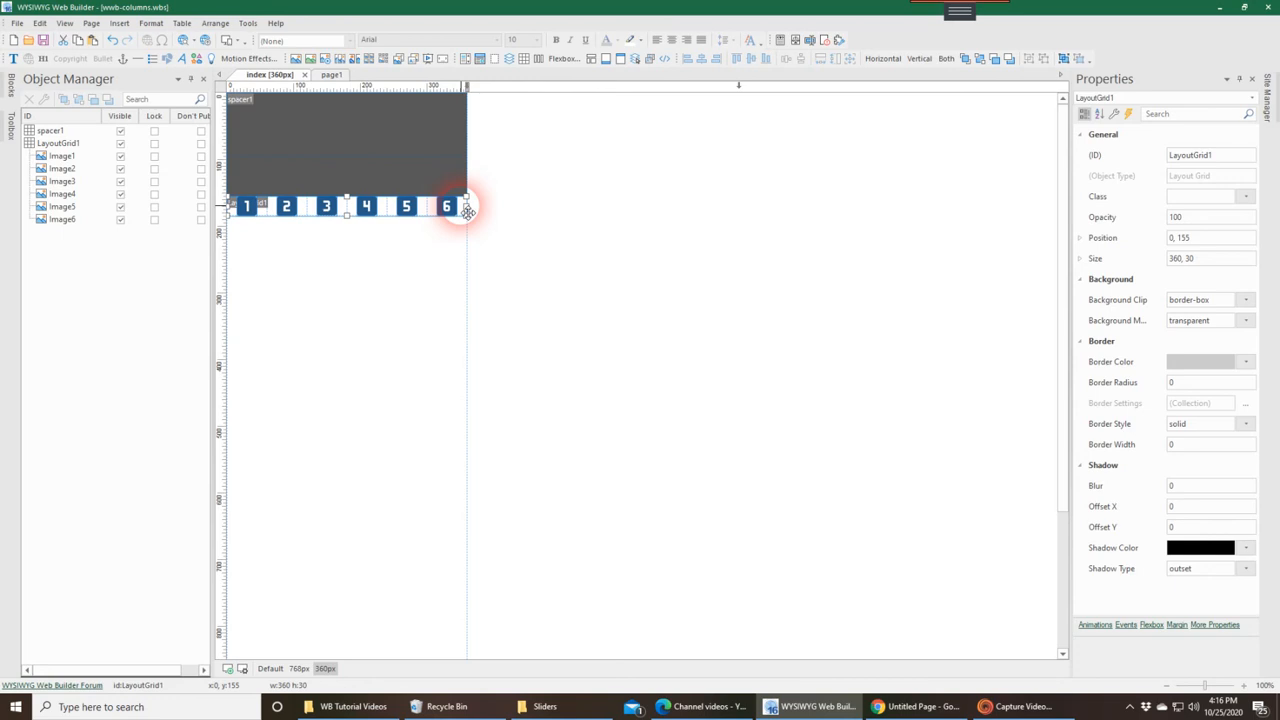
double_click(446, 206)
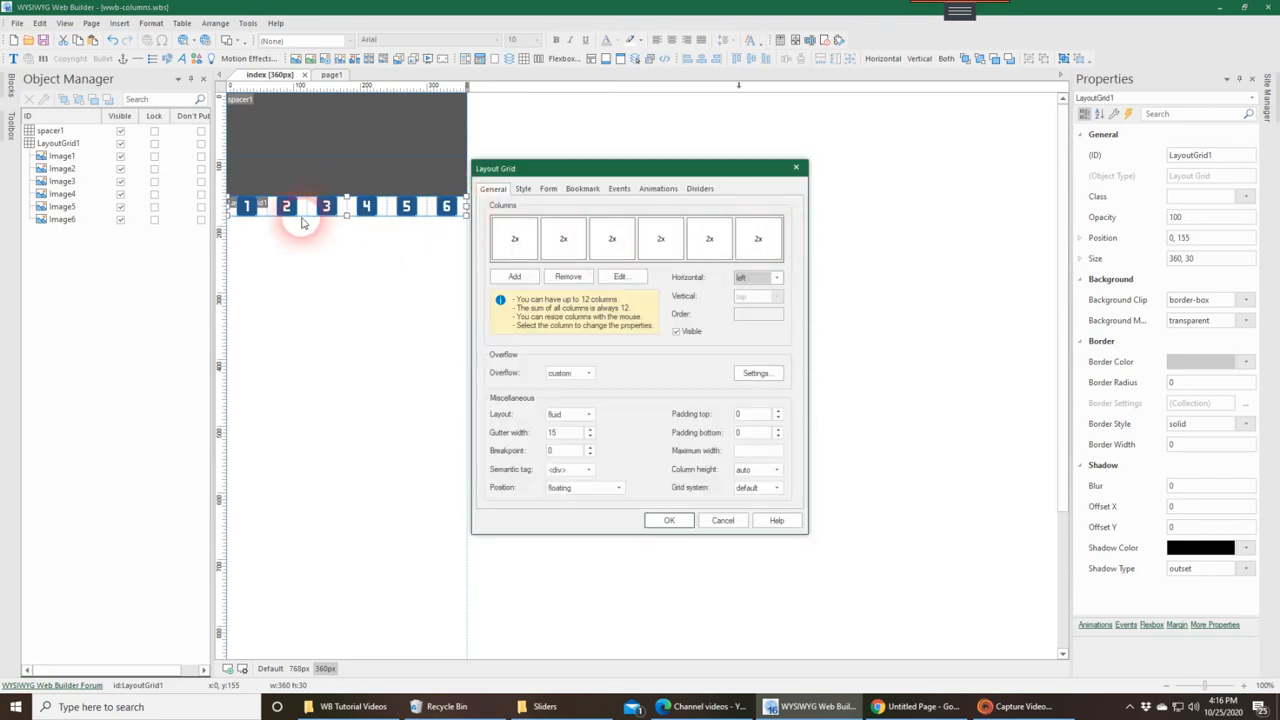
Step: Remove columns until two 6x columns remain so images 1 and 2 share a row
left_click(758, 238)
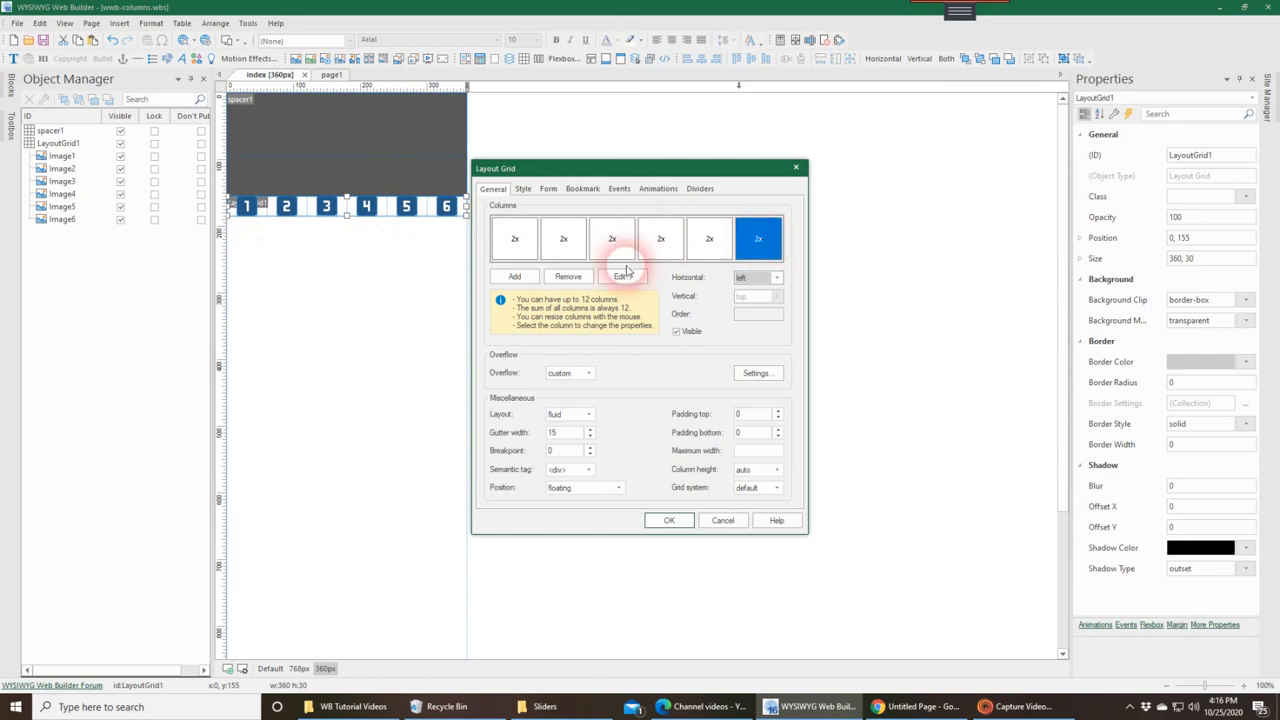
left_click(568, 276)
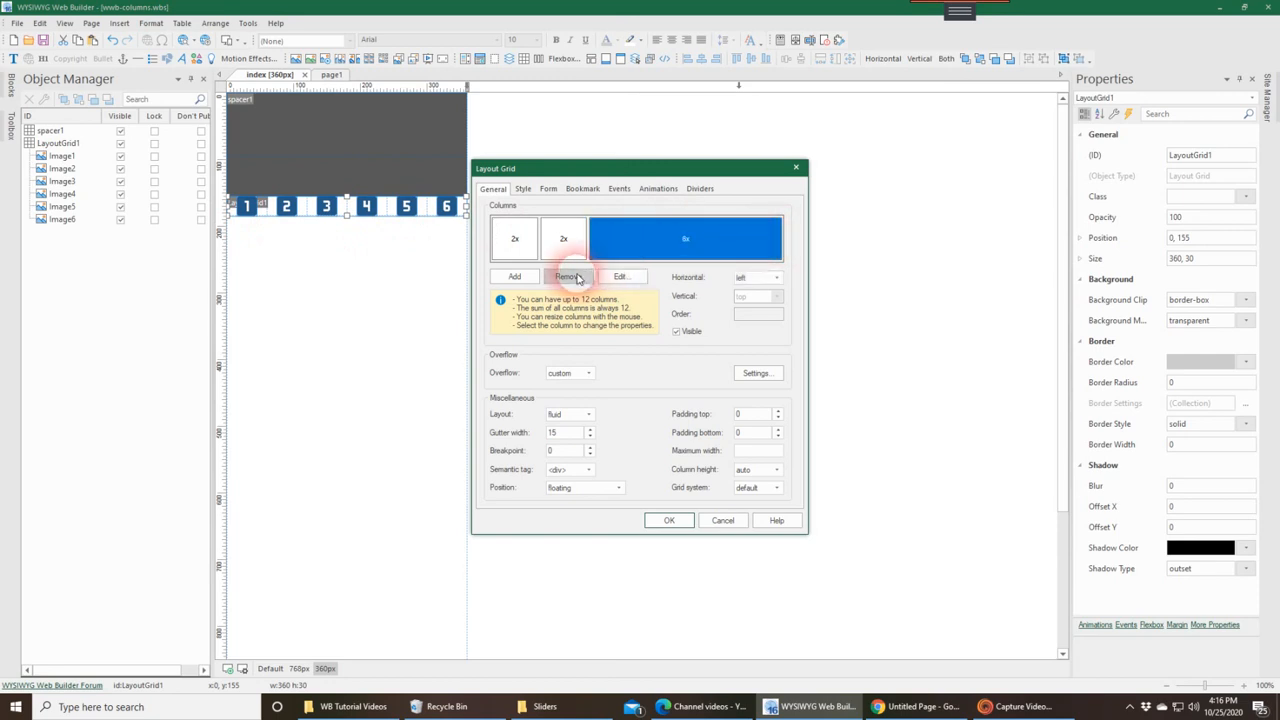
left_click(568, 276)
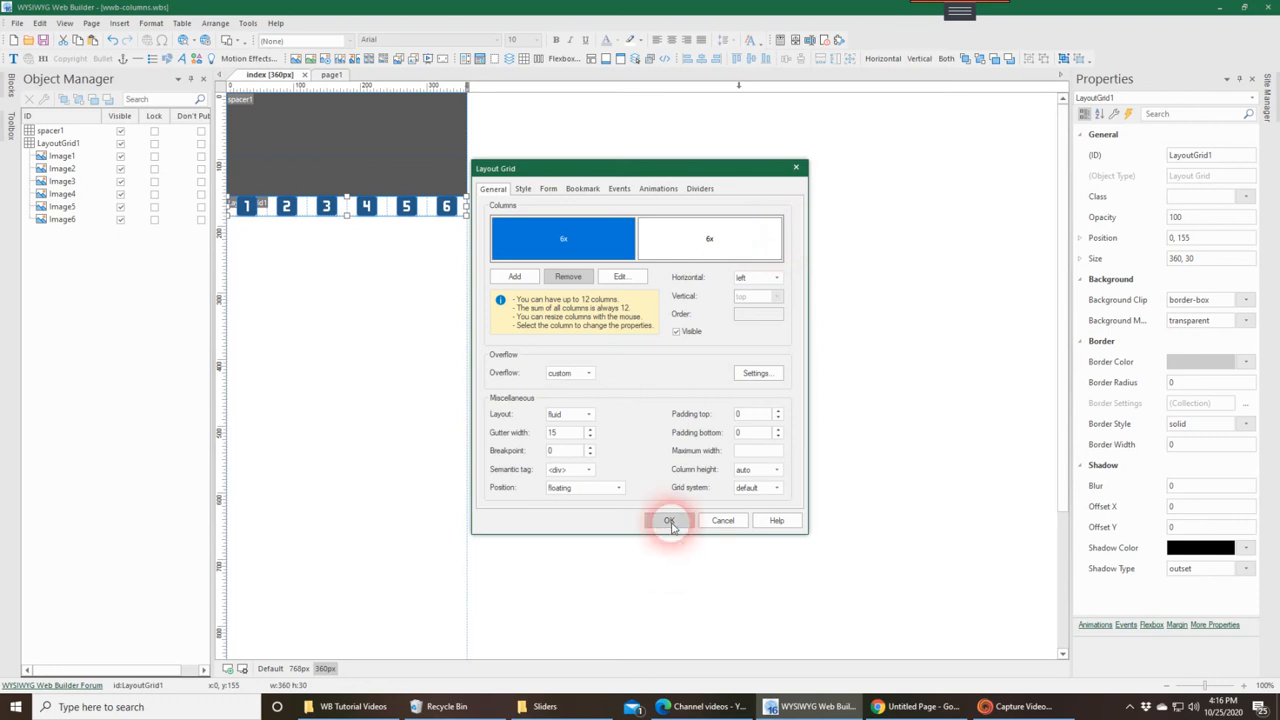
left_click(668, 520)
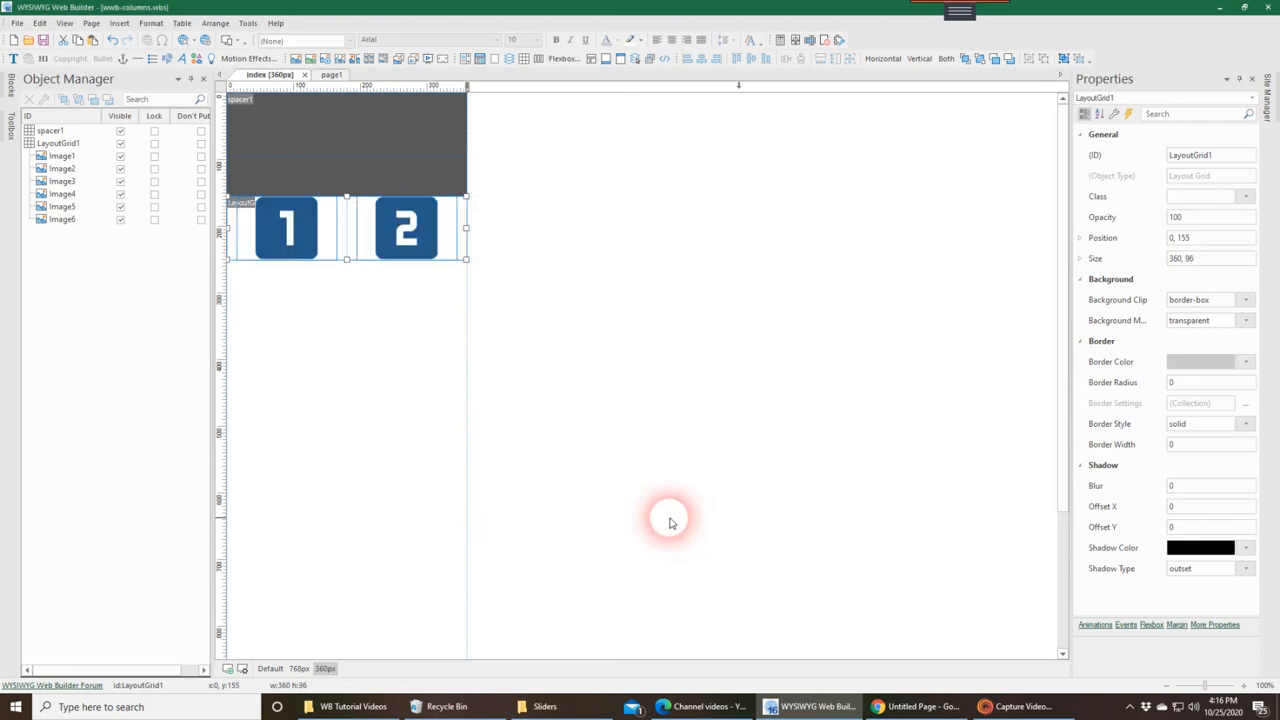
mouse_move(524, 418)
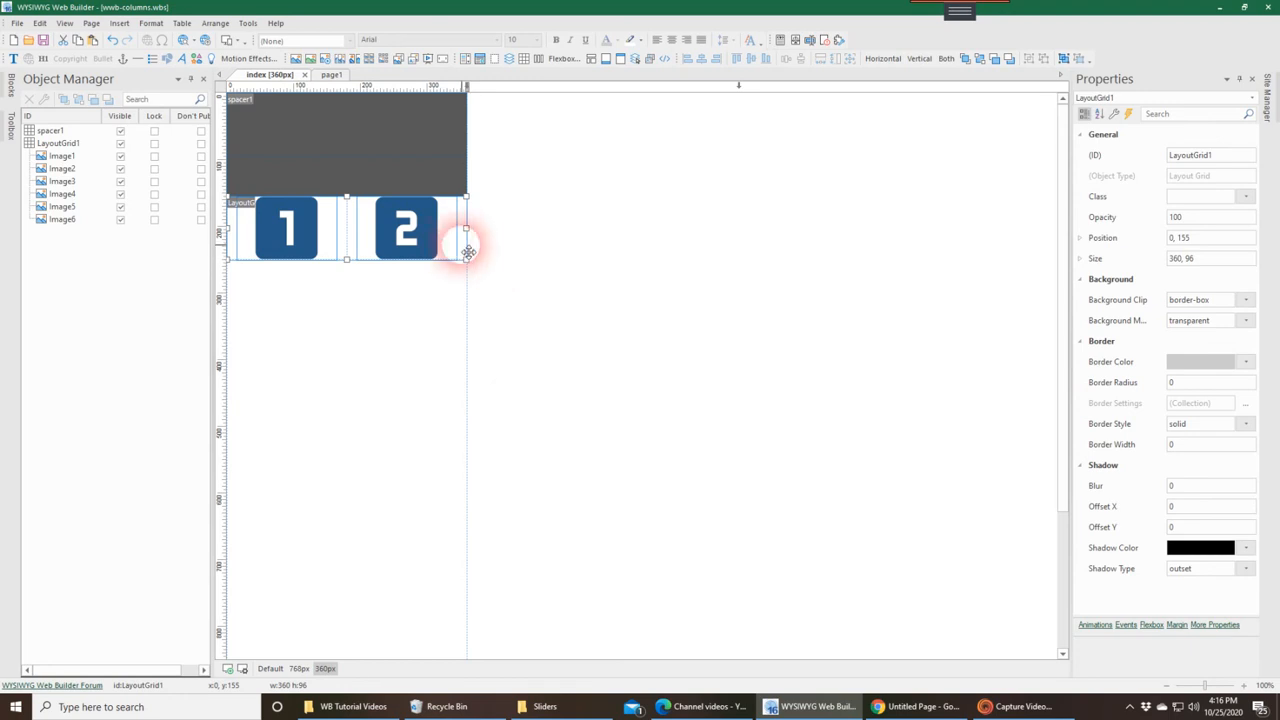
mouse_move(270, 306)
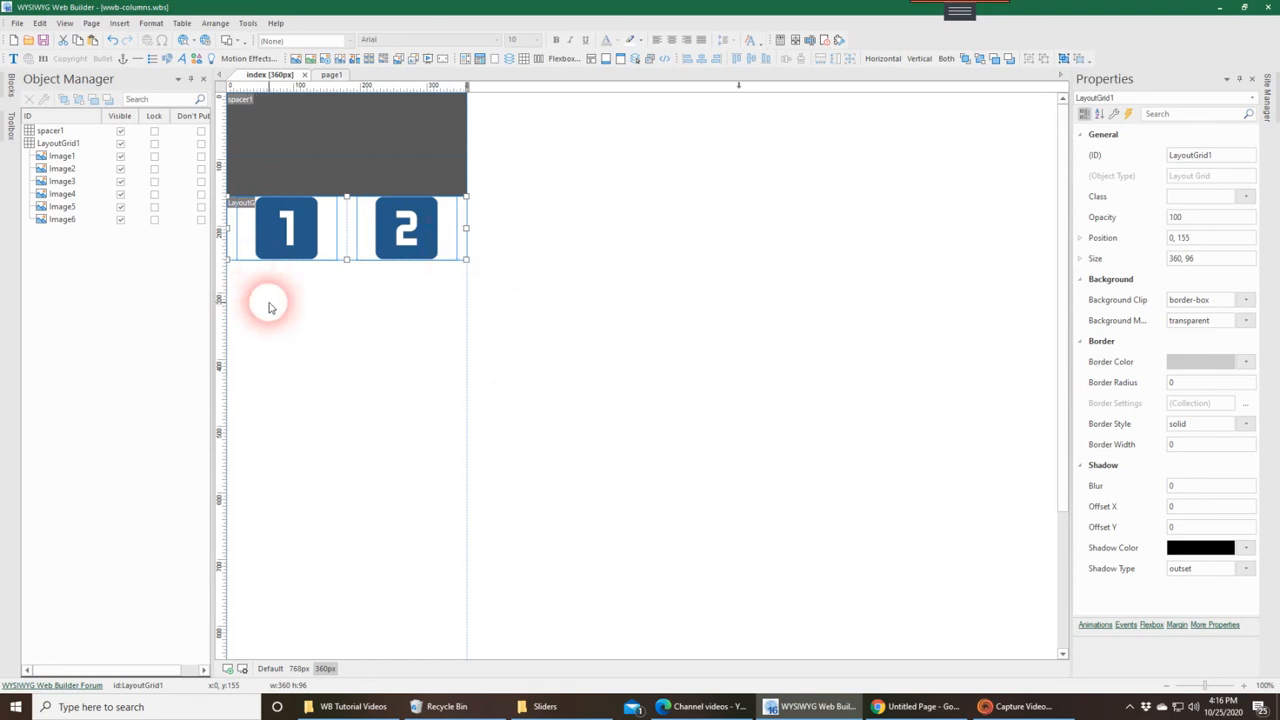
mouse_move(420, 308)
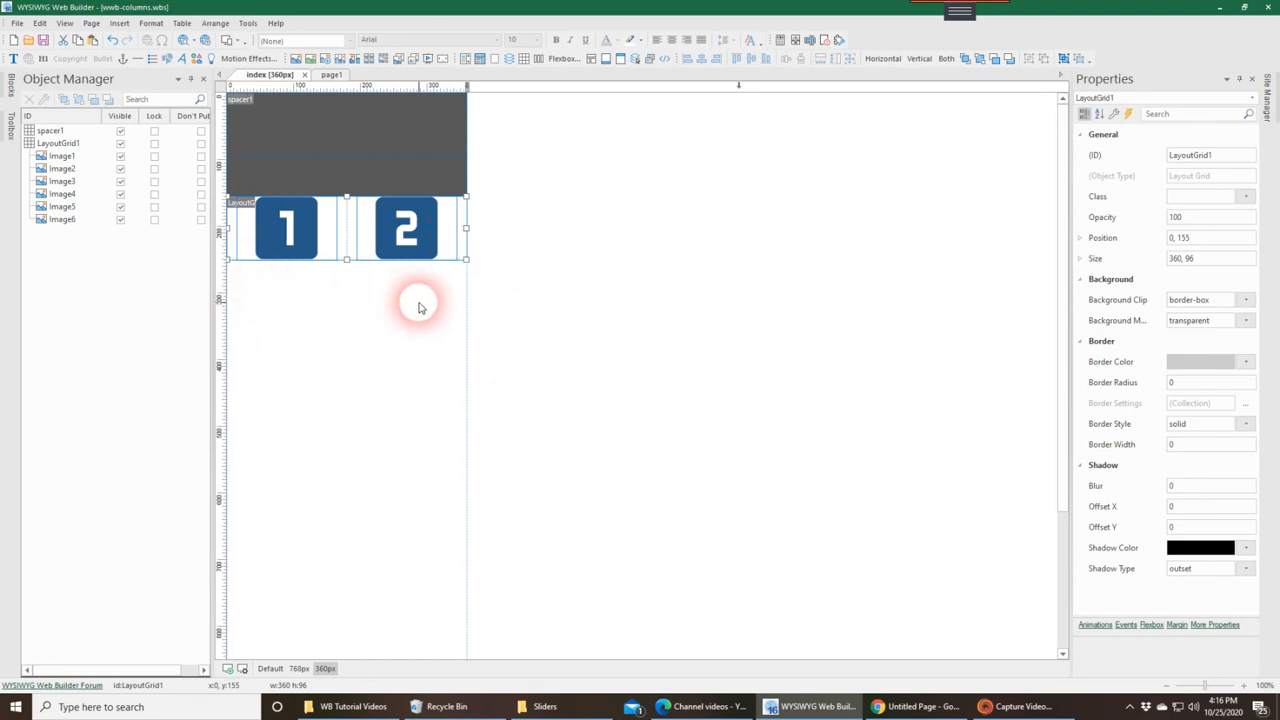
mouse_move(276, 400)
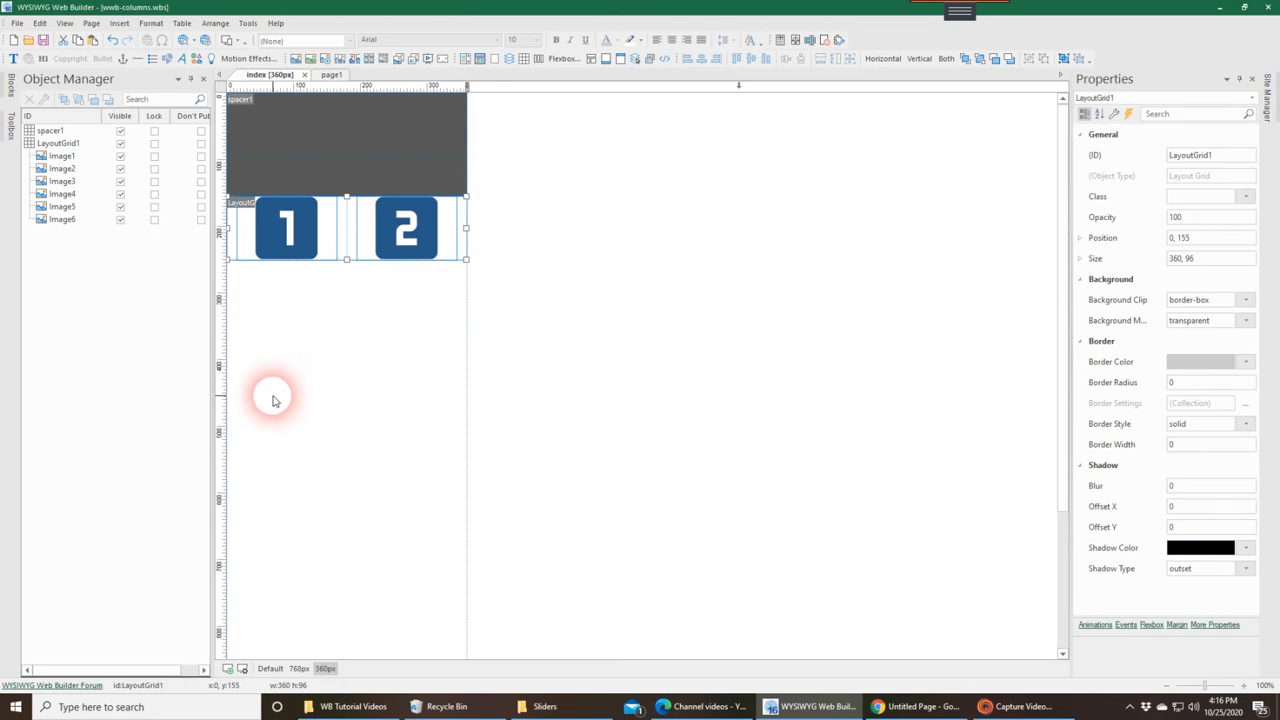
mouse_move(400, 404)
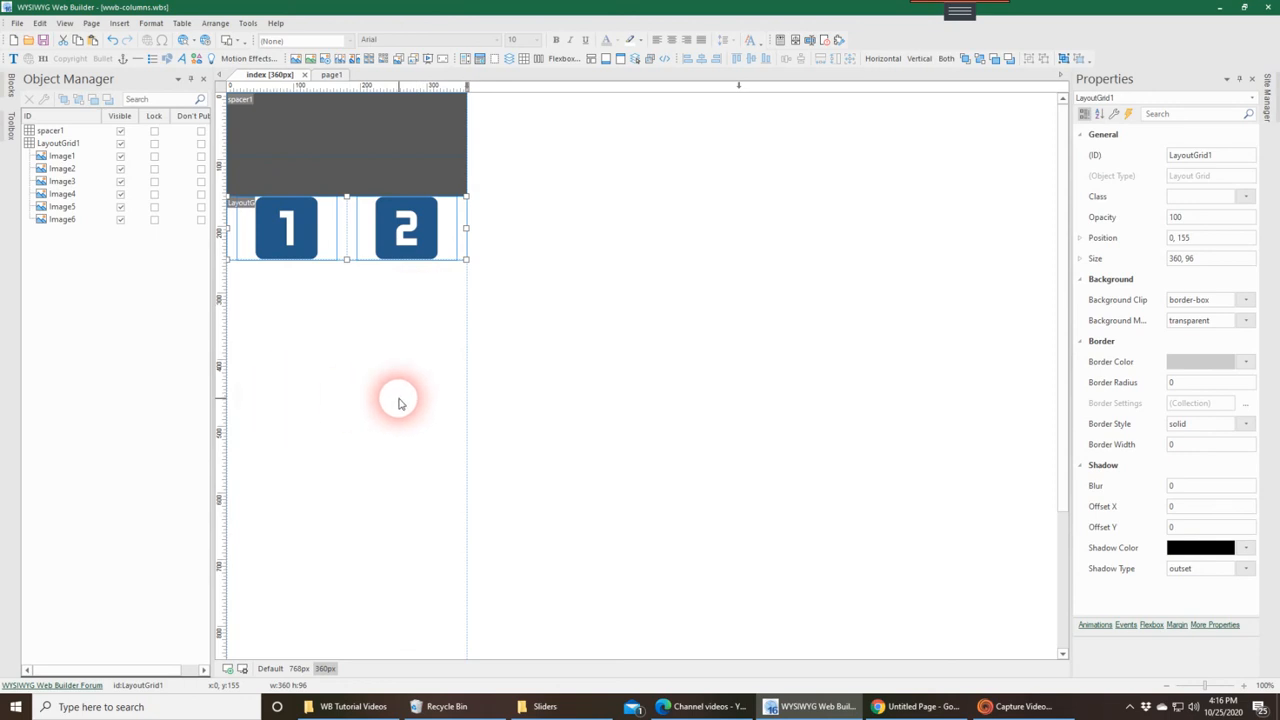
mouse_move(884, 252)
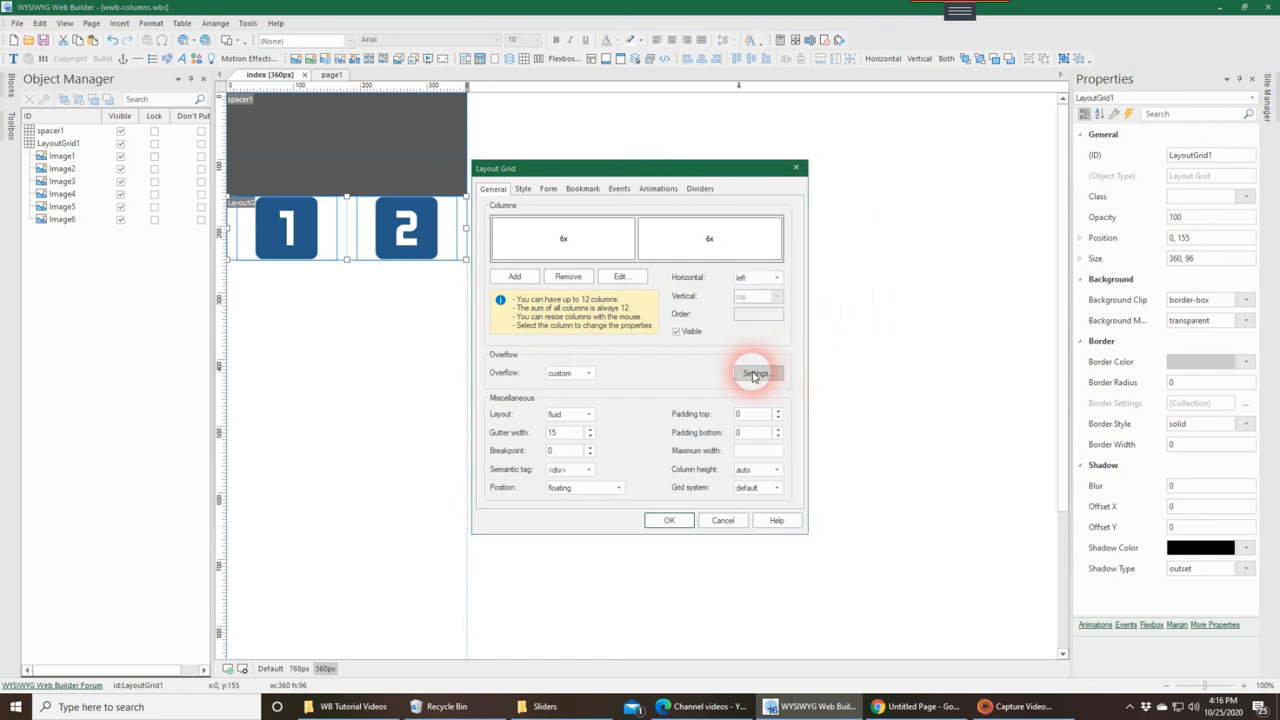
Step: Set overflow columns 3–6 to 6x so the images form three rows of two
left_click(756, 374)
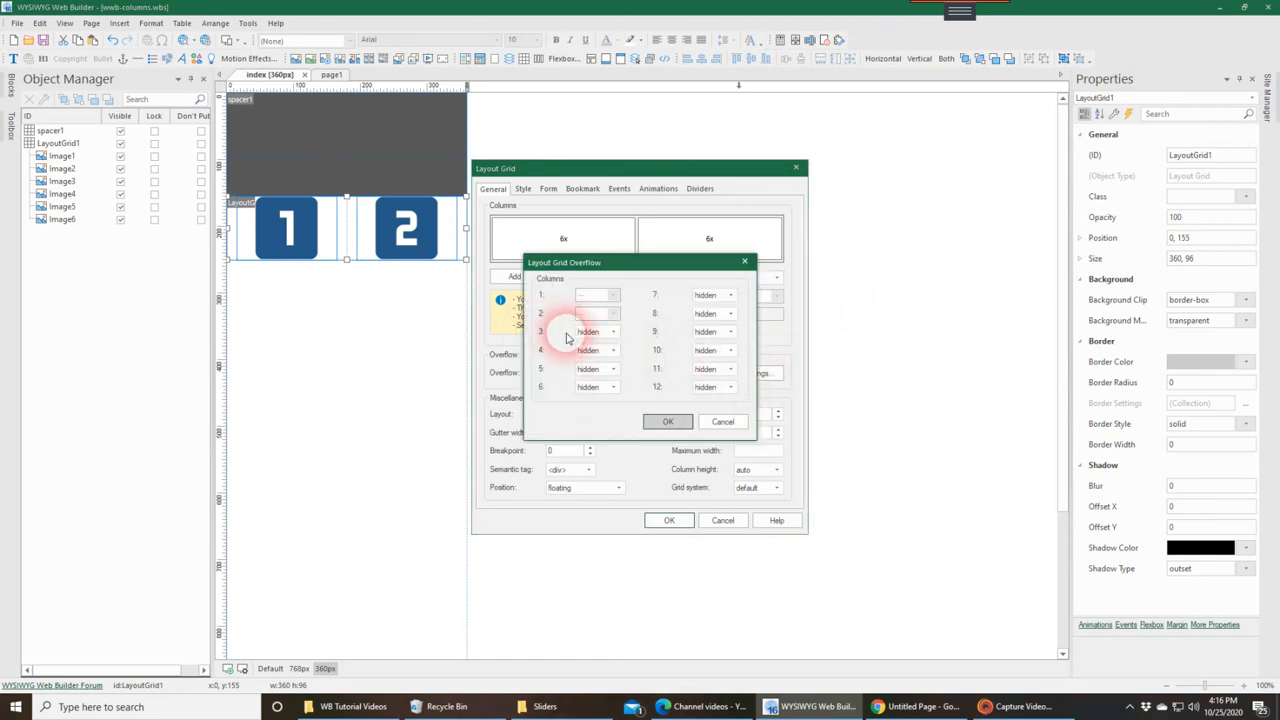
left_click(612, 332)
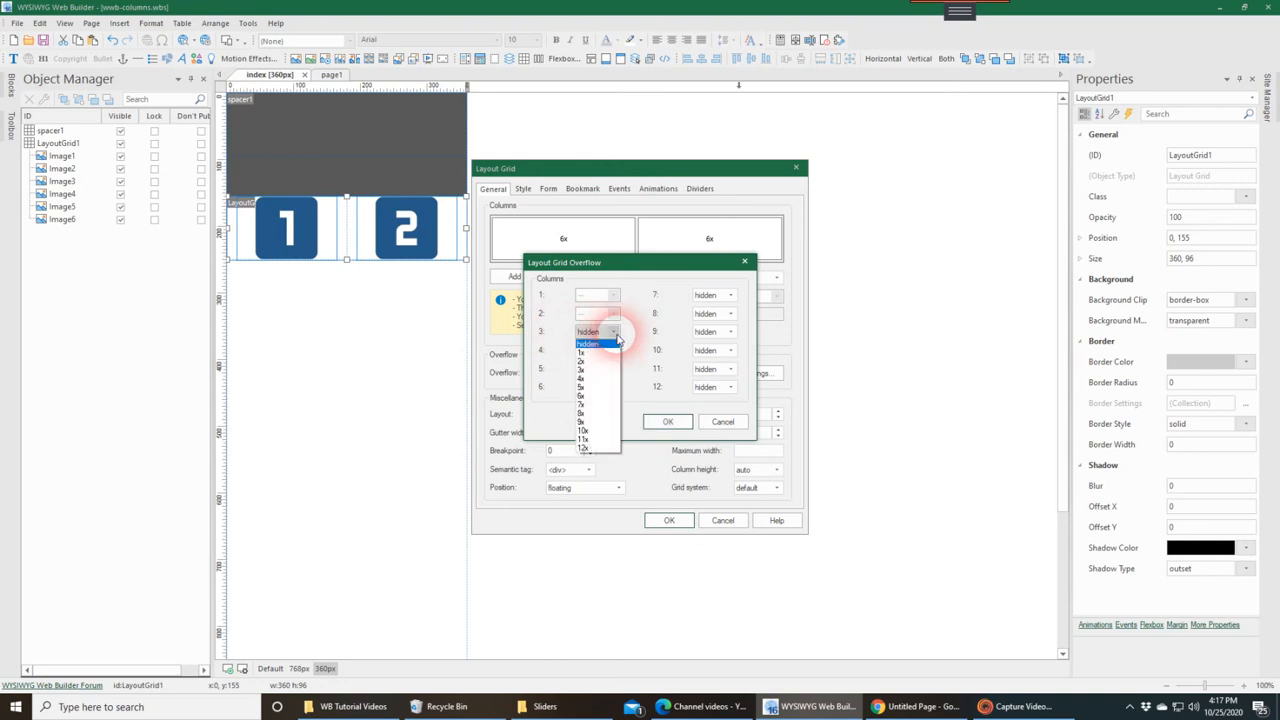
mouse_move(600, 398)
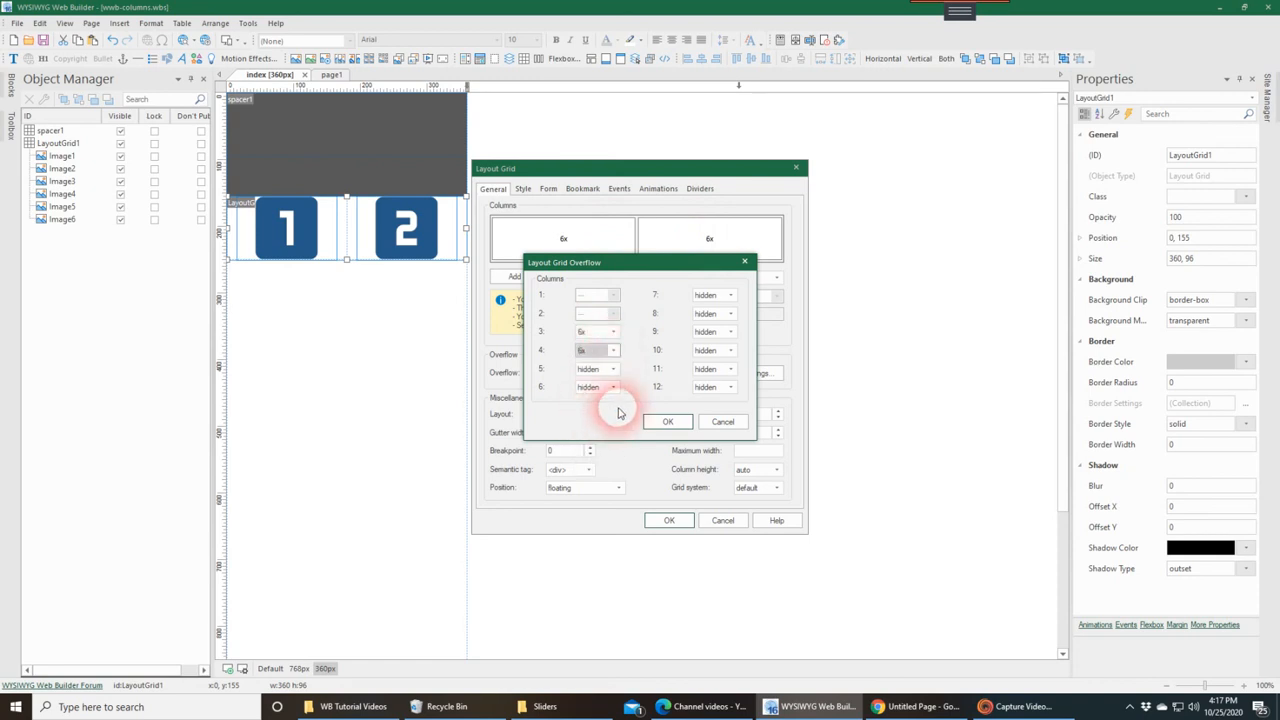
left_click(612, 368)
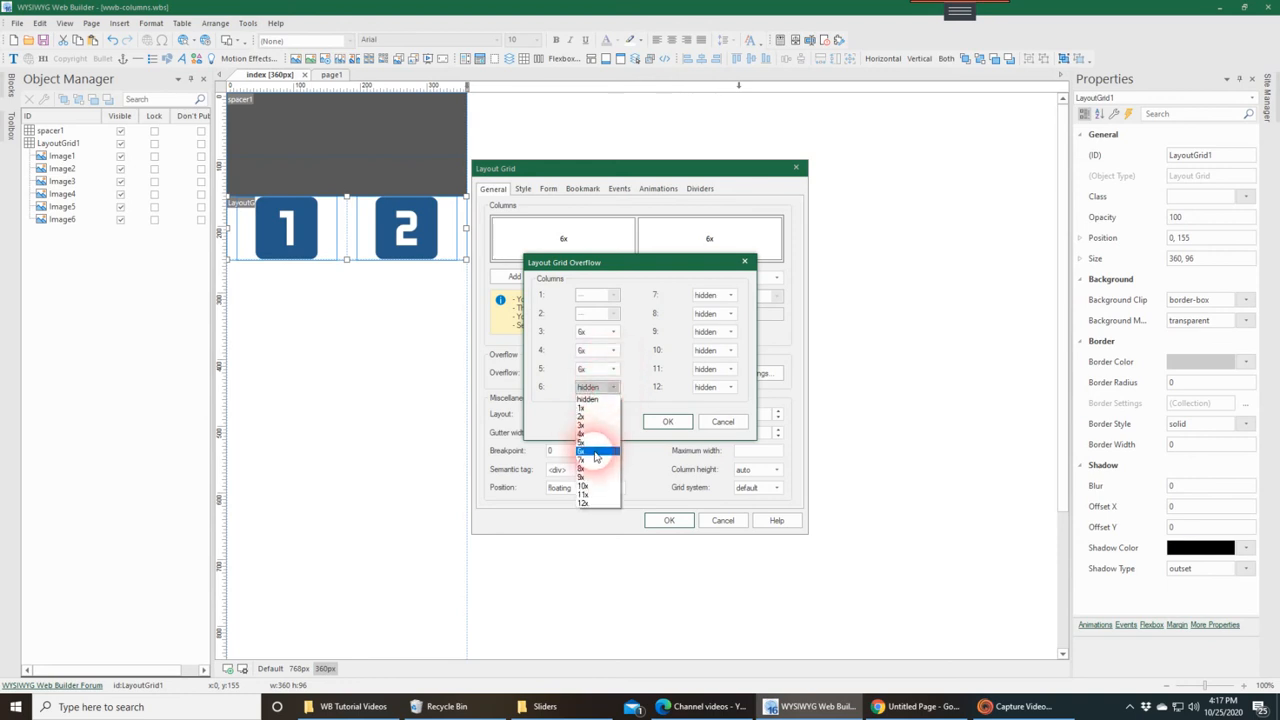
left_click(584, 450)
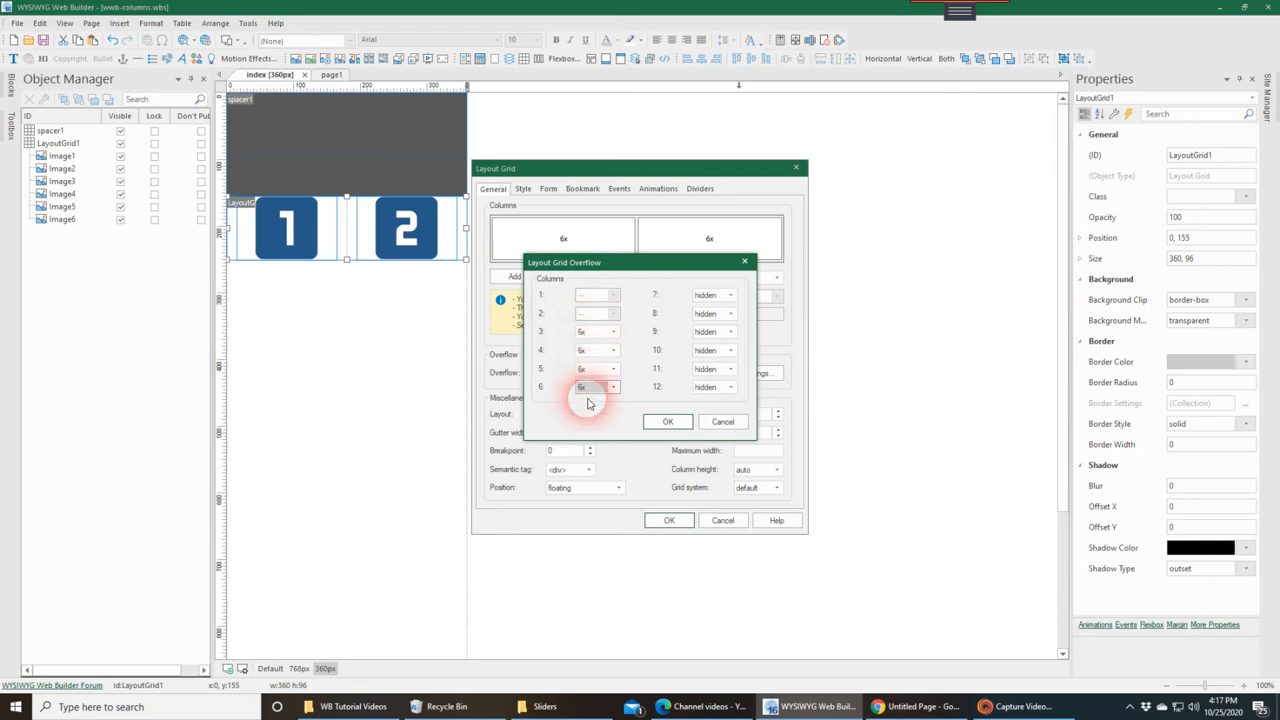
left_click(668, 420)
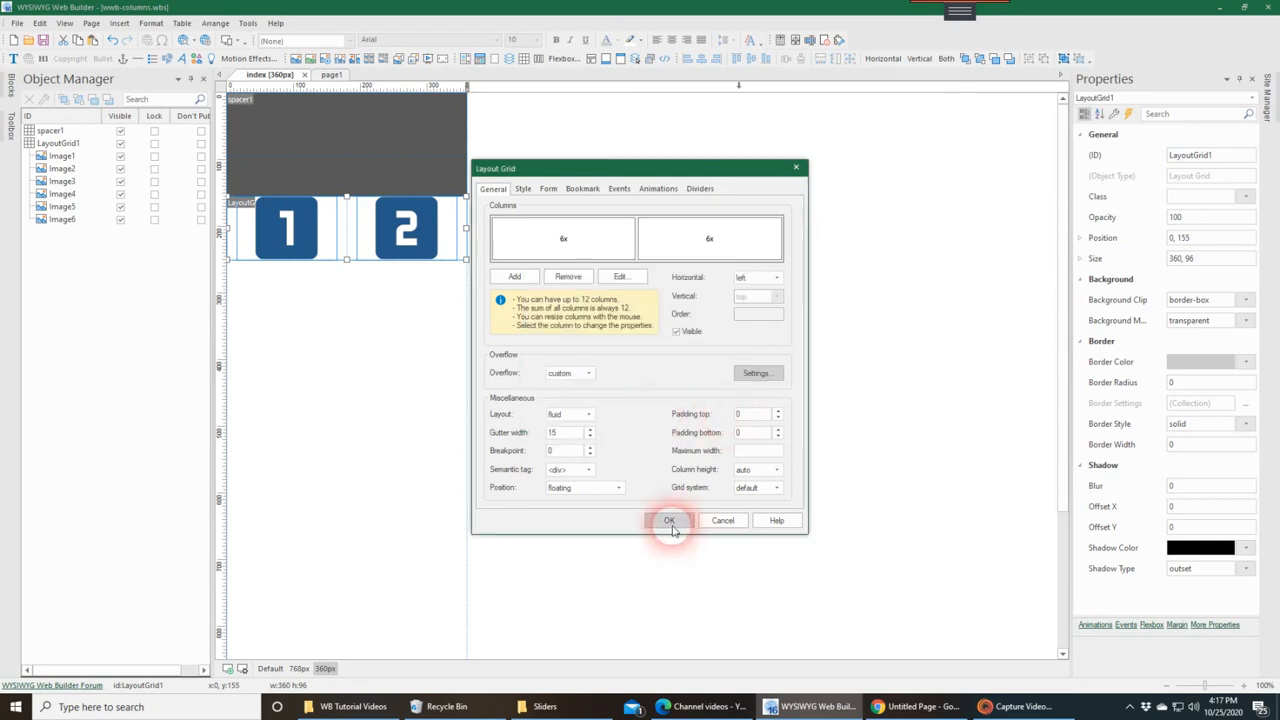
left_click(668, 520)
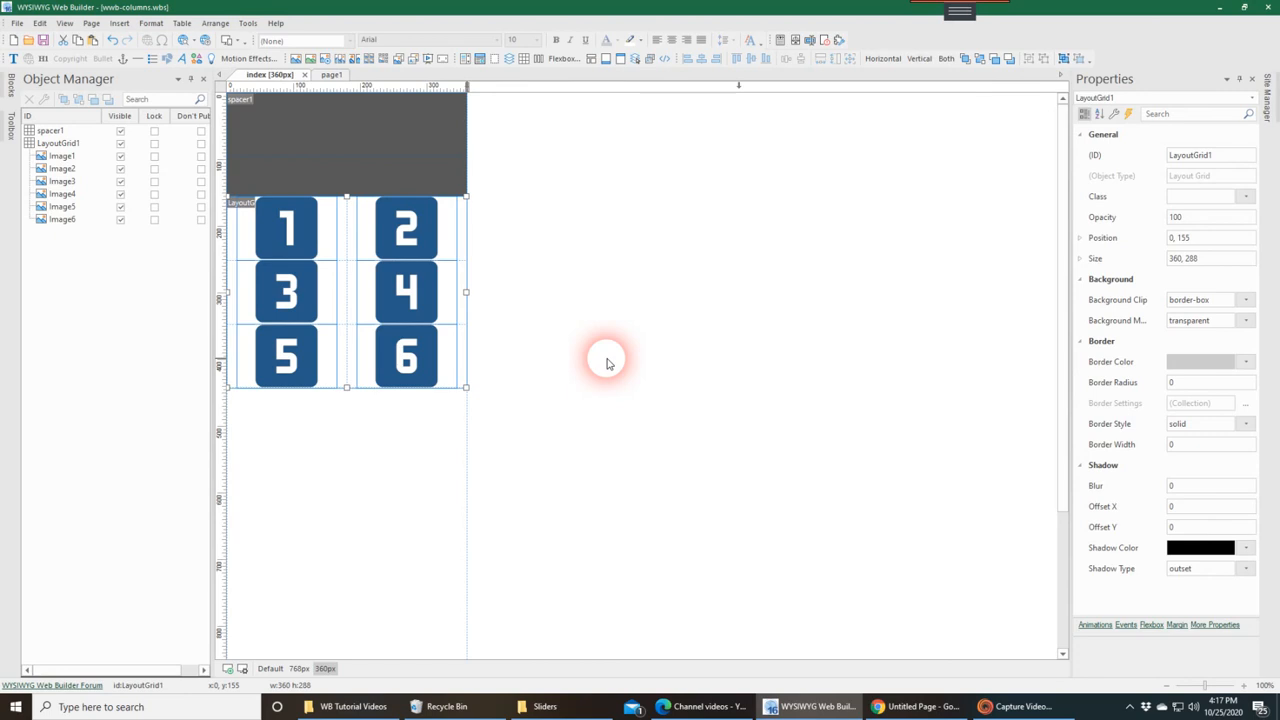
Step: Review the Default, 768 and 360 breakpoint views, finishing on 768
left_click(298, 668)
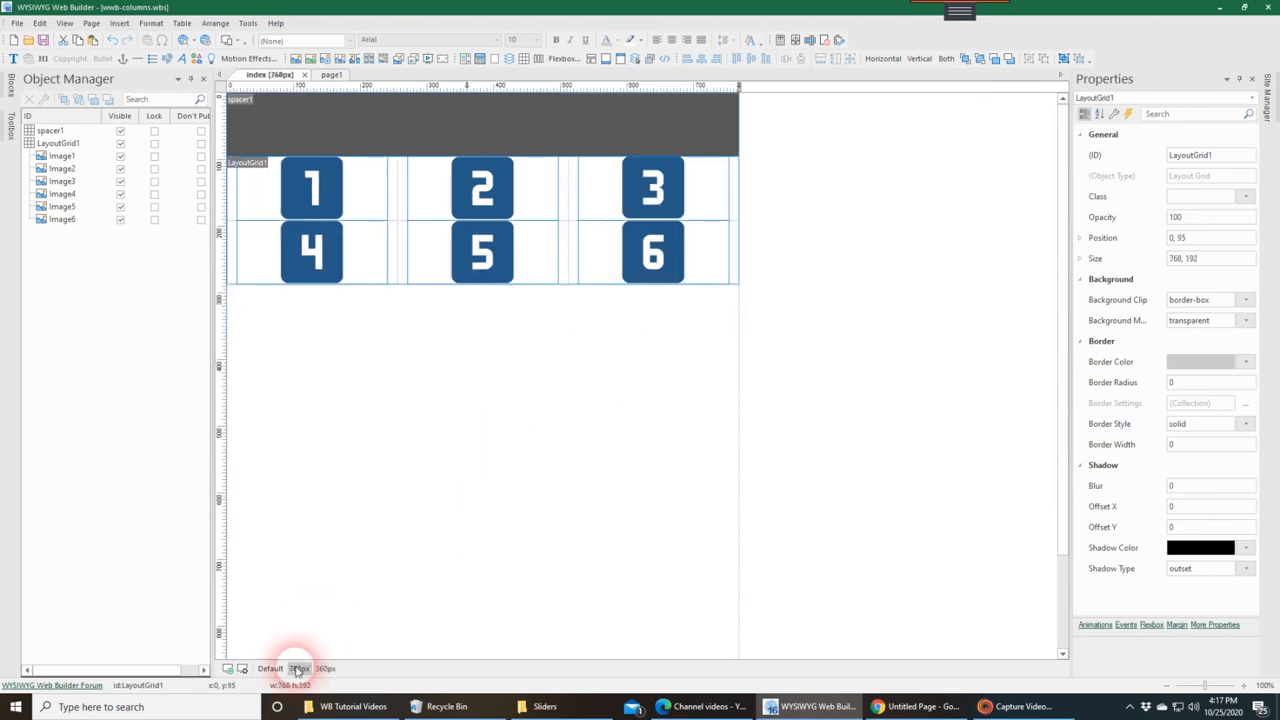
left_click(270, 668)
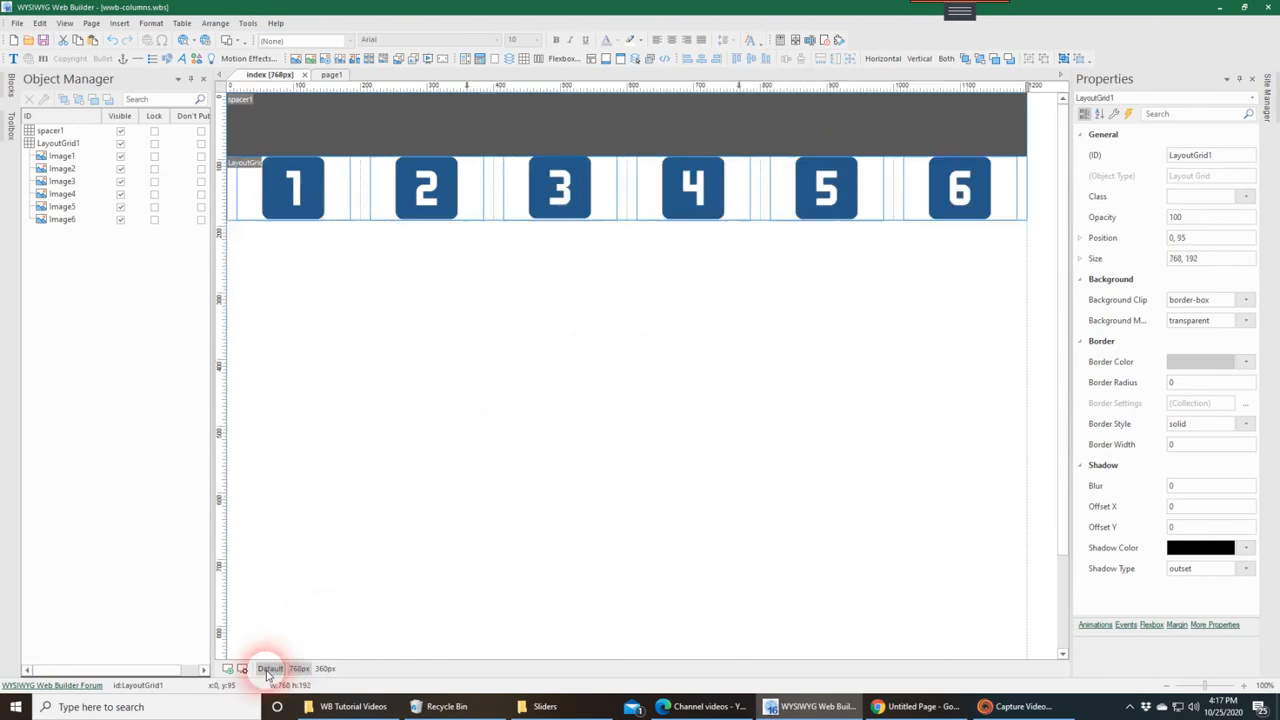
left_click(324, 668)
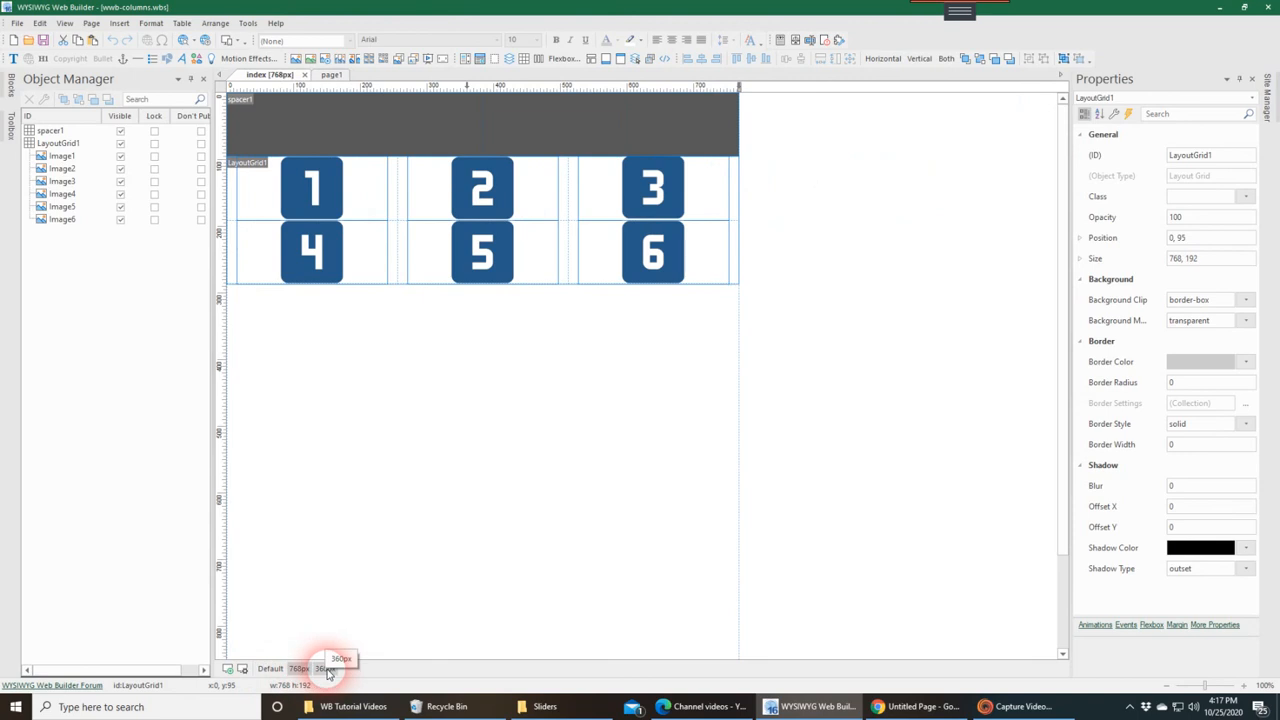
left_click(324, 668)
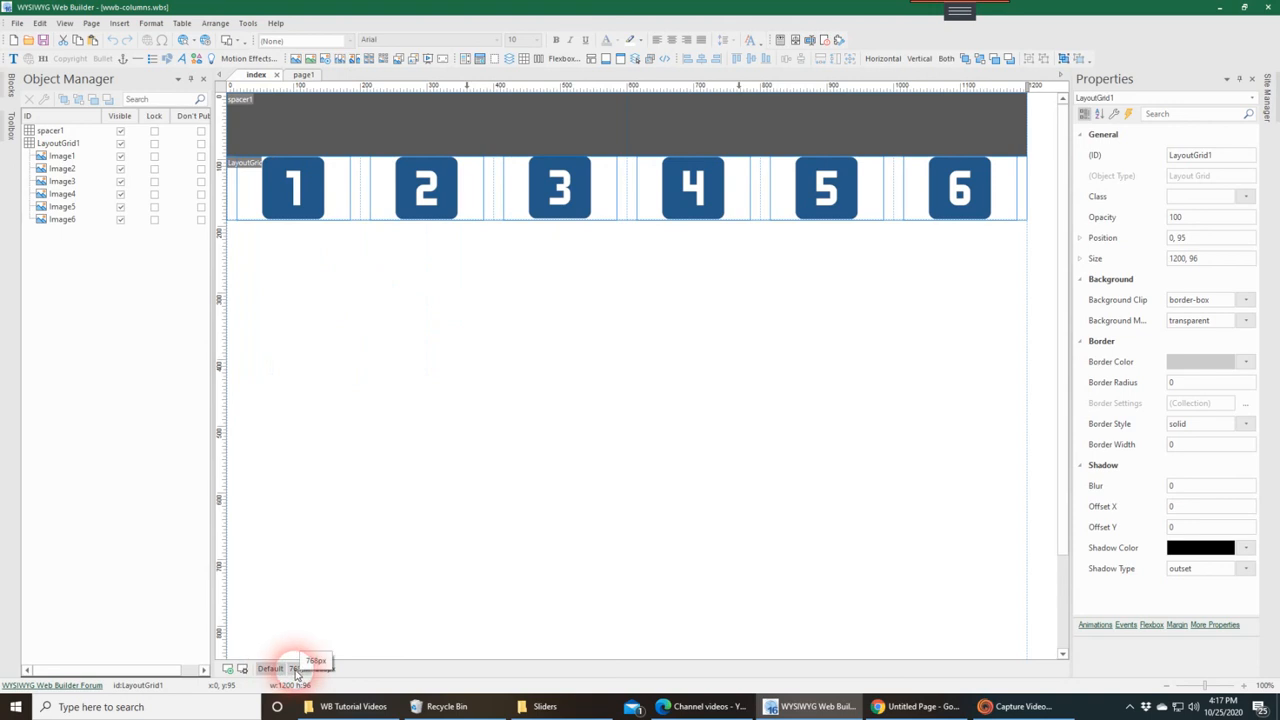
left_click(324, 668)
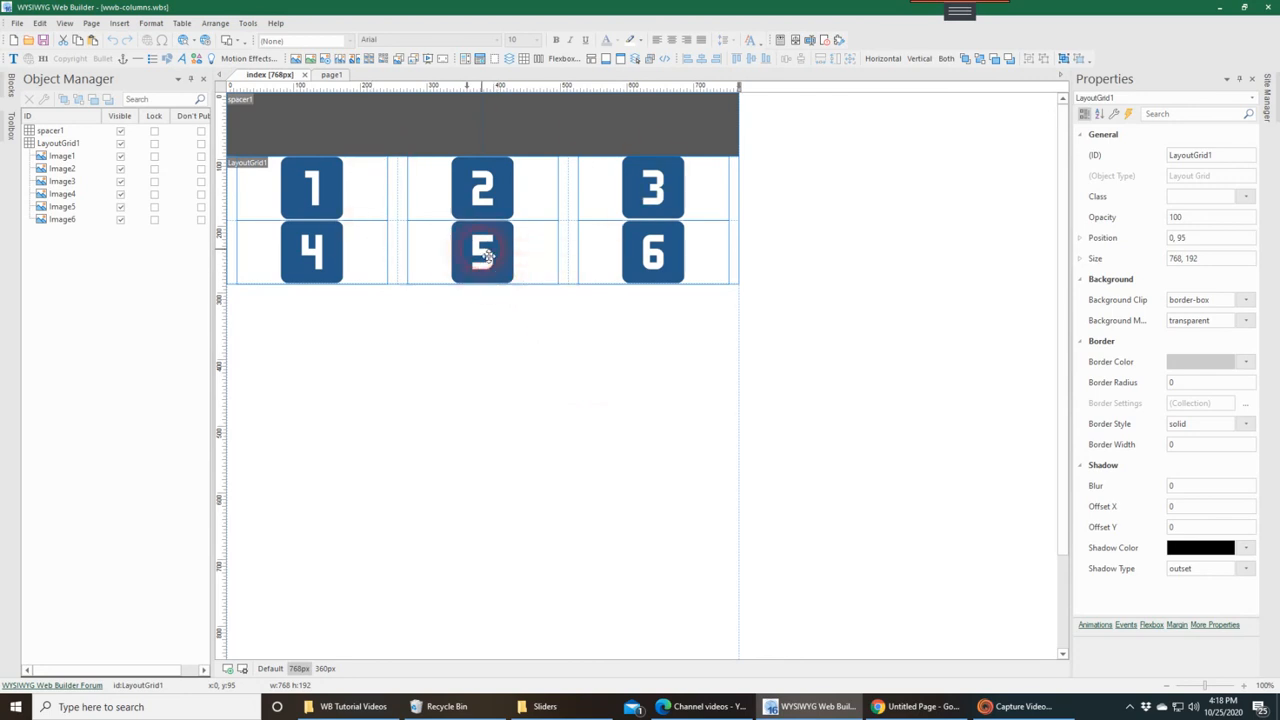
Step: Dismiss image 5's properties and reach the grid's overflow column settings
double_click(482, 252)
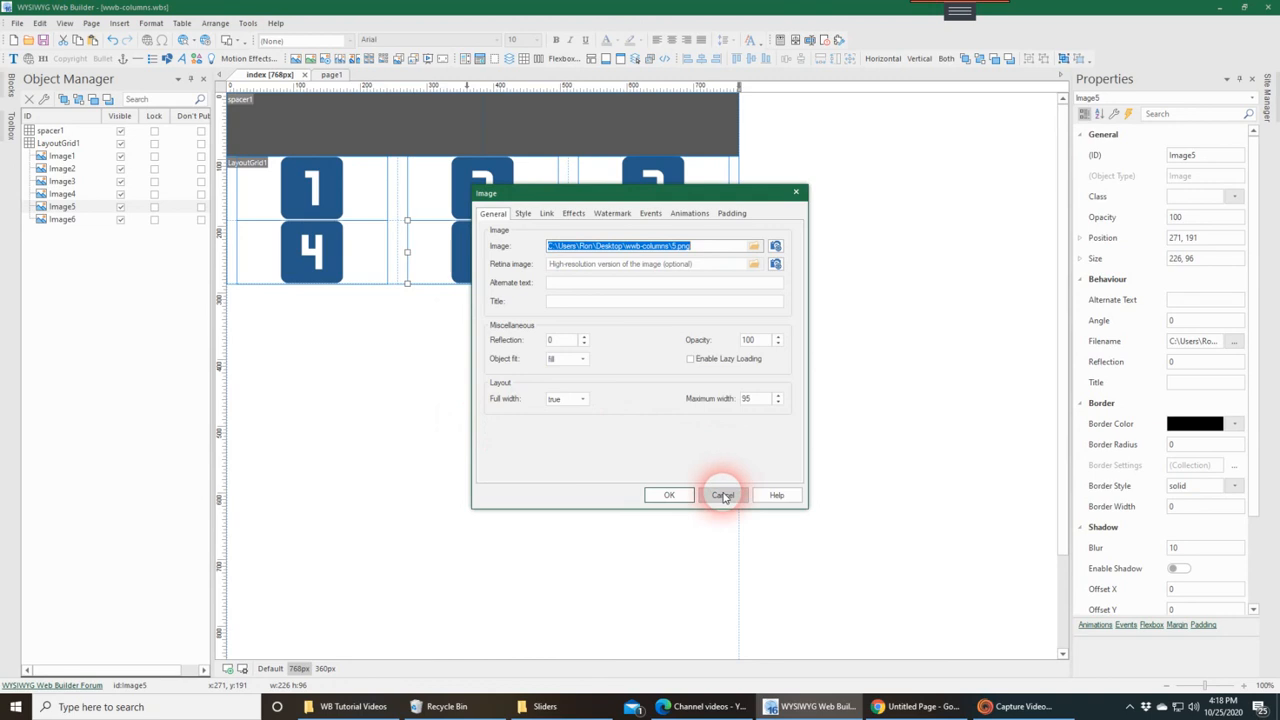
left_click(724, 496)
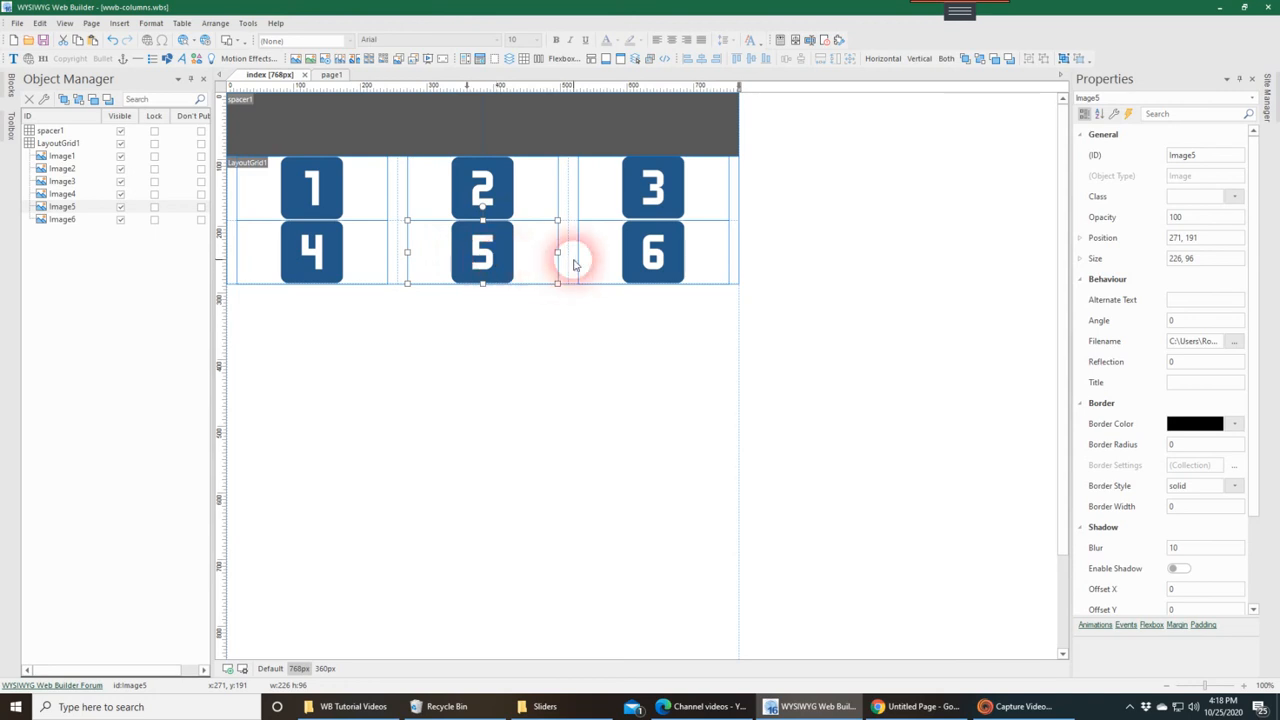
left_click(580, 264)
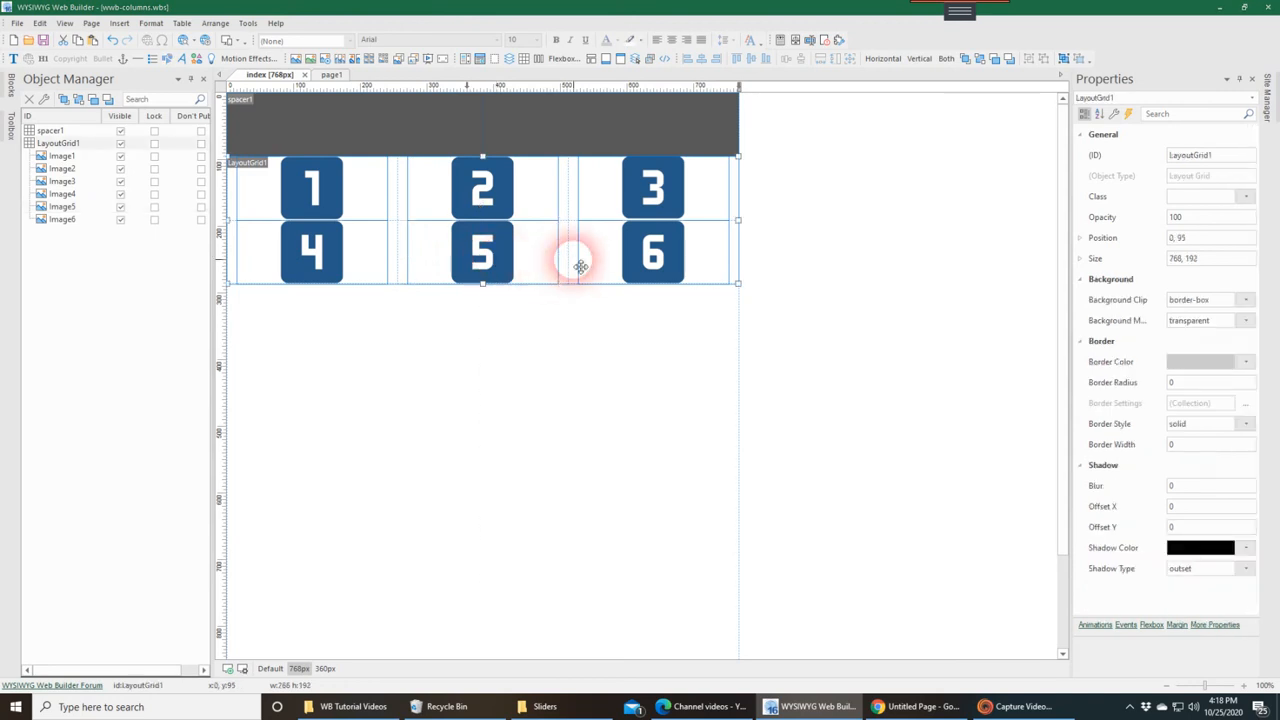
double_click(580, 264)
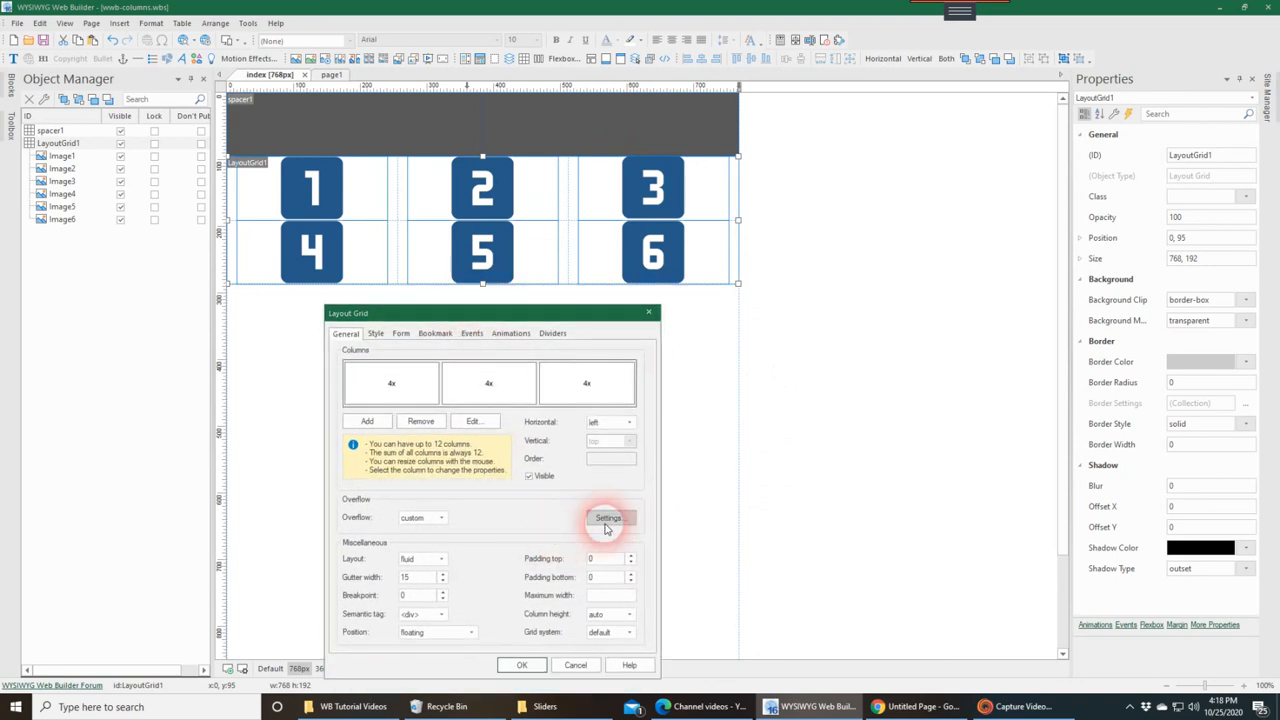
left_click(608, 518)
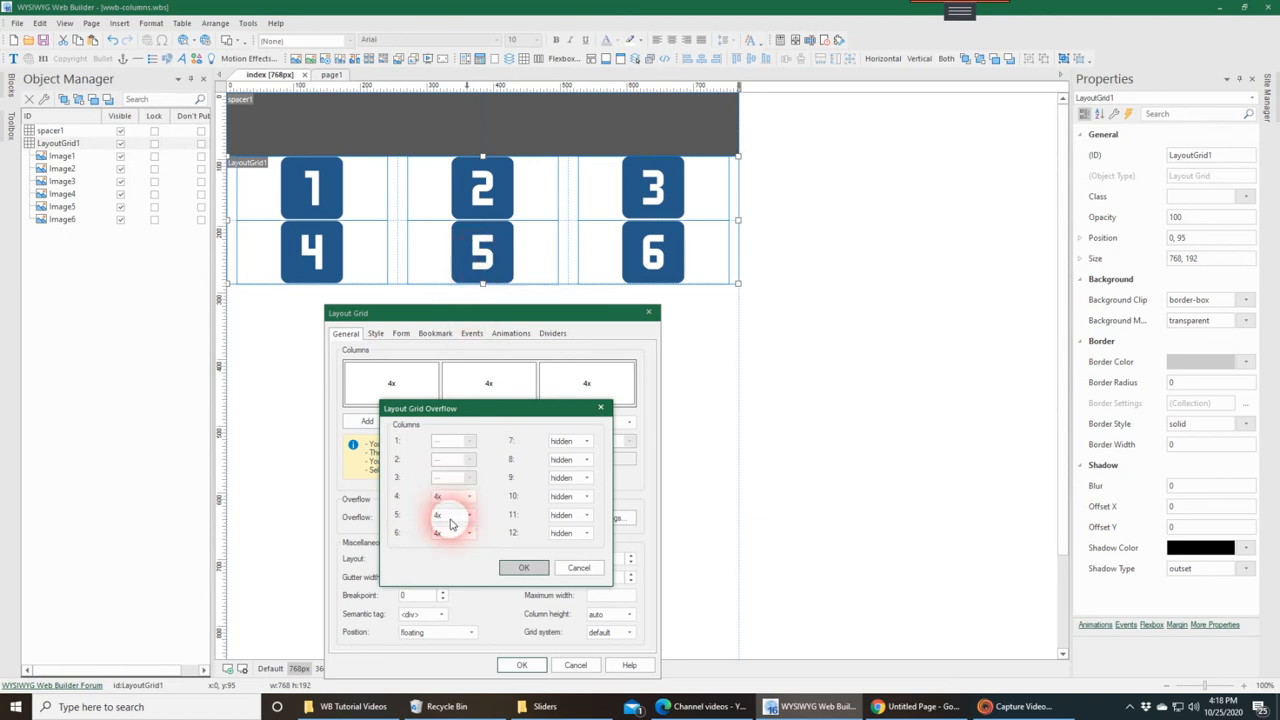
Step: Set overflow columns 4, 5, 6 to 3x, 6x, 3x for the second row
left_click(468, 516)
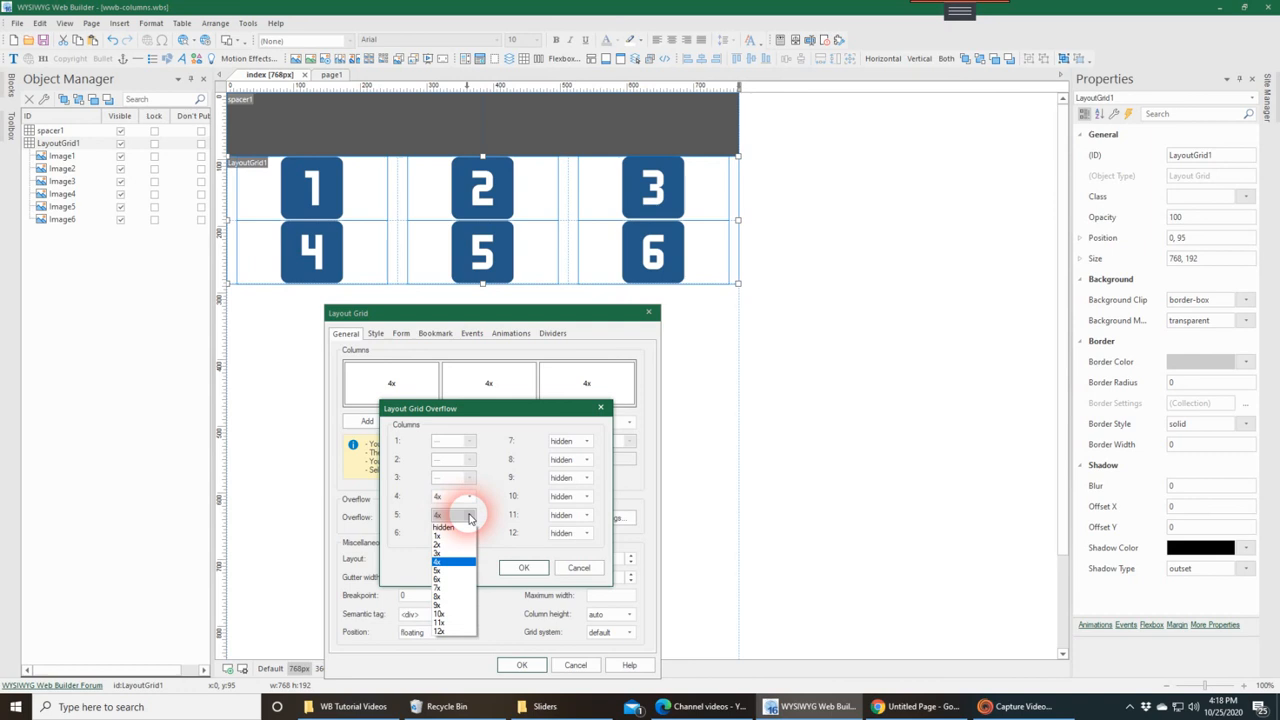
left_click(436, 560)
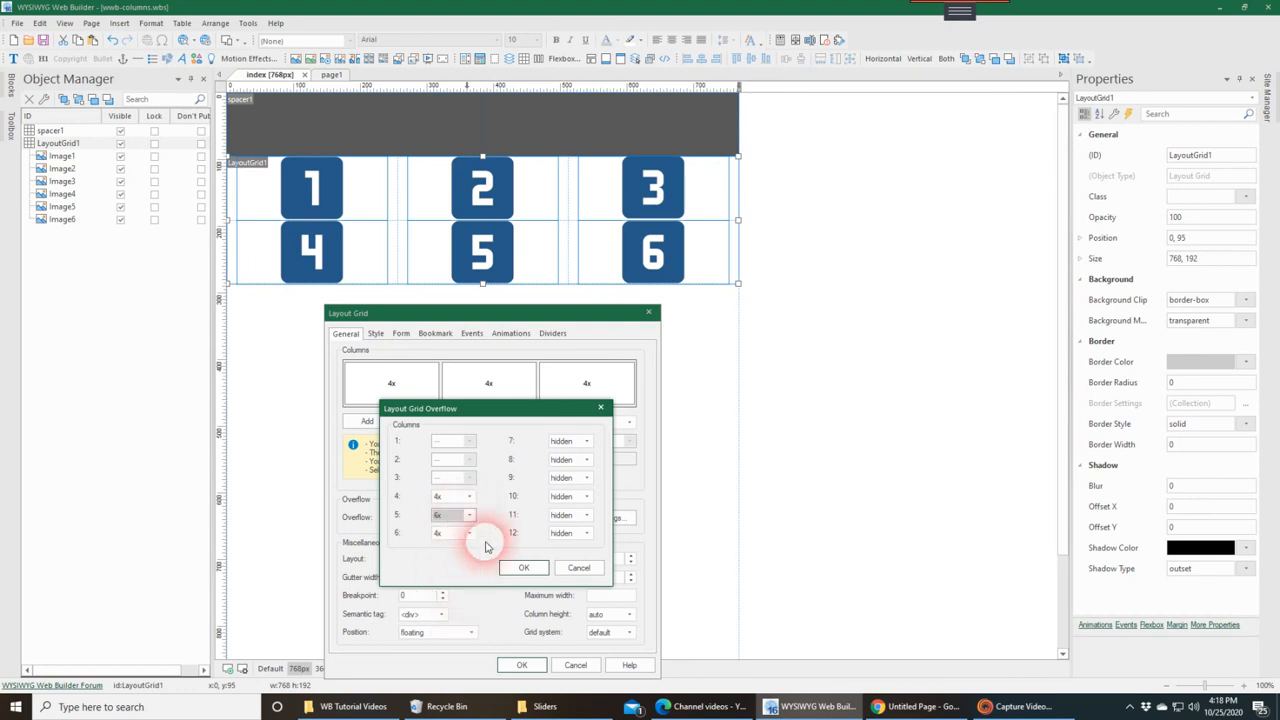
mouse_move(530, 244)
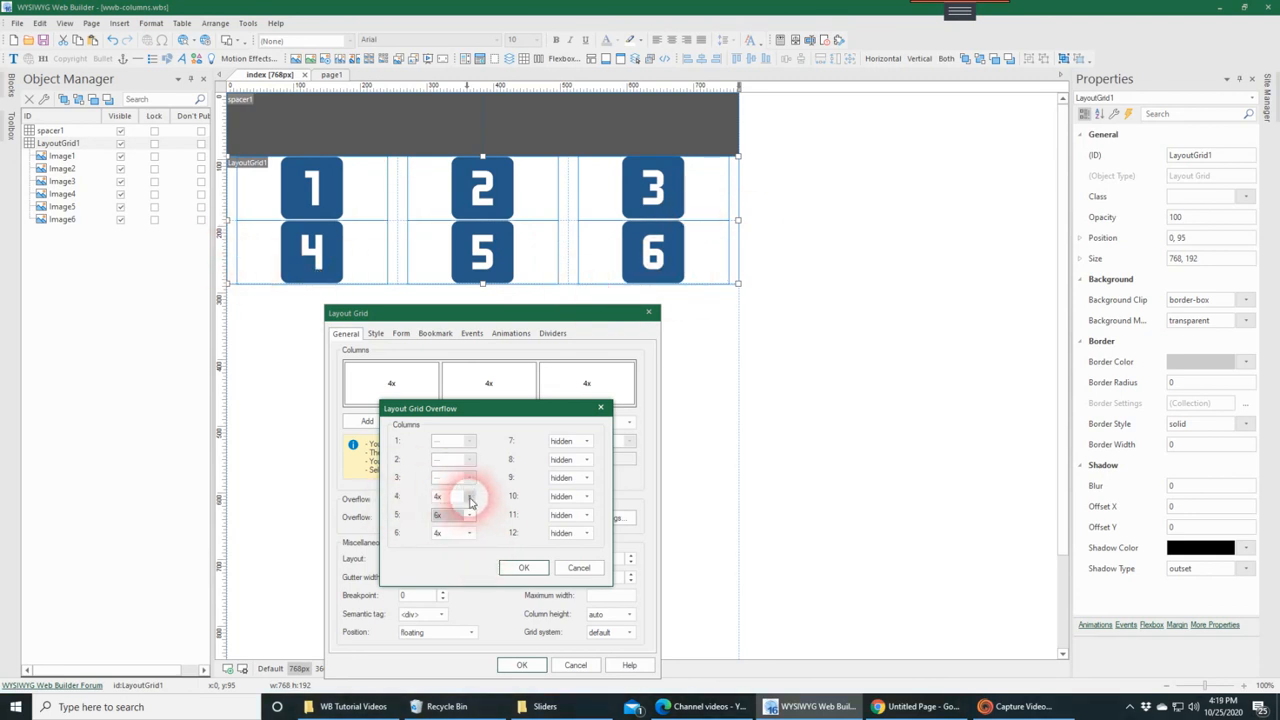
left_click(468, 514)
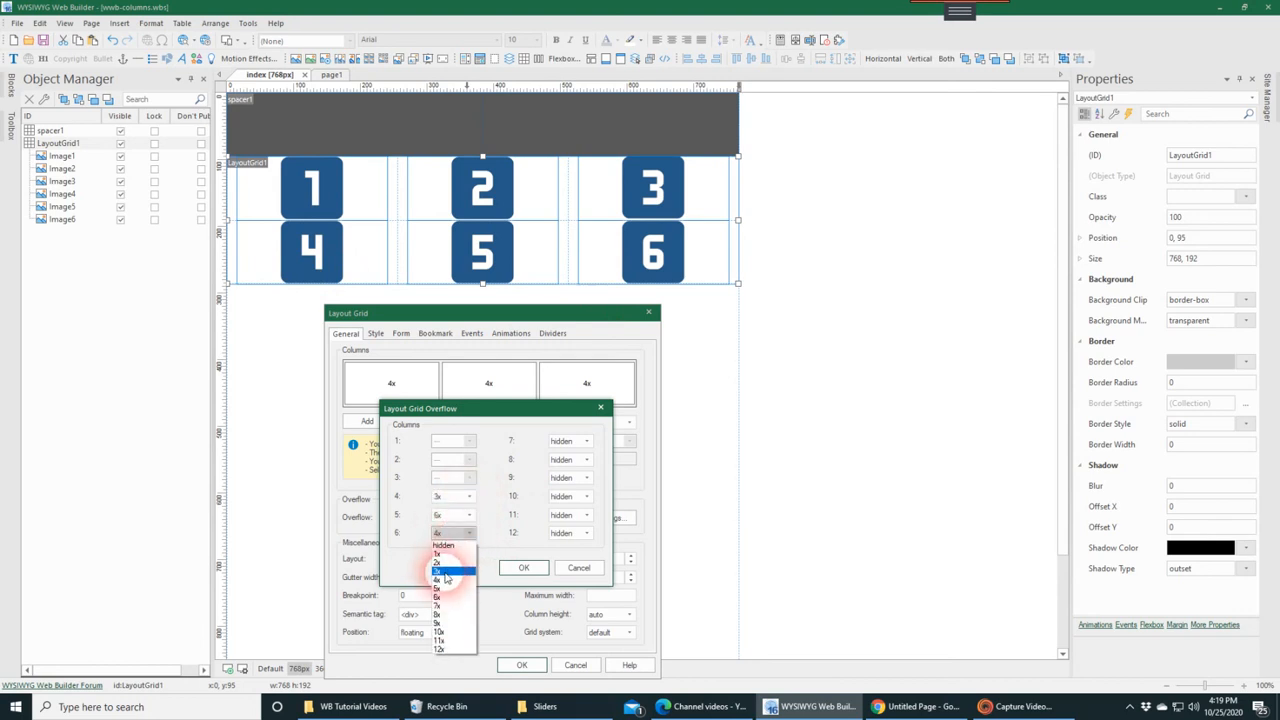
left_click(448, 576)
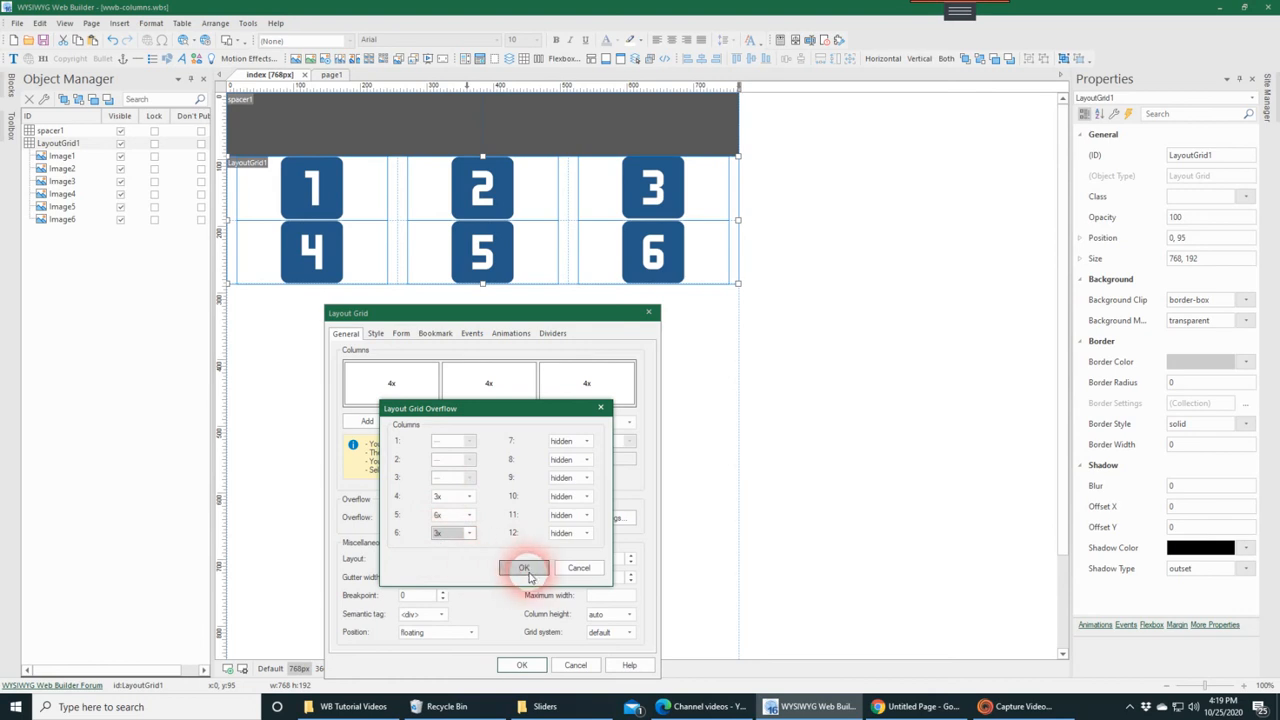
left_click(524, 568)
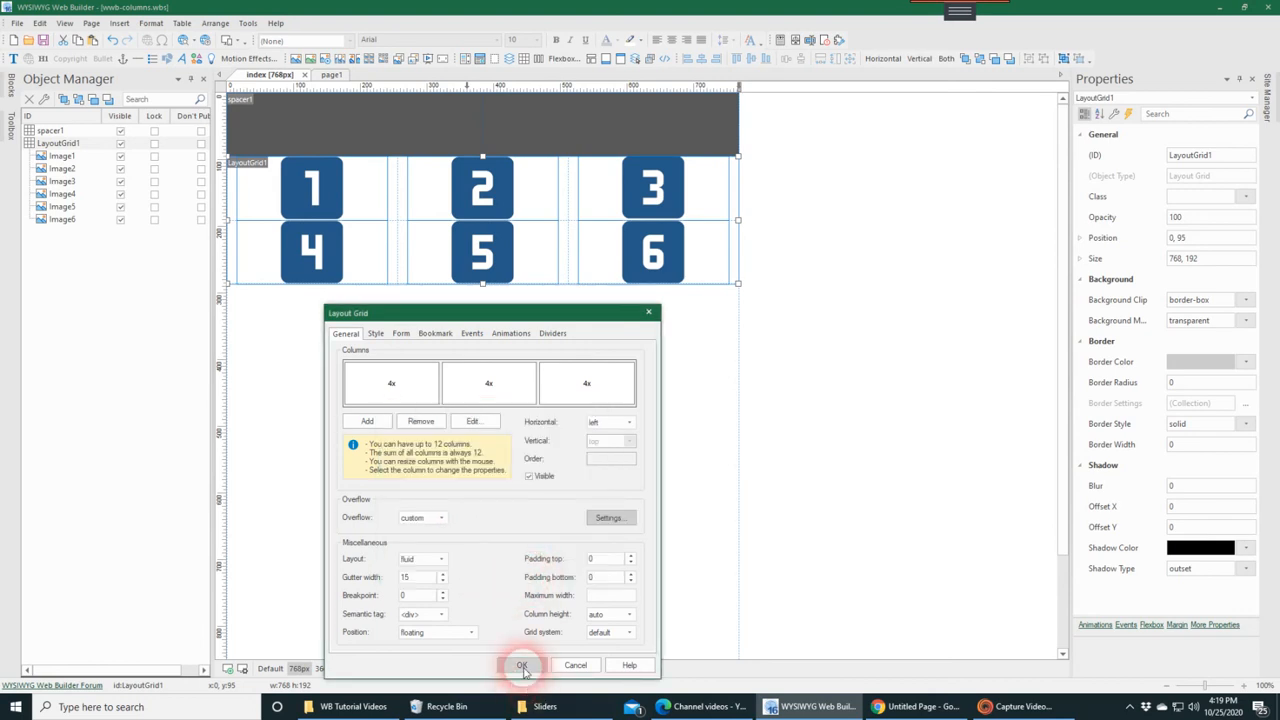
Step: Apply the grid changes, then review the 768, Default and 360 breakpoint layouts without further edits
left_click(520, 664)
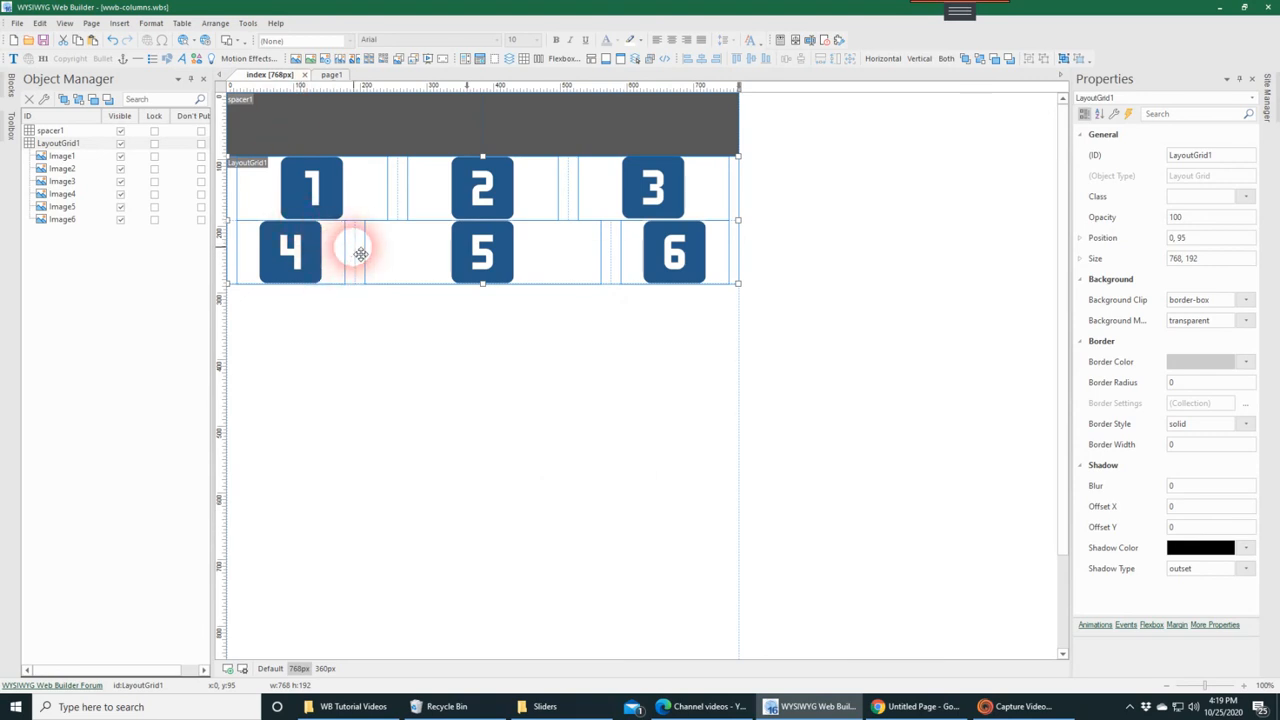
mouse_move(412, 266)
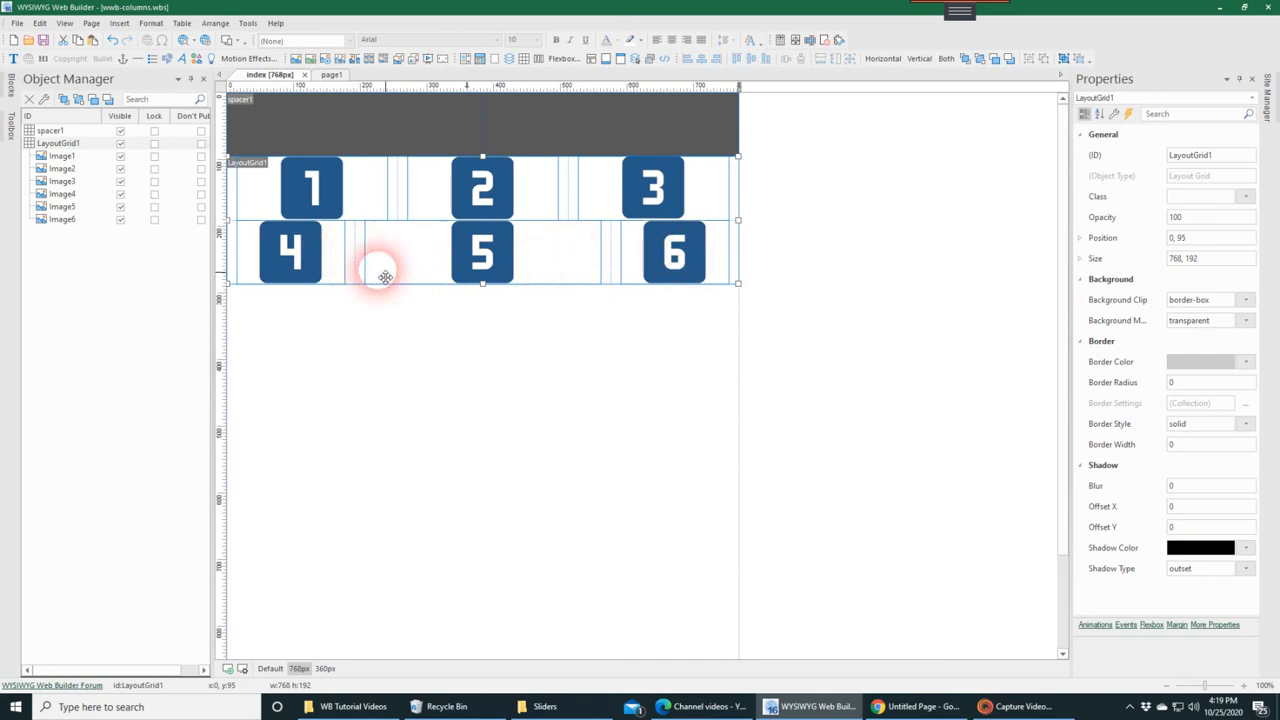
mouse_move(562, 284)
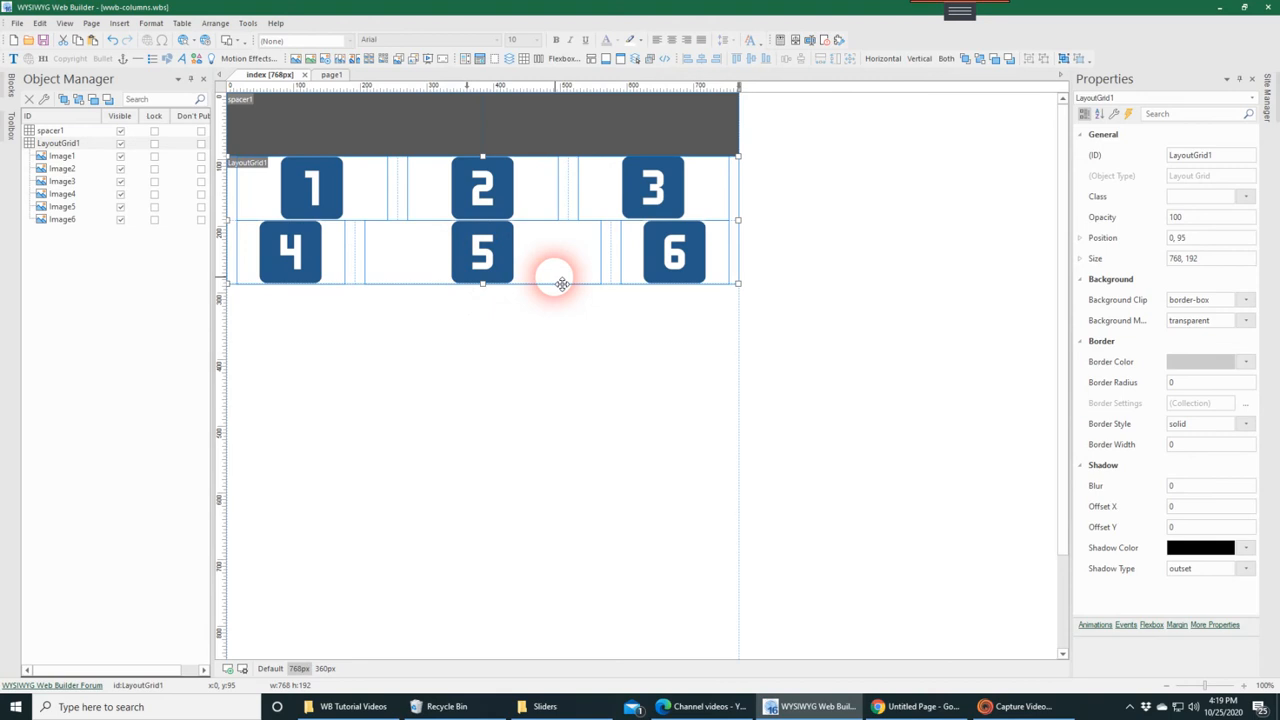
left_click(324, 668)
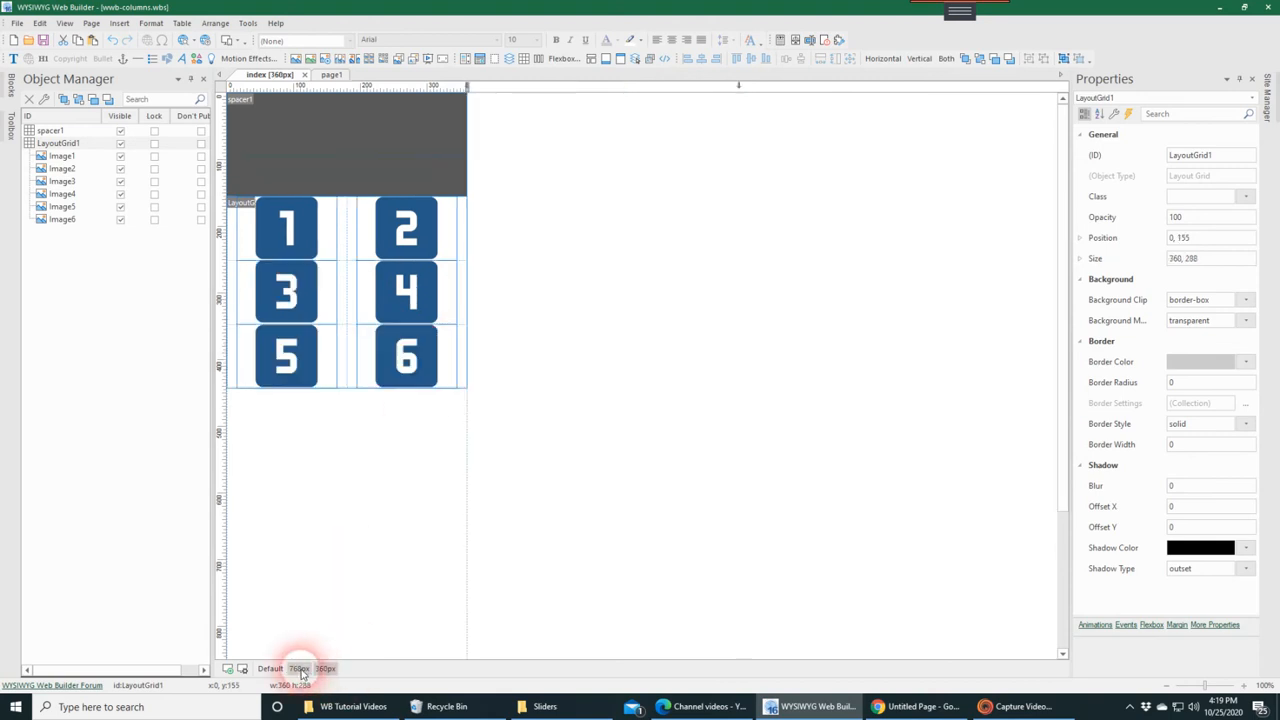
left_click(312, 668)
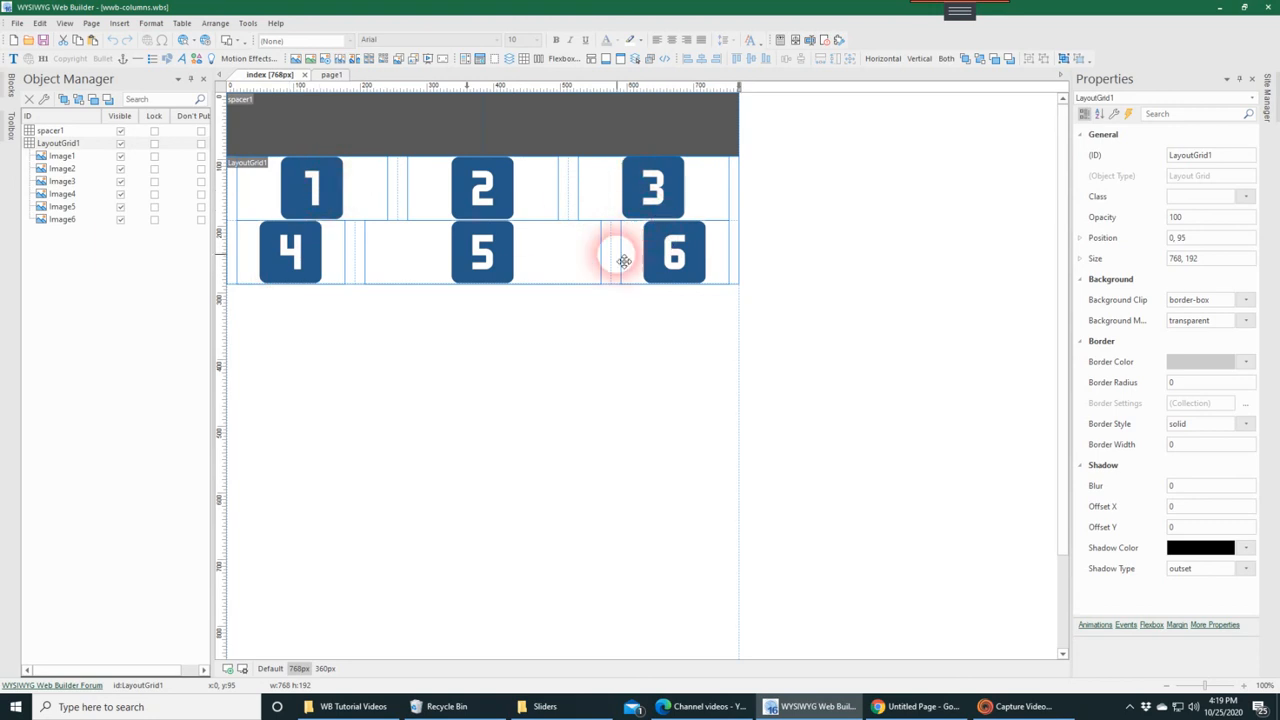
mouse_move(620, 264)
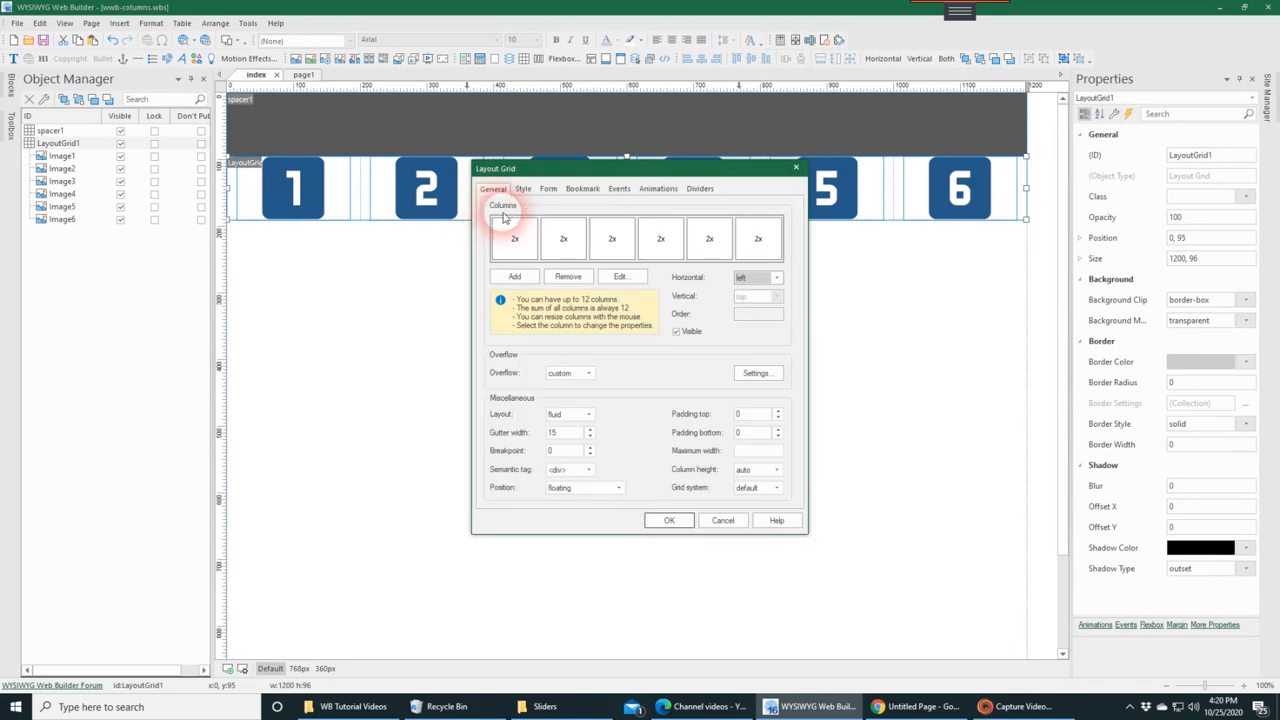
mouse_move(640, 400)
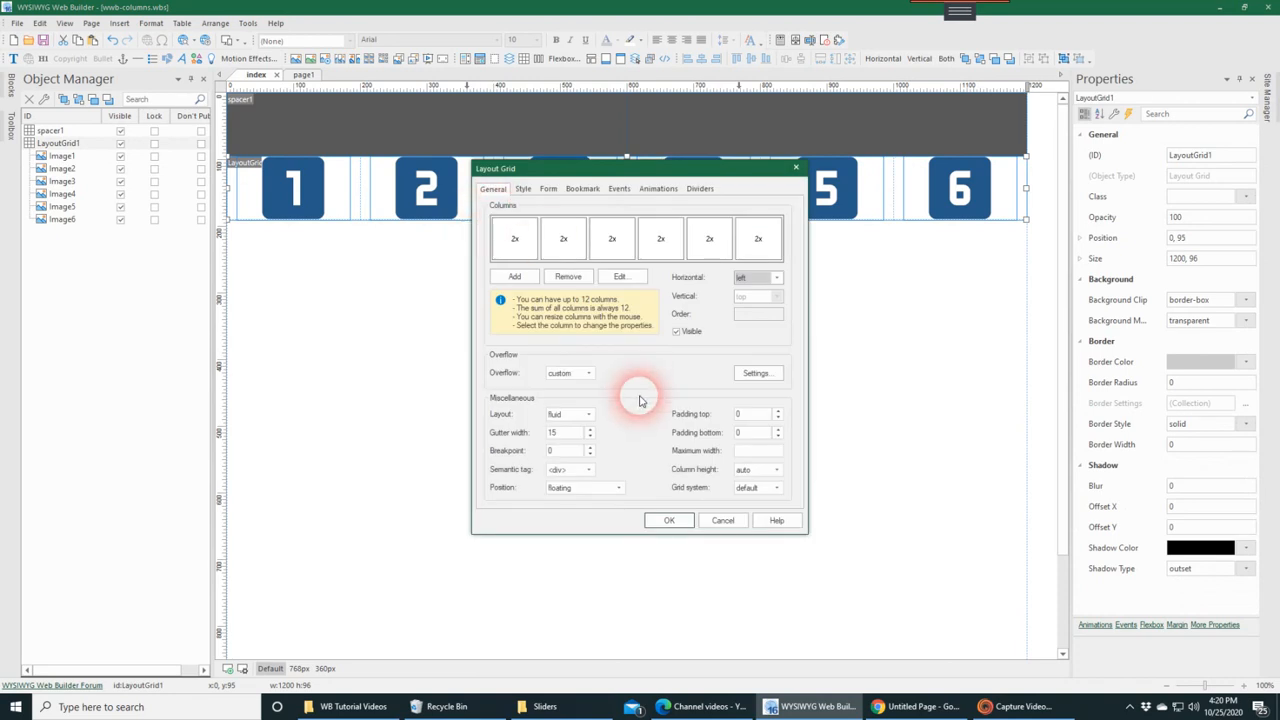
left_click(722, 520)
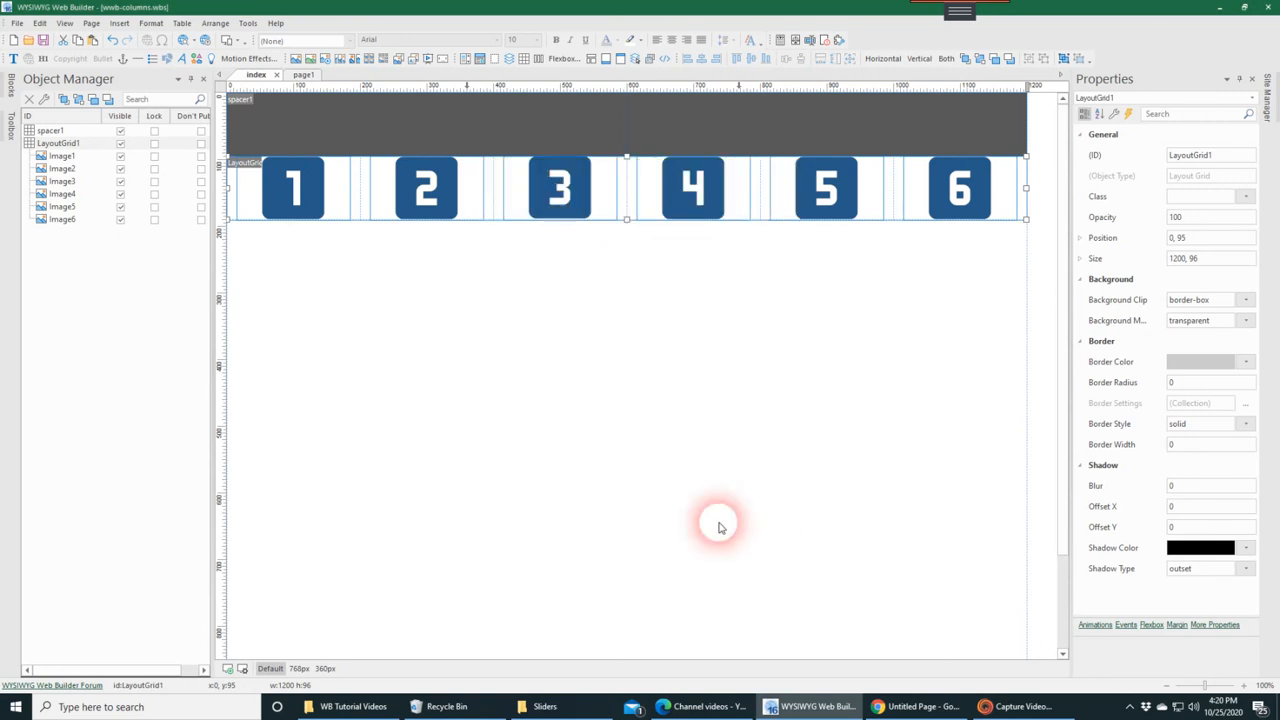
left_click(320, 668)
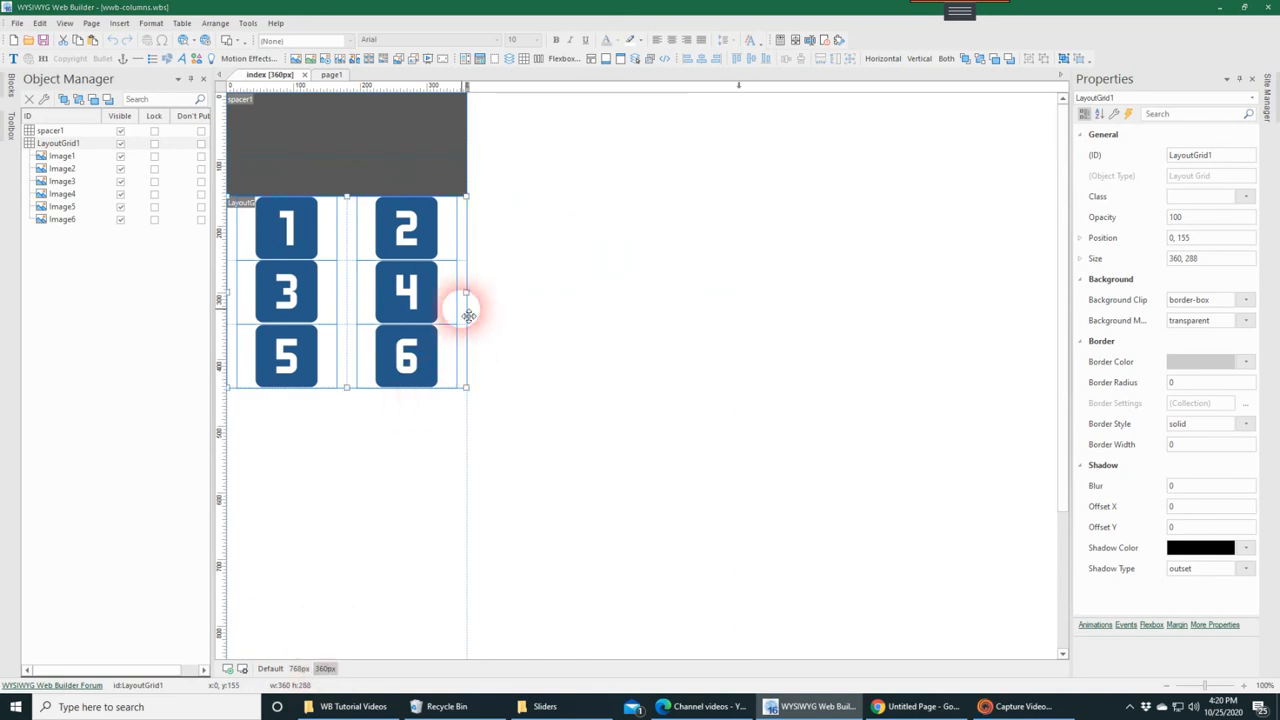
Step: Set overflow columns 5 and 6 to 12x in the grid's settings so each image spans a full row
double_click(286, 356)
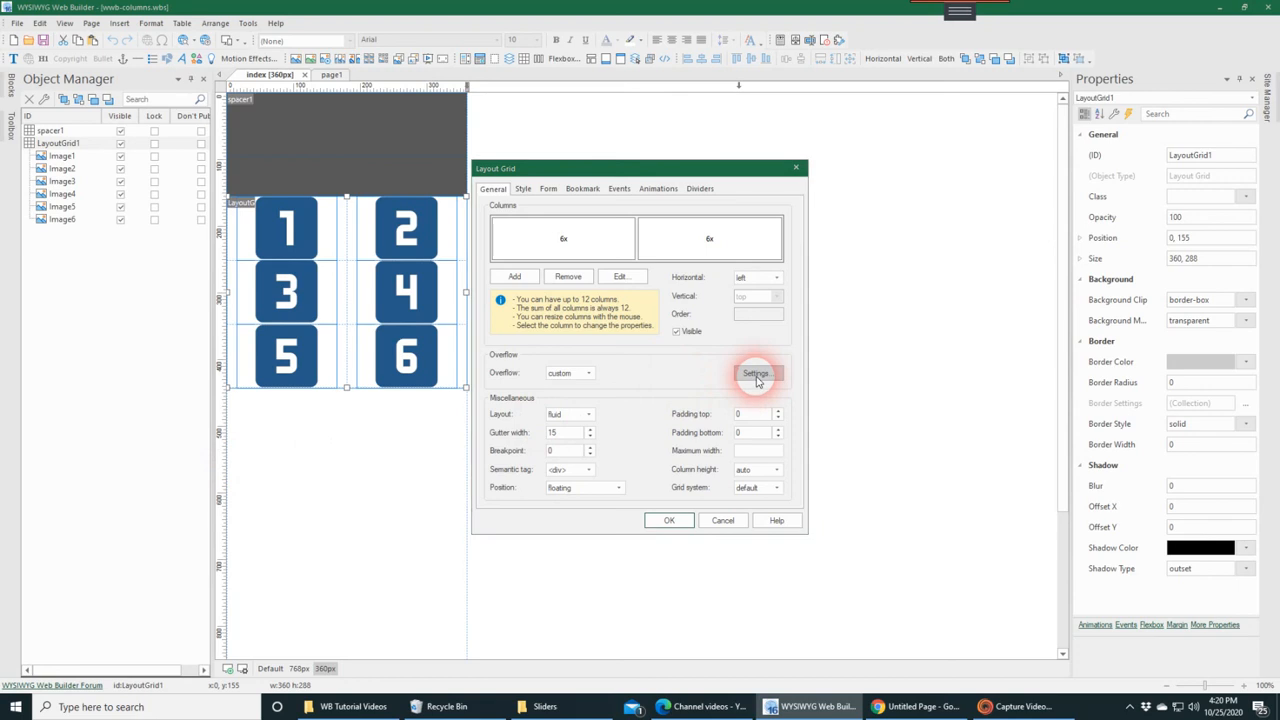
left_click(756, 374)
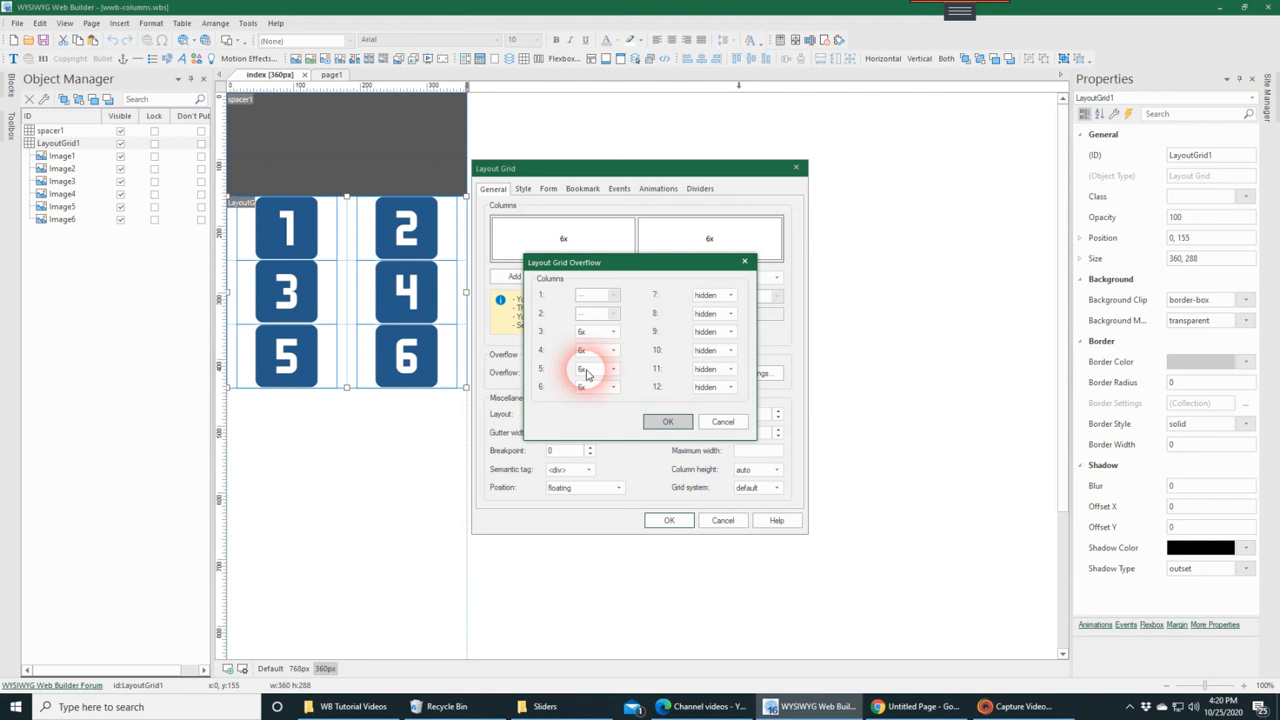
left_click(612, 368)
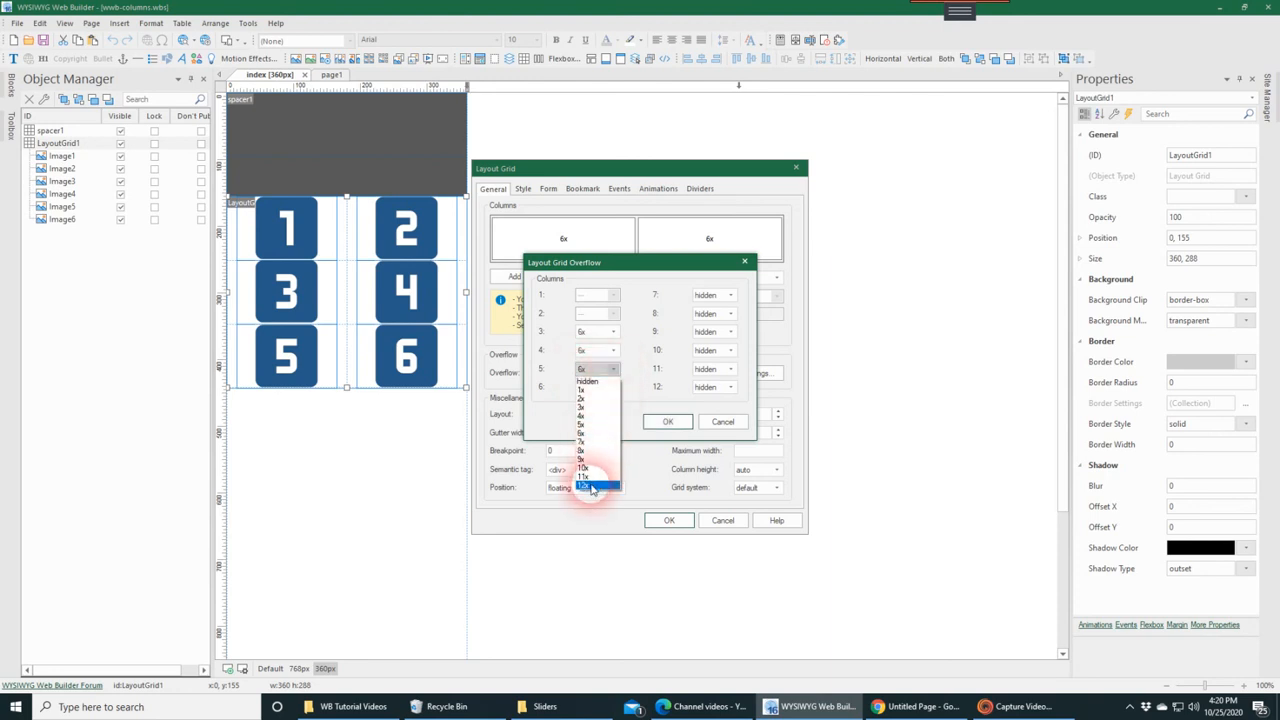
left_click(584, 488)
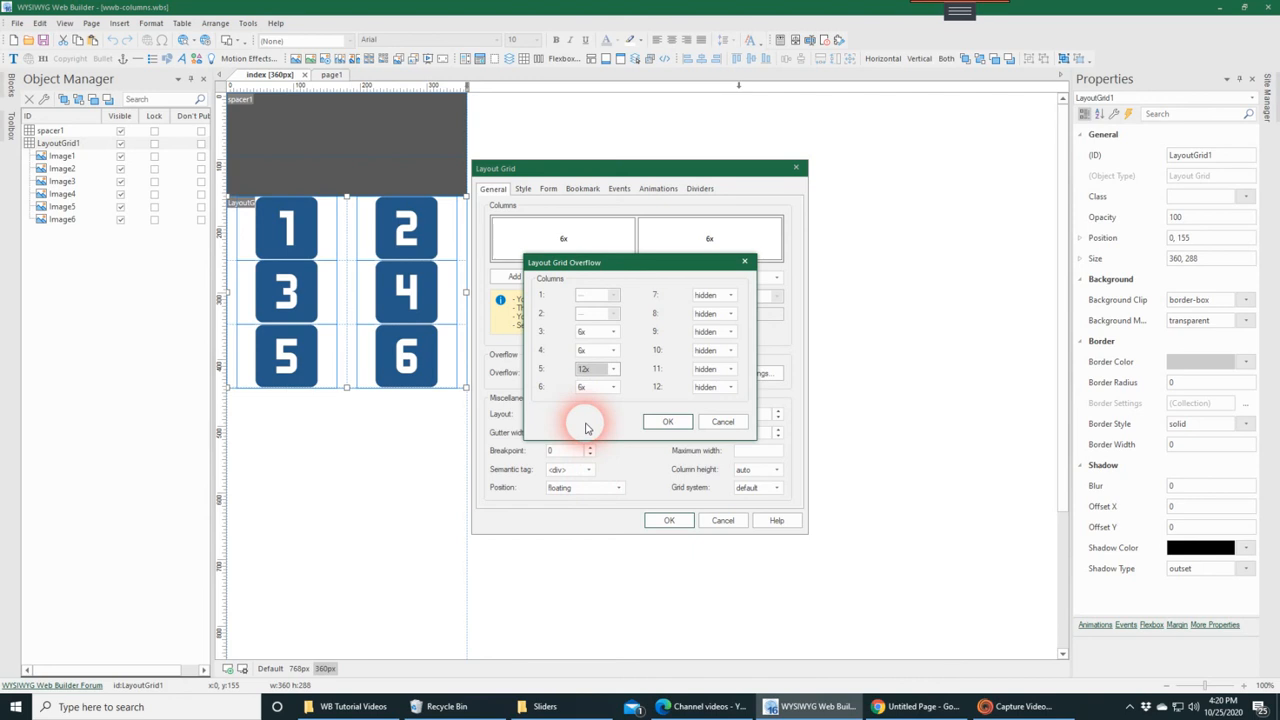
left_click(612, 388)
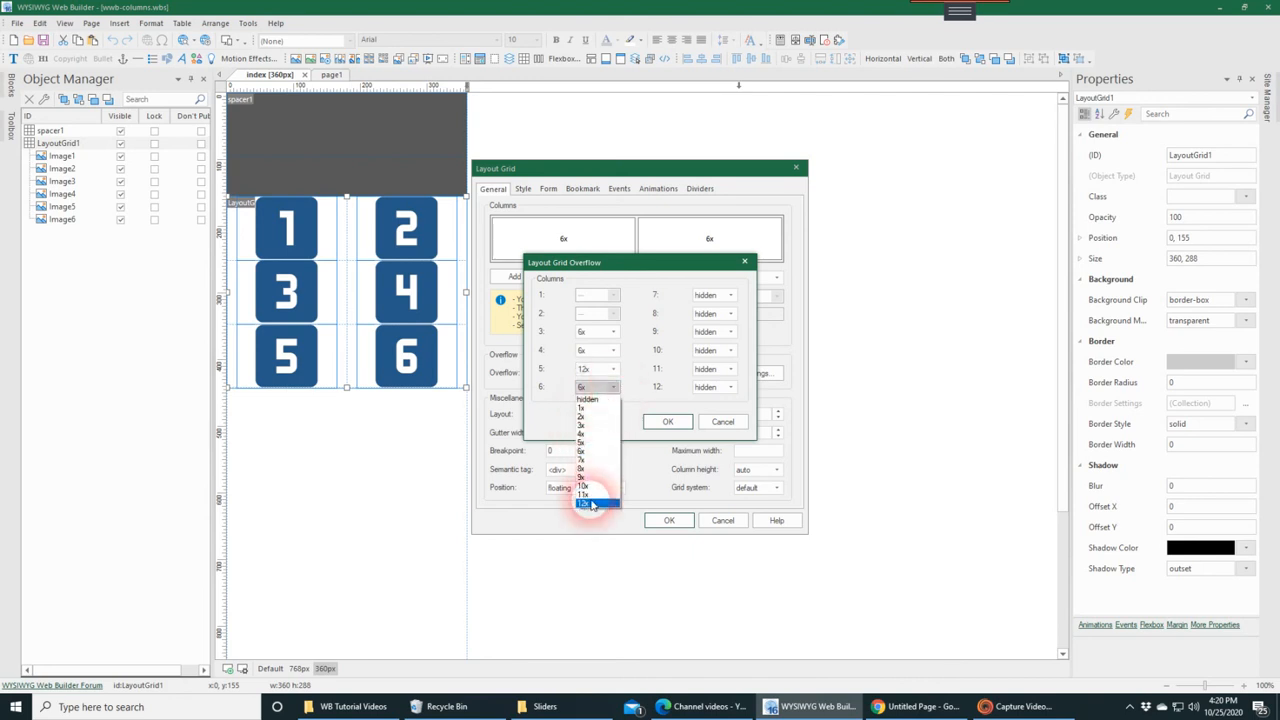
left_click(584, 500)
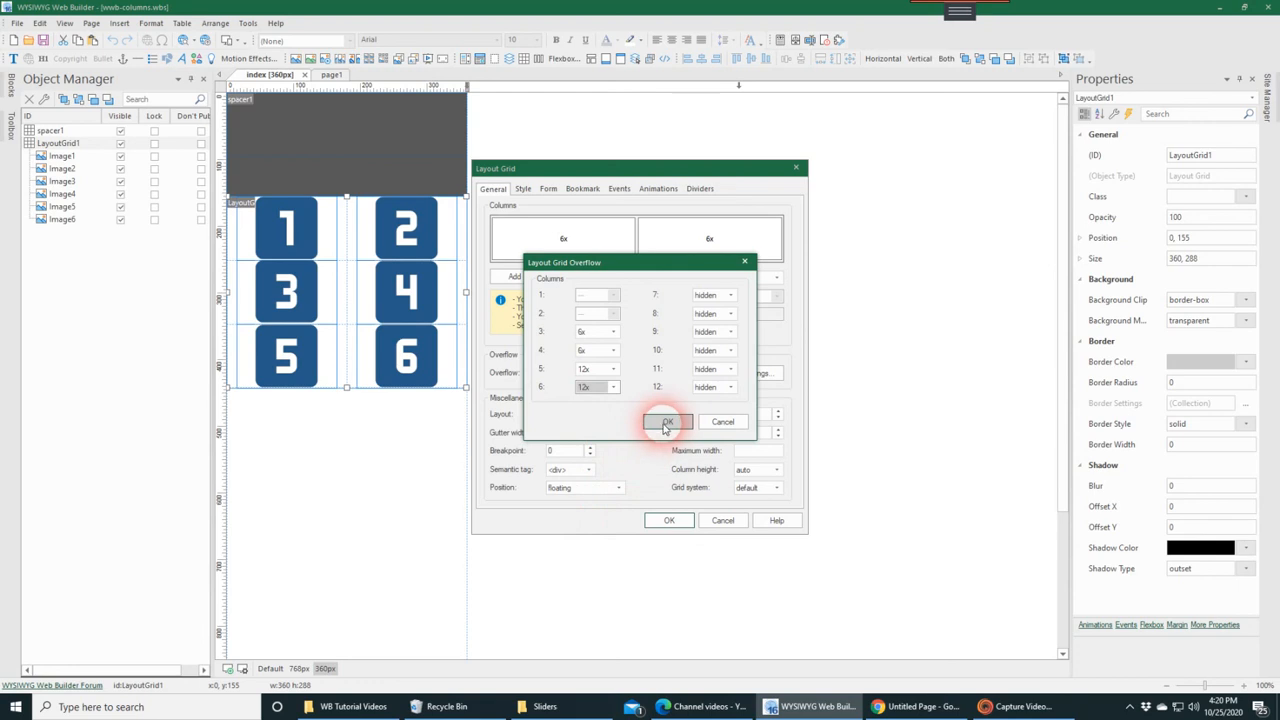
left_click(668, 420)
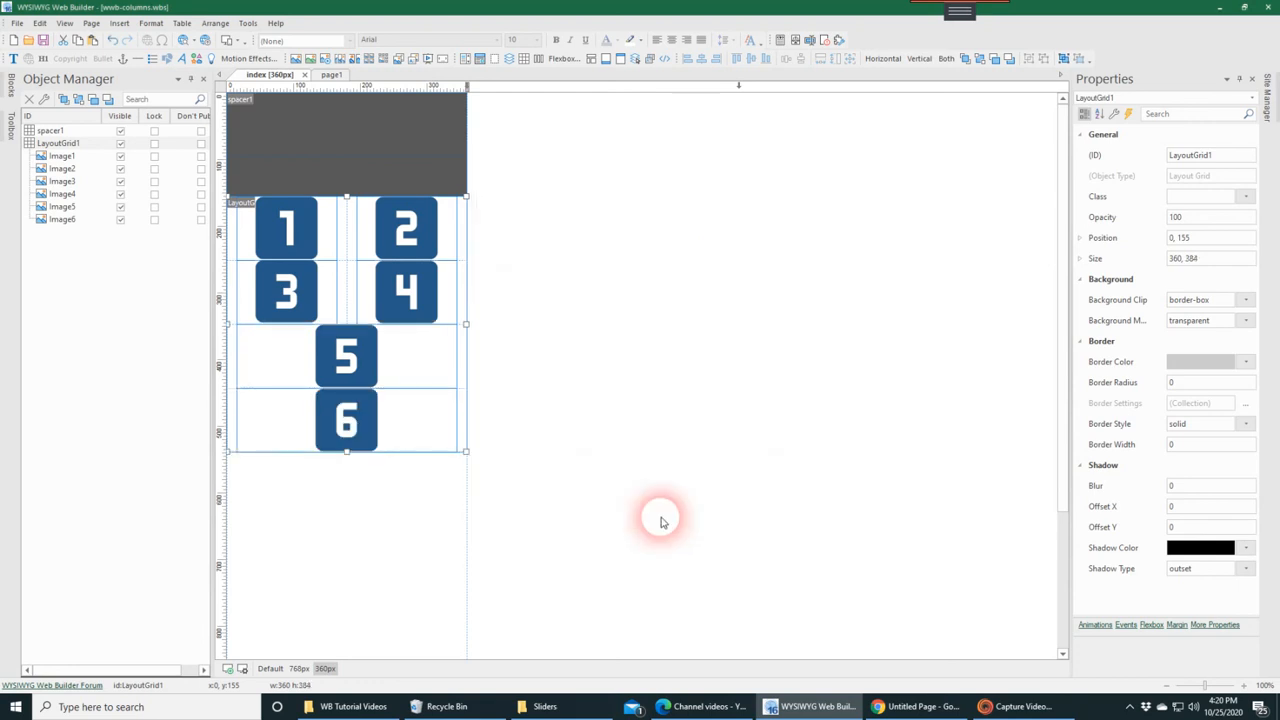
Step: Switch back to the Default breakpoint showing all six images in one row
left_click(346, 356)
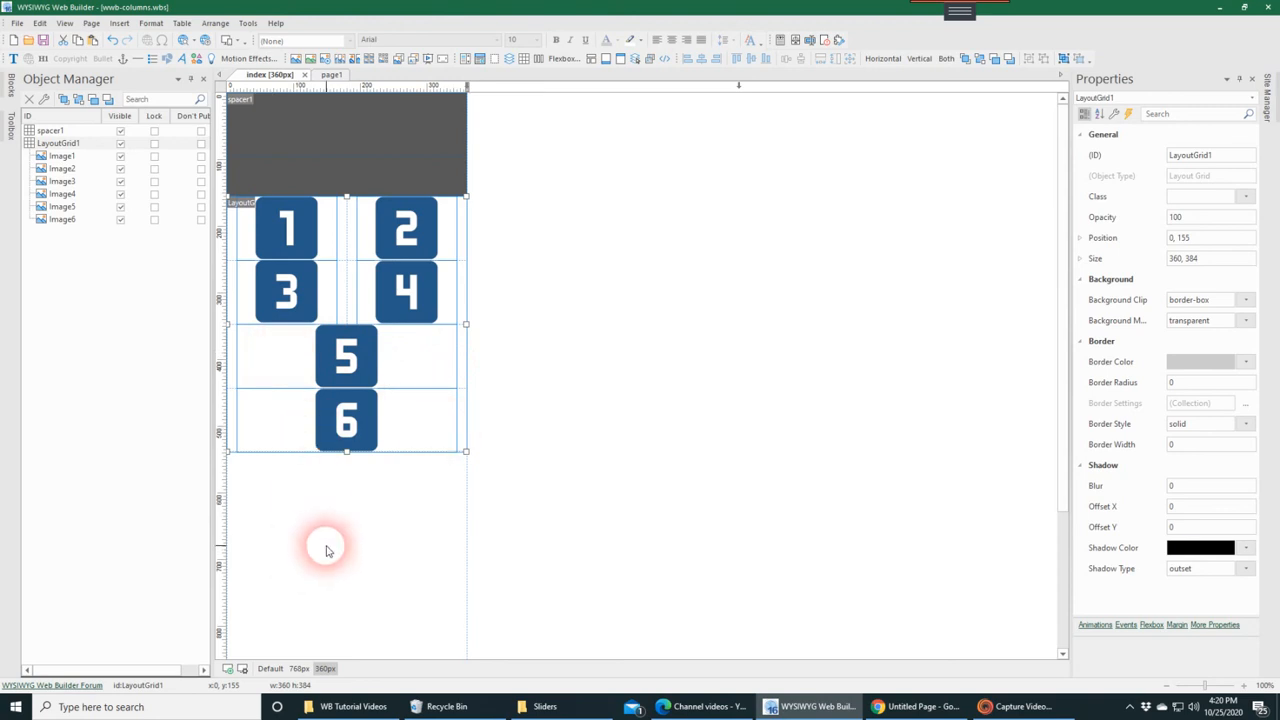
mouse_move(304, 502)
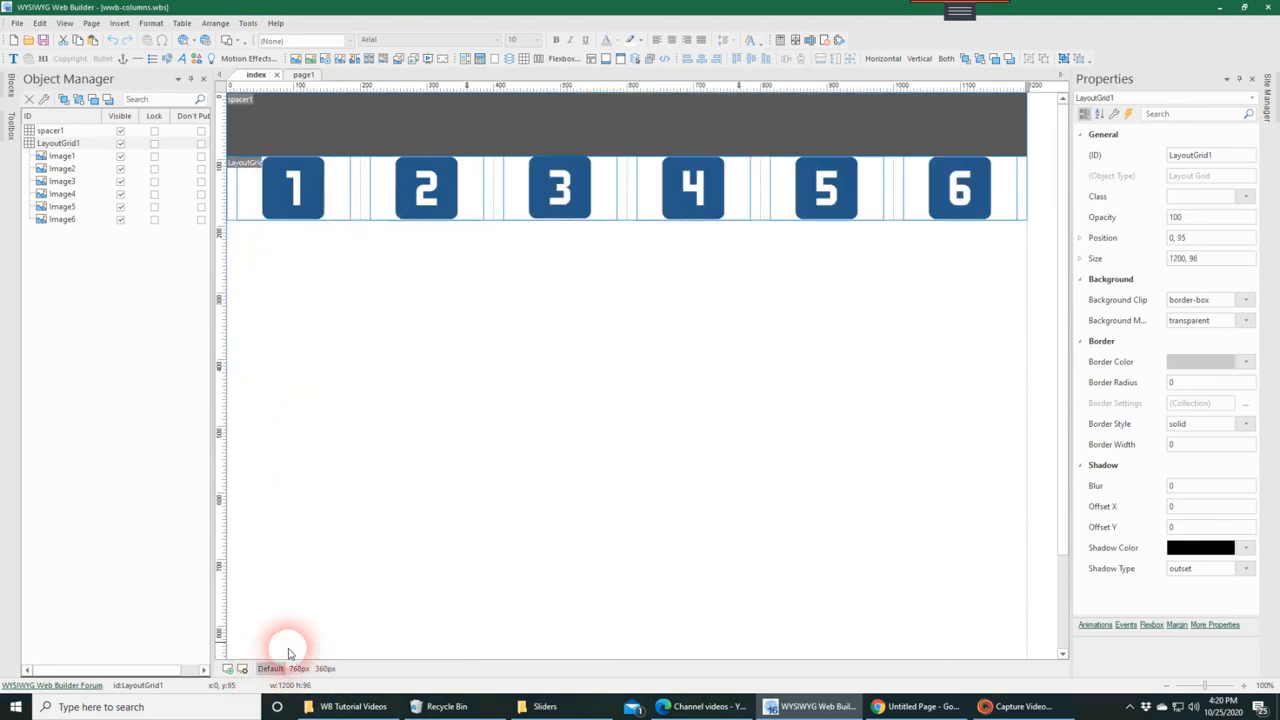
mouse_move(512, 344)
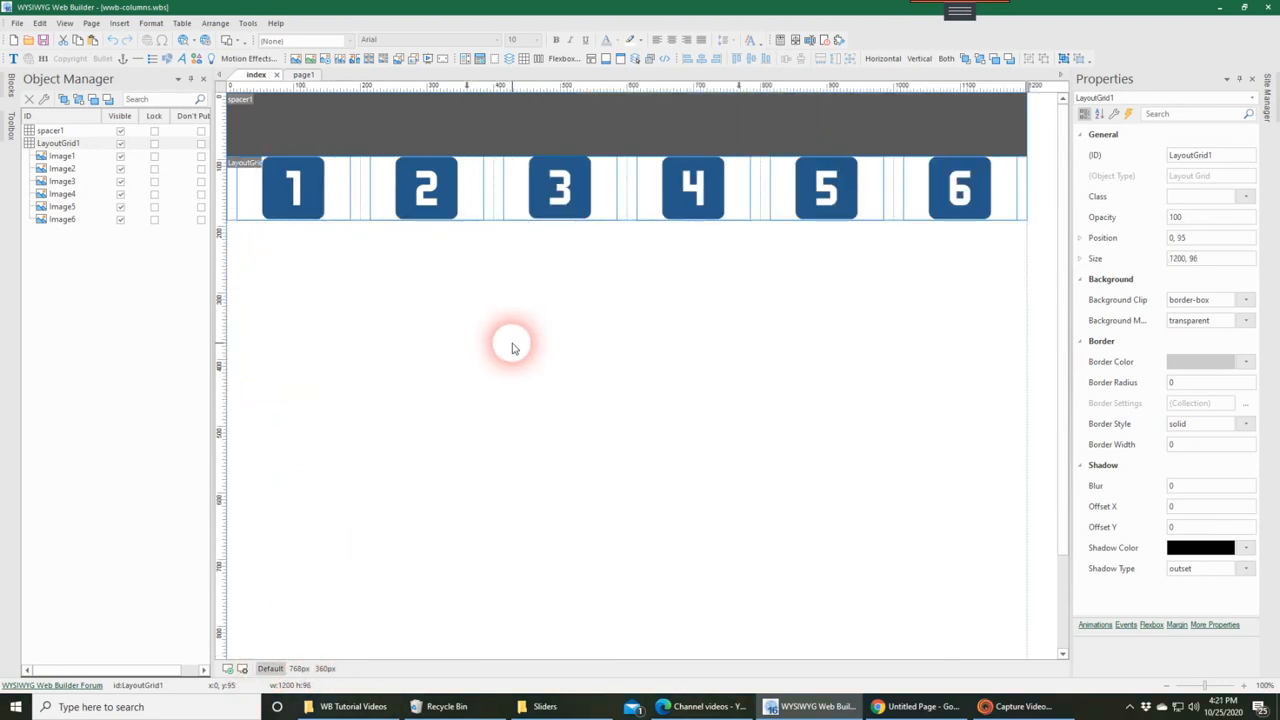
mouse_move(512, 292)
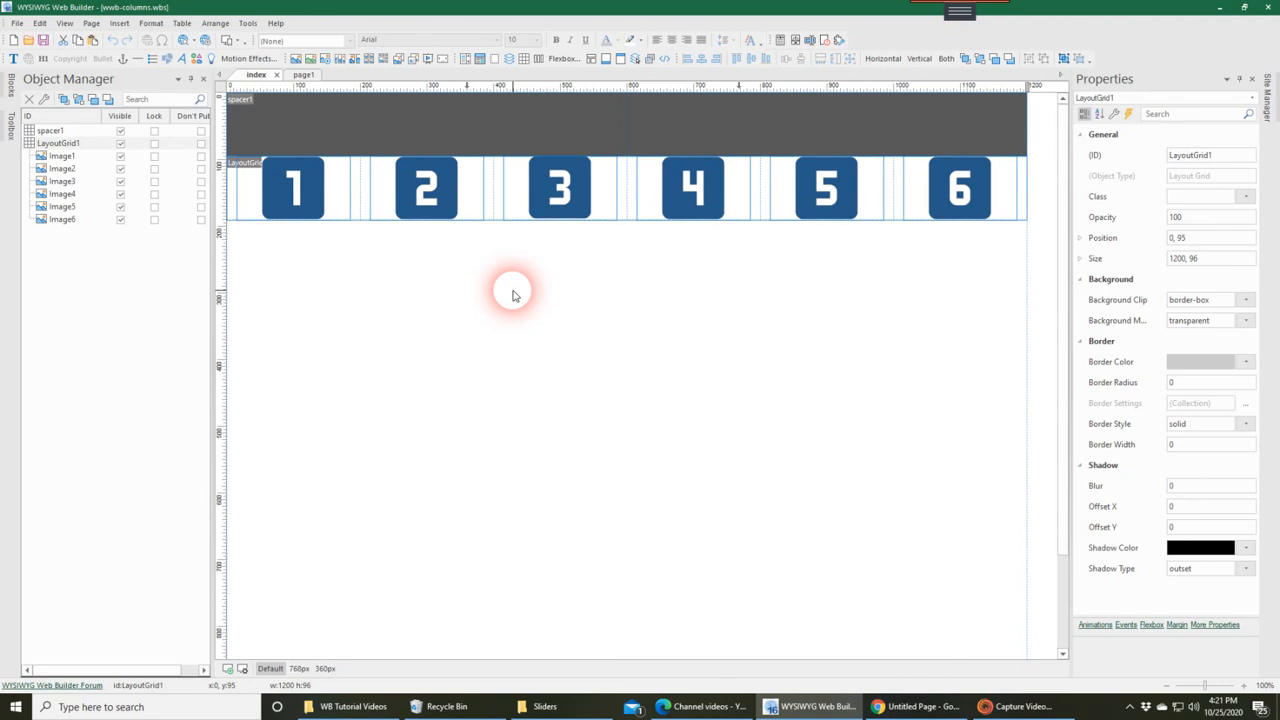
mouse_move(904, 380)
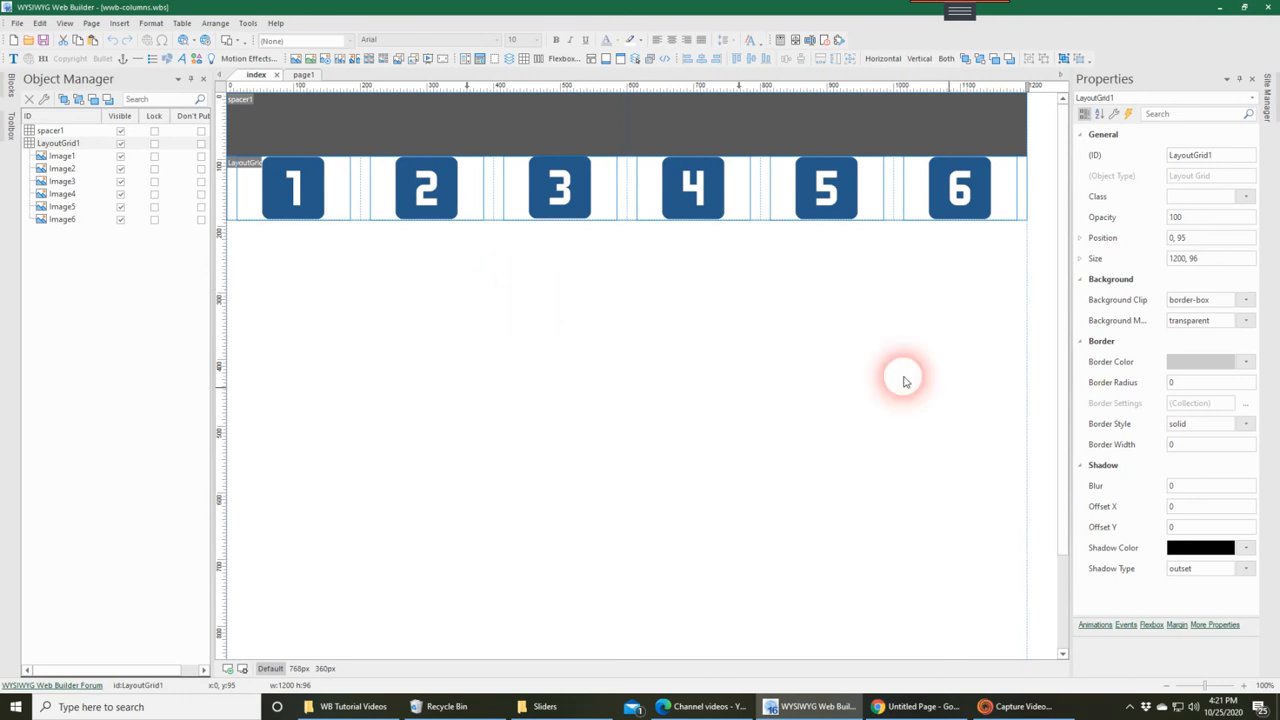